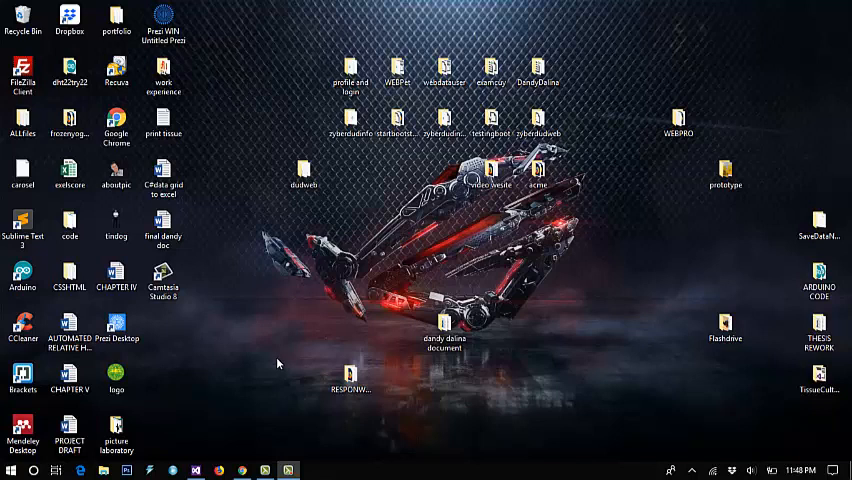
mouse_move(278, 356)
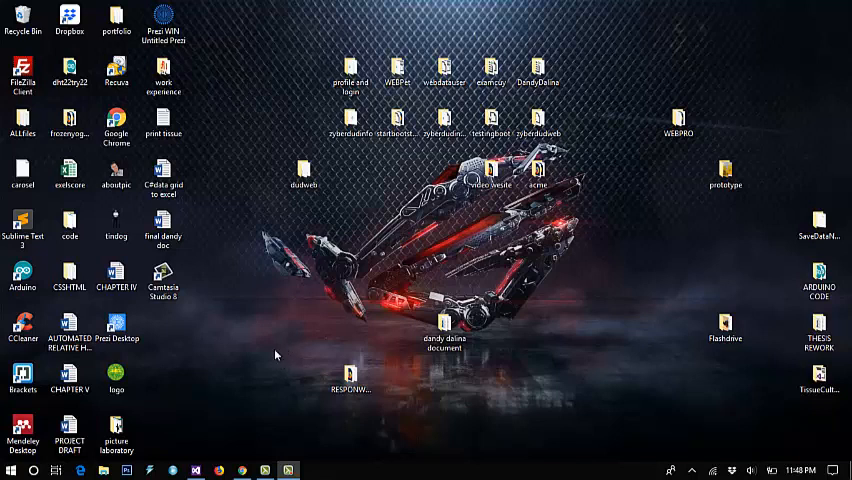
mouse_move(208, 430)
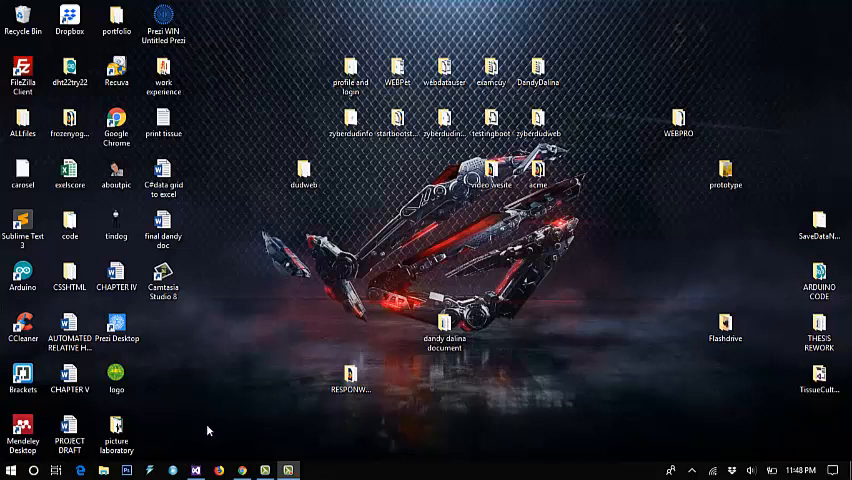
mouse_move(224, 404)
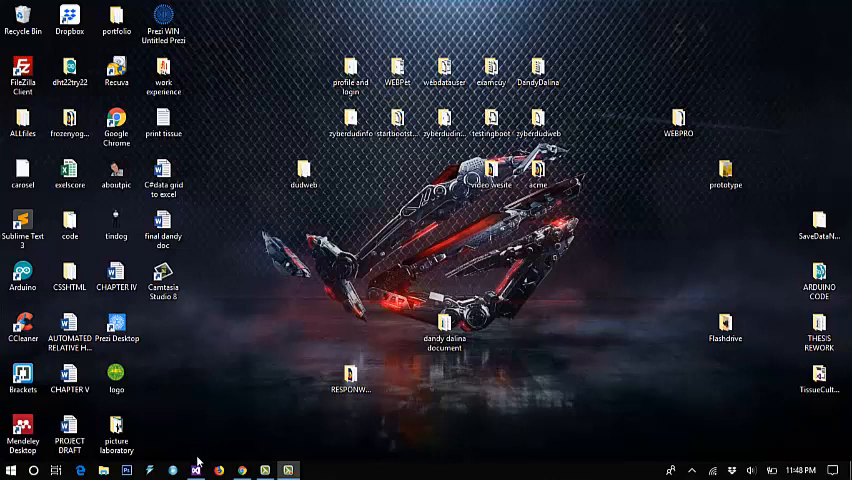
mouse_move(196, 470)
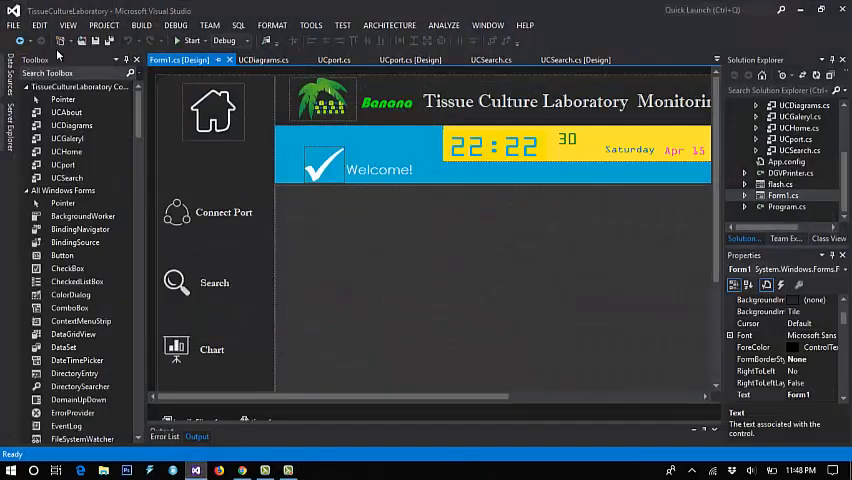
mouse_move(436, 428)
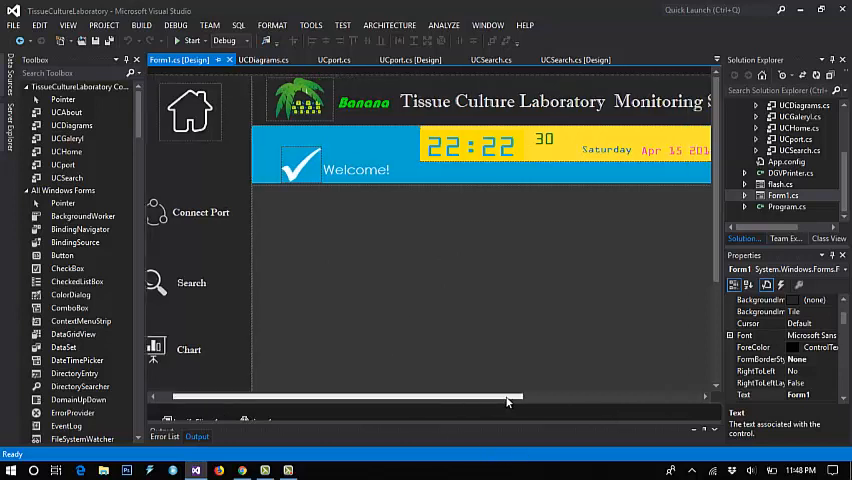
Step: Start the Tissue Culture Laboratory project from Visual Studio after checking the Connect Port button on Form1
scroll(right, 3)
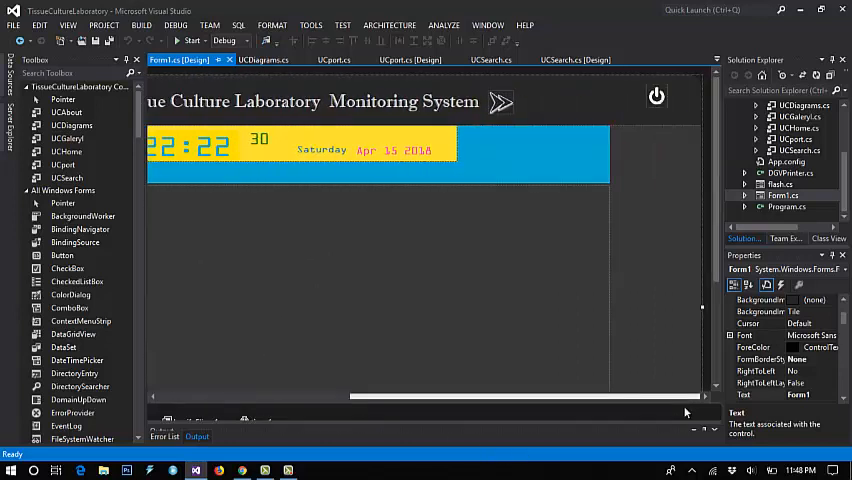
scroll(left, 3)
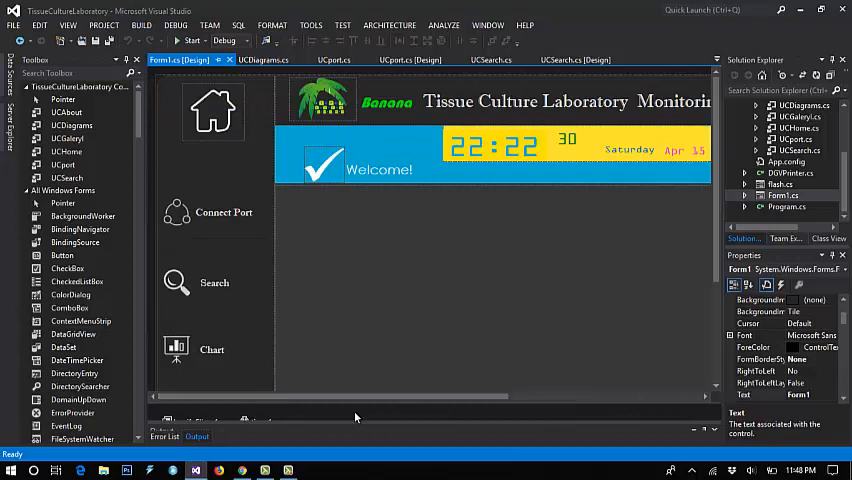
click(224, 212)
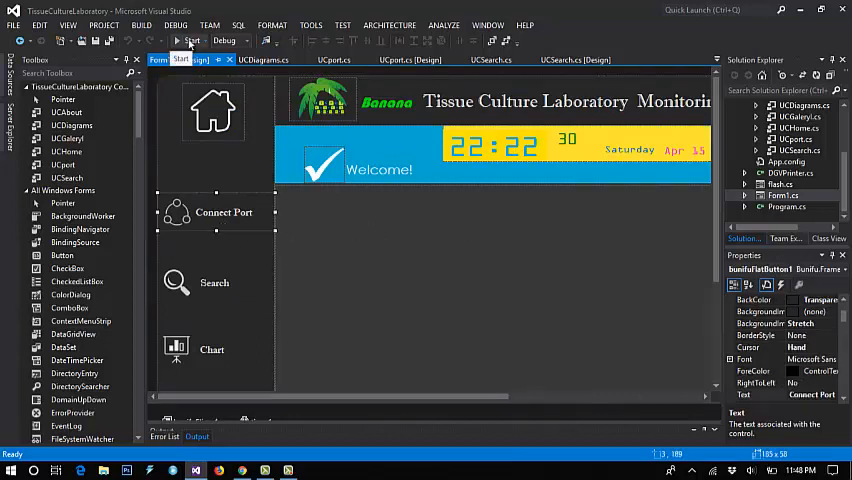
click(188, 40)
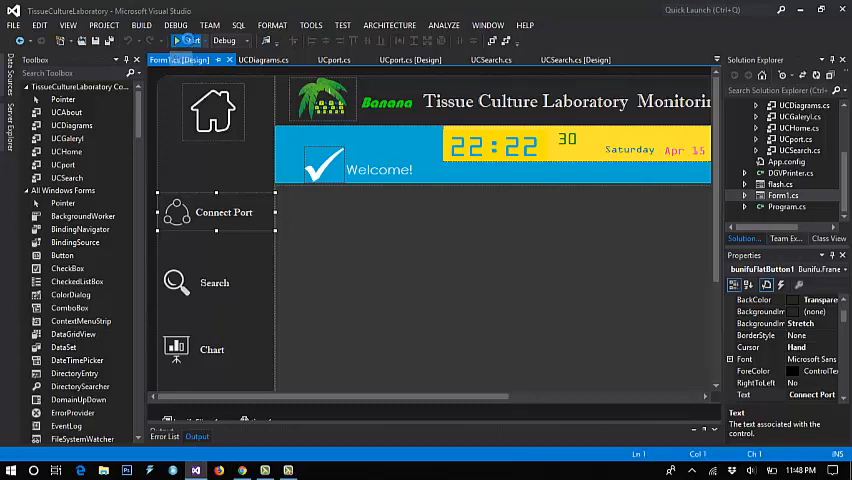
click(180, 40)
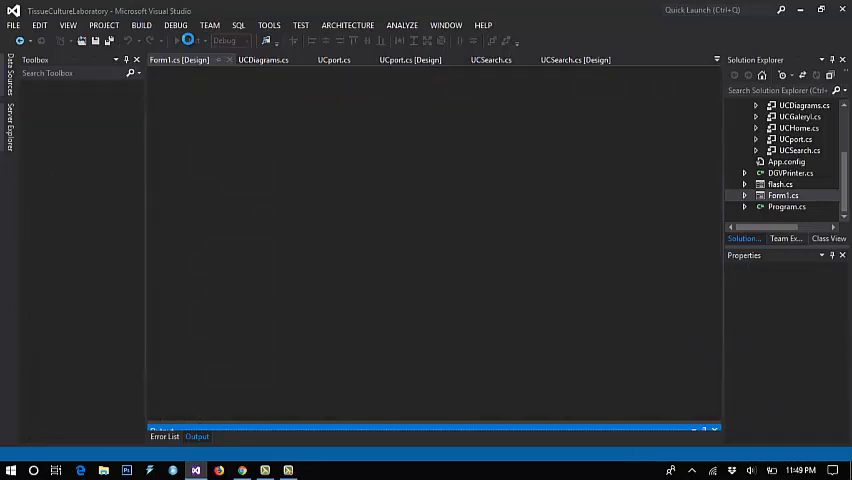
Step: Bring up the running app's Welcome page with the banana tissue culture overview
click(188, 40)
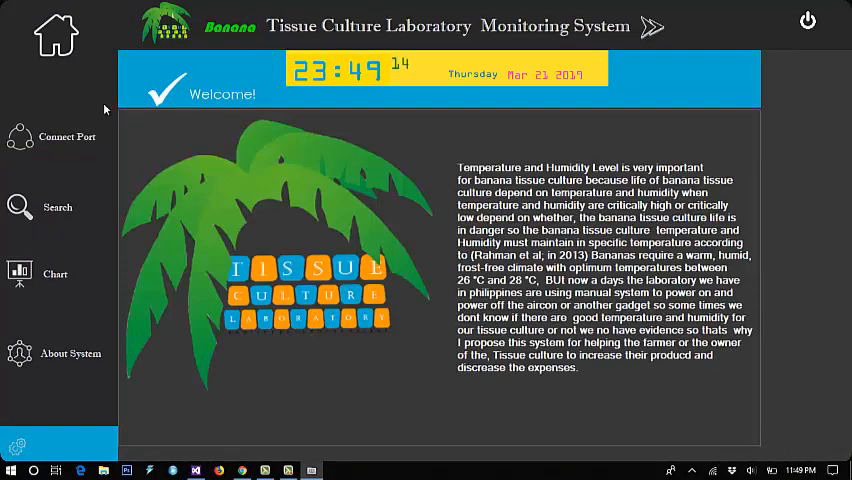
mouse_move(400, 312)
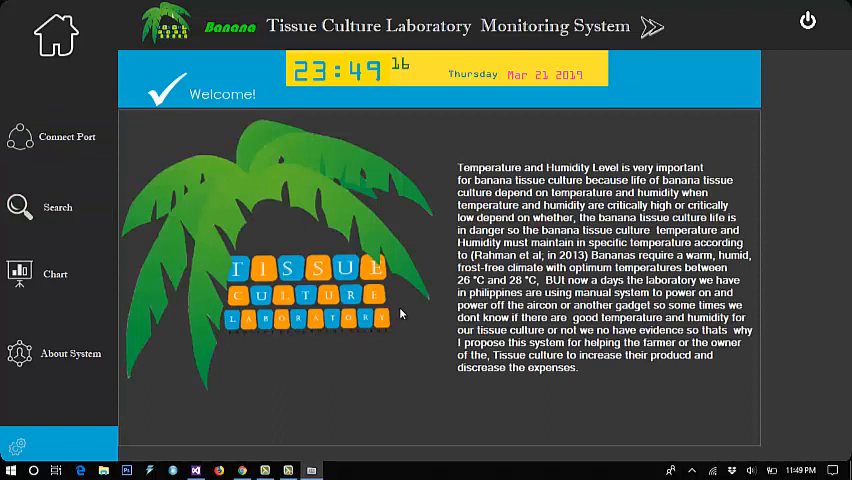
mouse_move(312, 210)
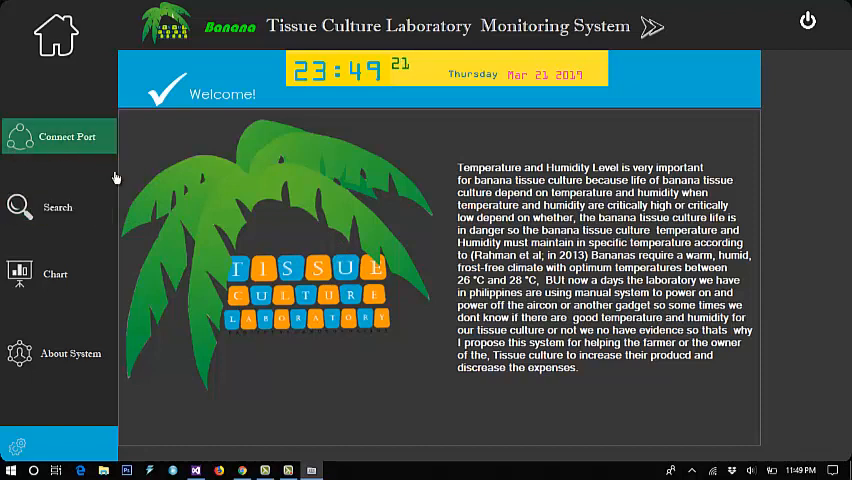
Step: Go to the Connect Port page and pick a COM port from the dropdown
click(68, 136)
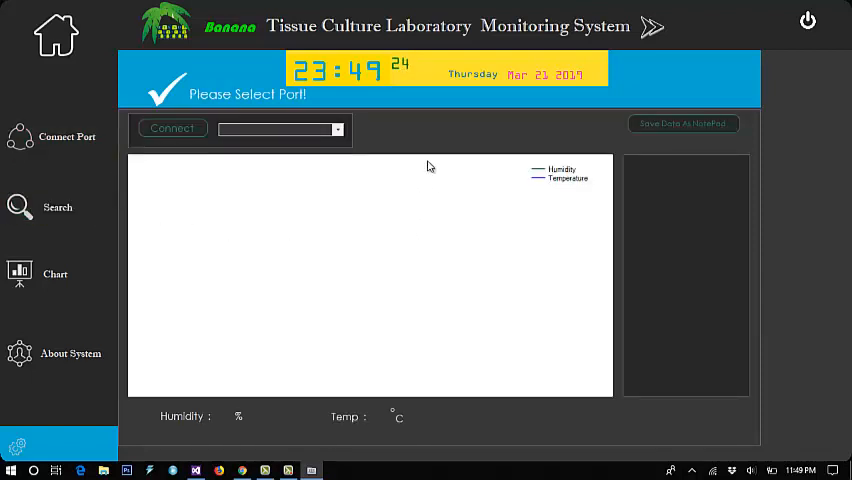
click(338, 128)
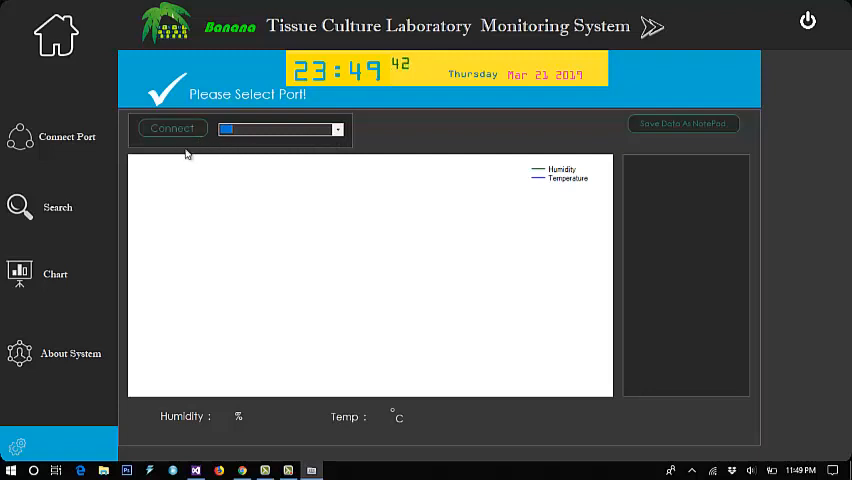
mouse_move(308, 150)
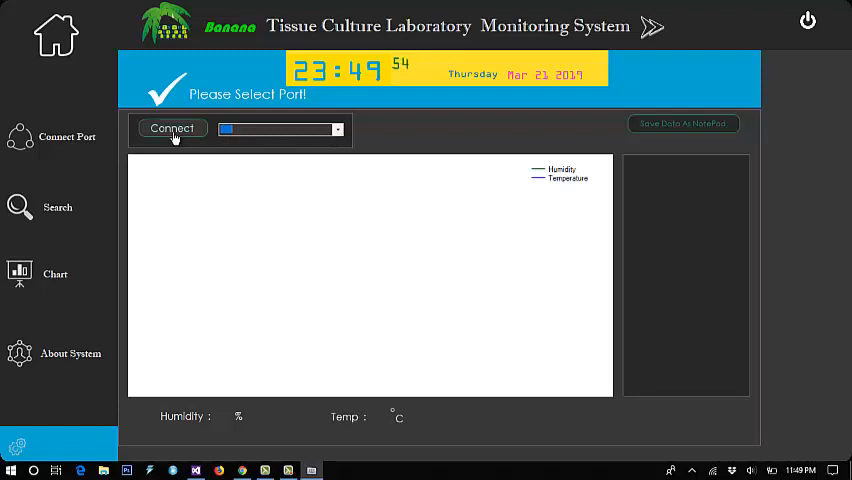
mouse_move(406, 140)
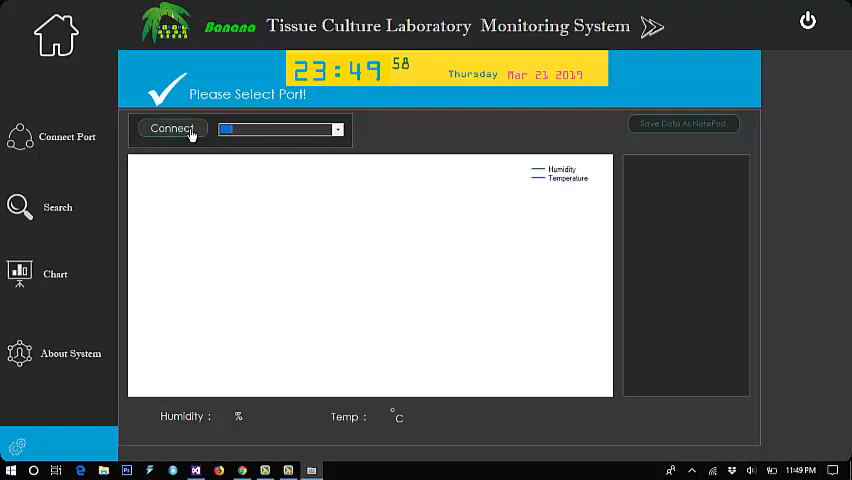
Step: Try connecting to the port and cancel the 'Unable to Connected to Port' error
click(172, 128)
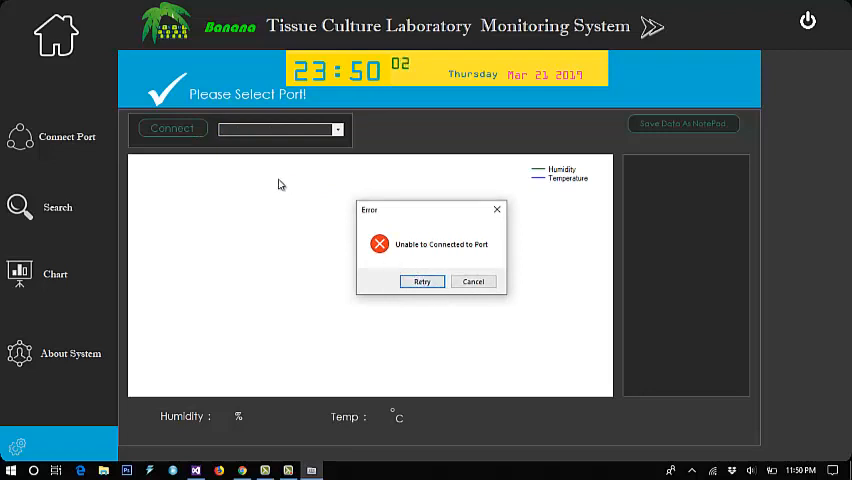
mouse_move(472, 280)
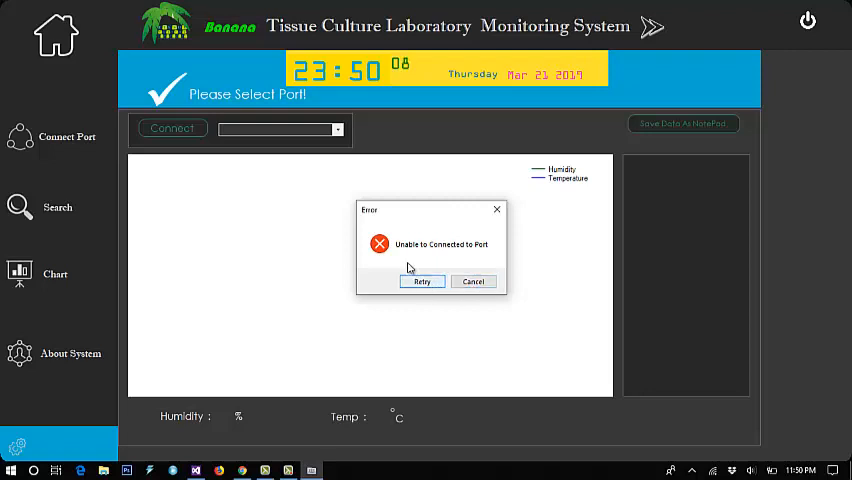
mouse_move(286, 300)
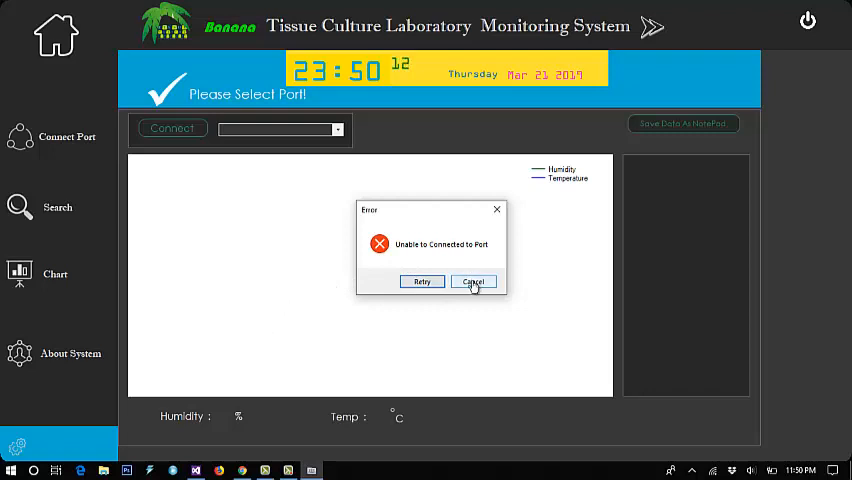
click(472, 280)
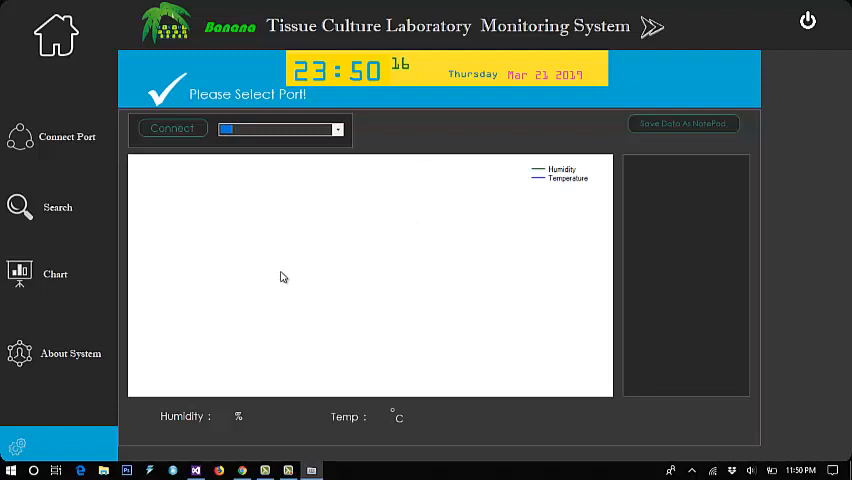
mouse_move(160, 274)
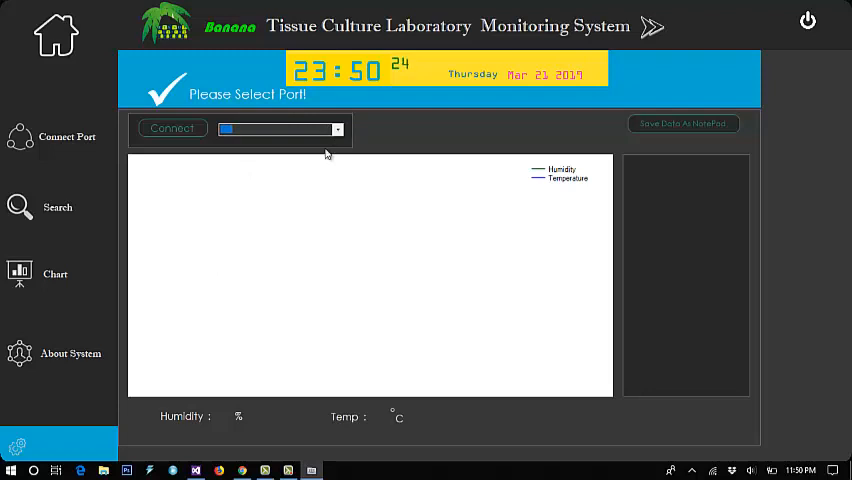
mouse_move(520, 272)
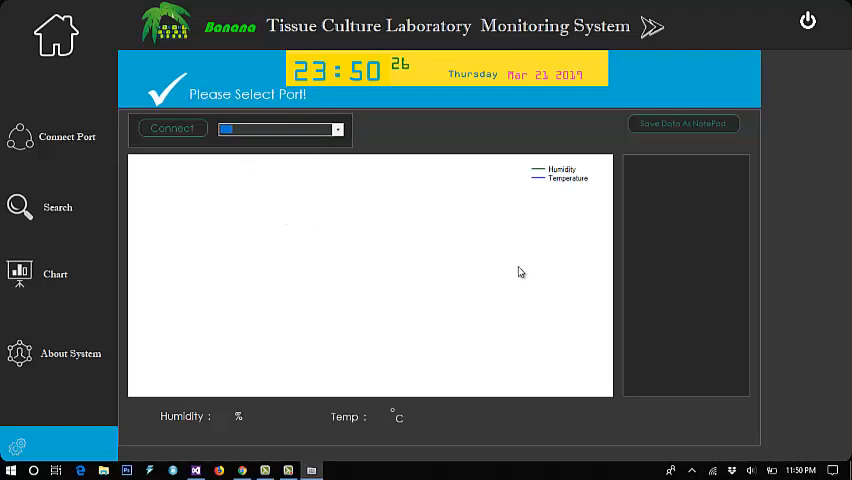
mouse_move(620, 128)
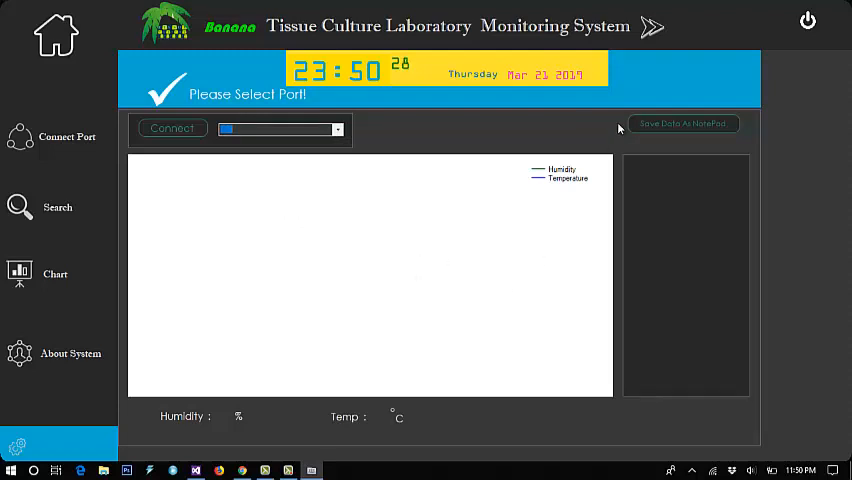
mouse_move(668, 128)
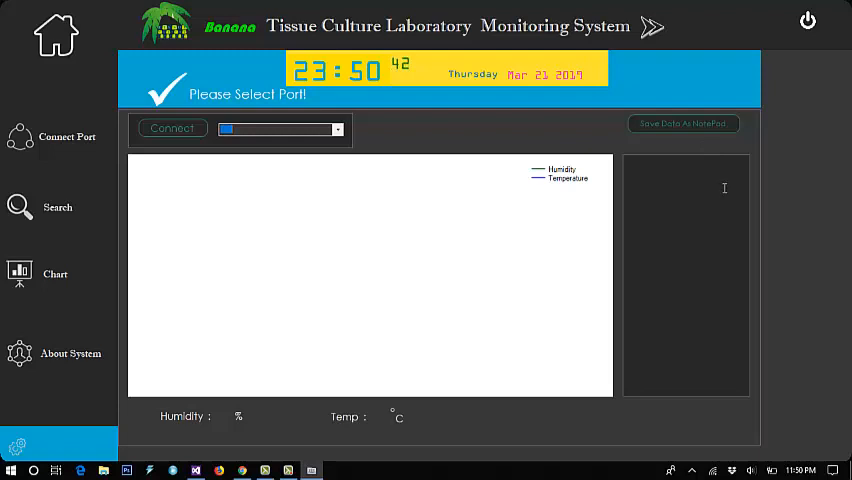
mouse_move(608, 190)
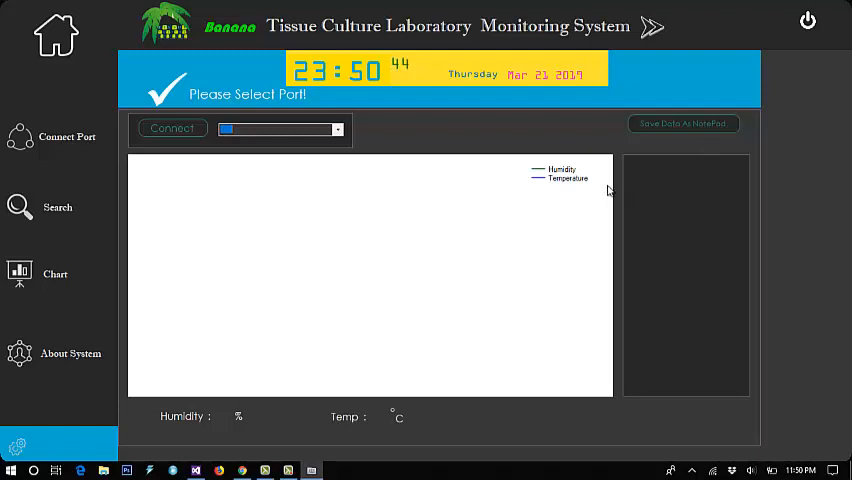
mouse_move(656, 128)
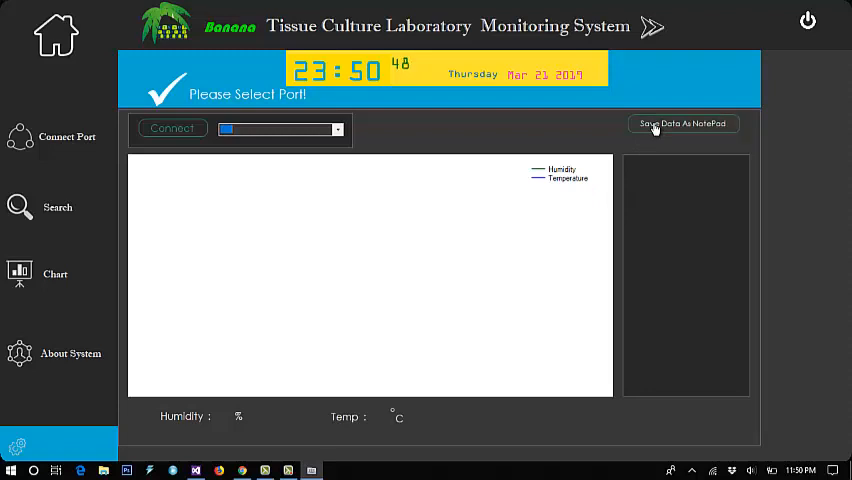
Step: Try saving the sensor readings to a text file and acknowledge the path-not-found error
click(684, 122)
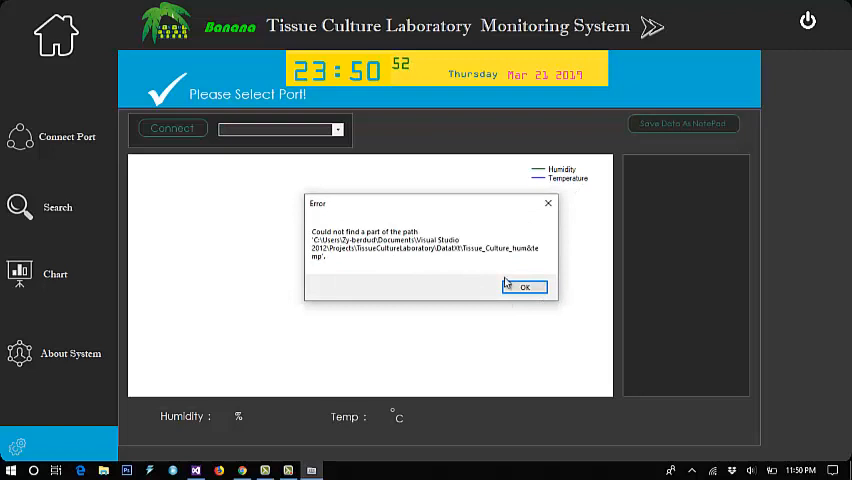
click(524, 288)
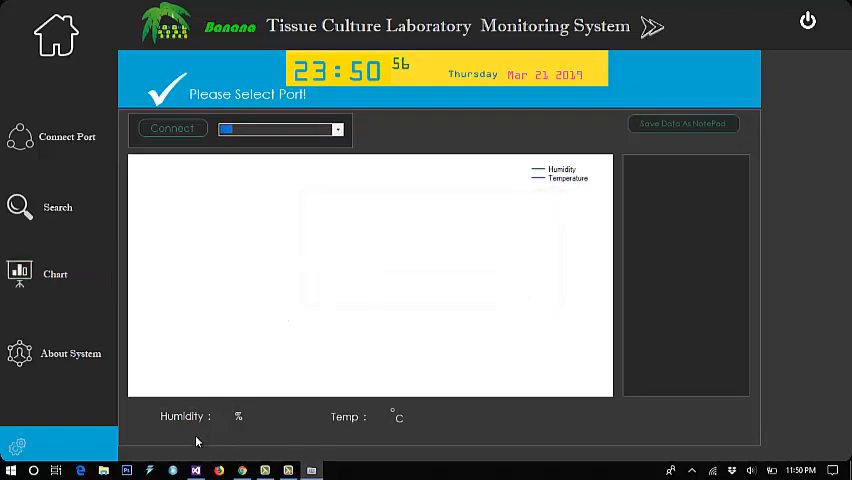
mouse_move(330, 432)
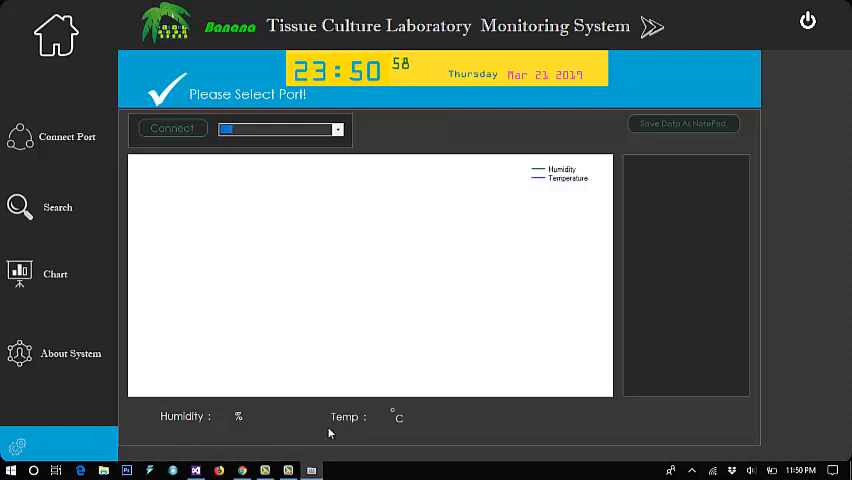
mouse_move(104, 270)
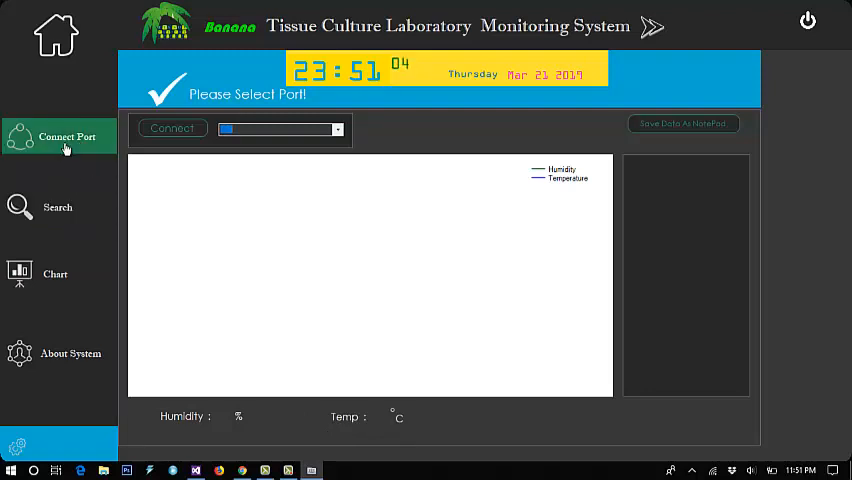
mouse_move(78, 196)
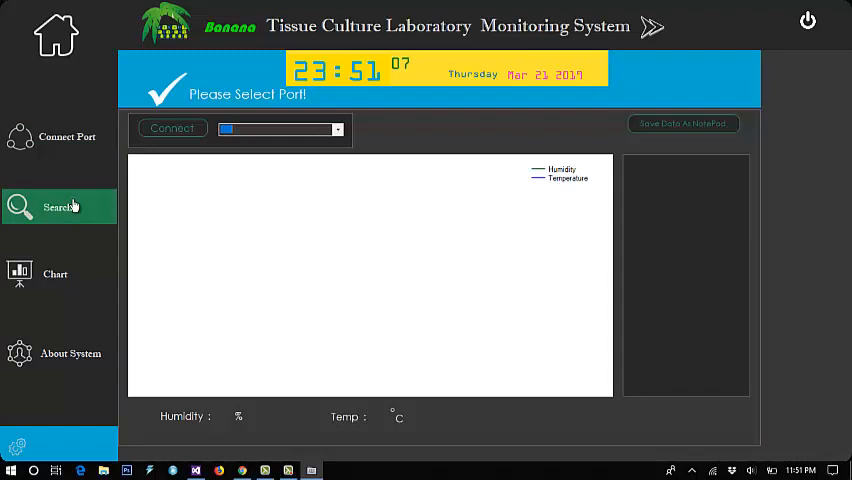
Step: Browse the stored temperature and humidity records and filter them for 30
click(56, 208)
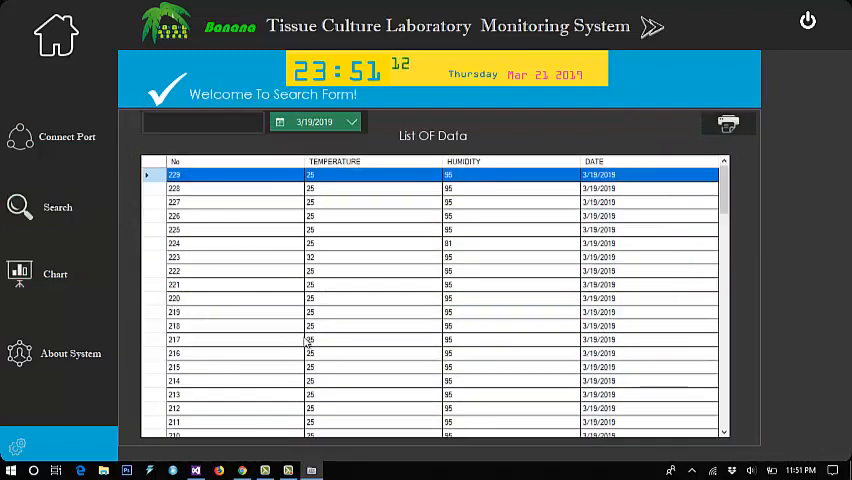
scroll(down, 3)
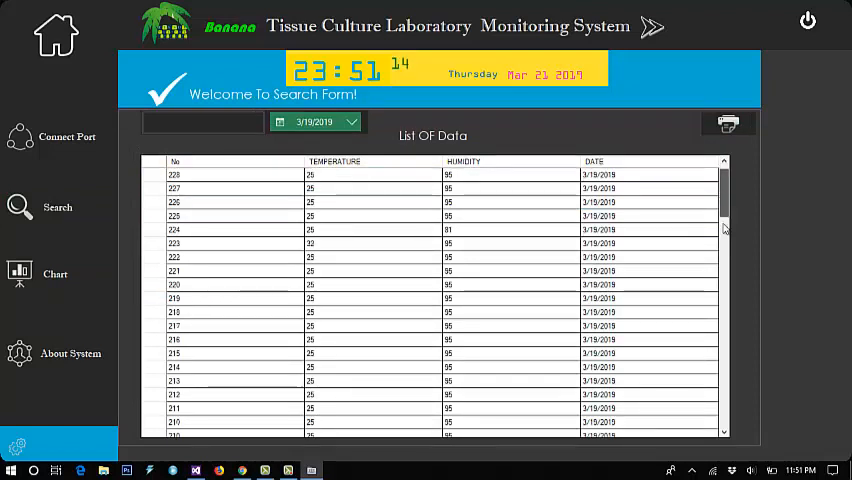
scroll(down, 3)
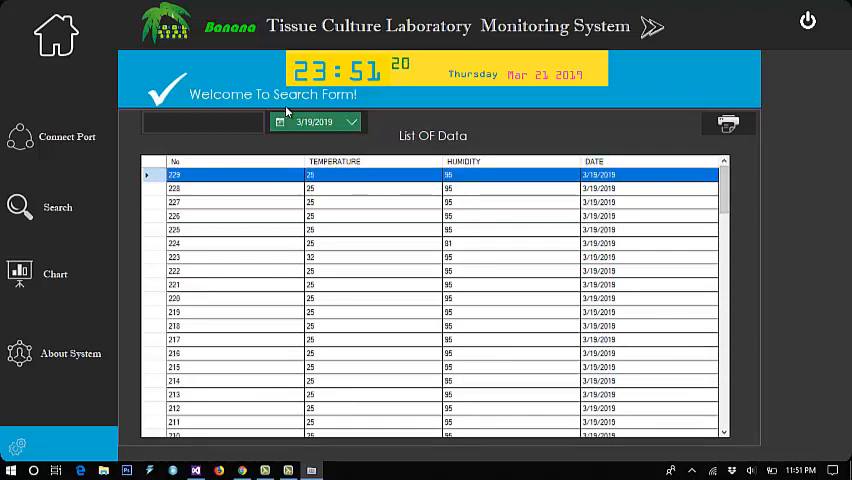
click(202, 122)
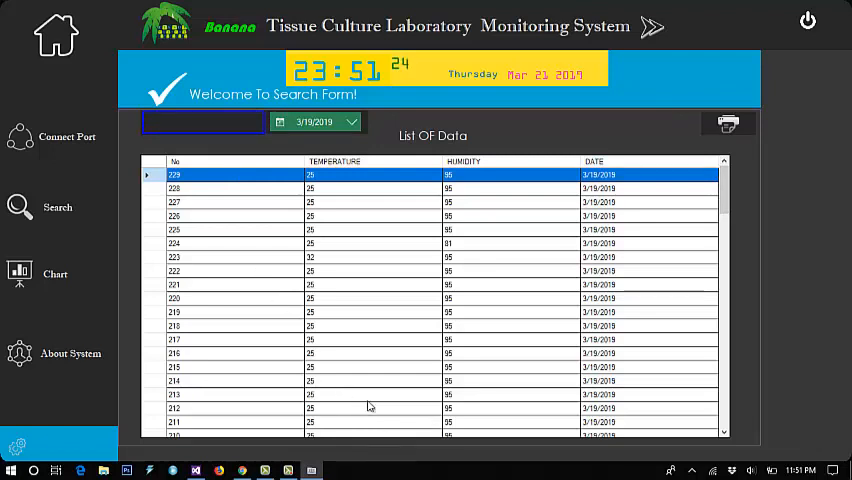
mouse_move(366, 292)
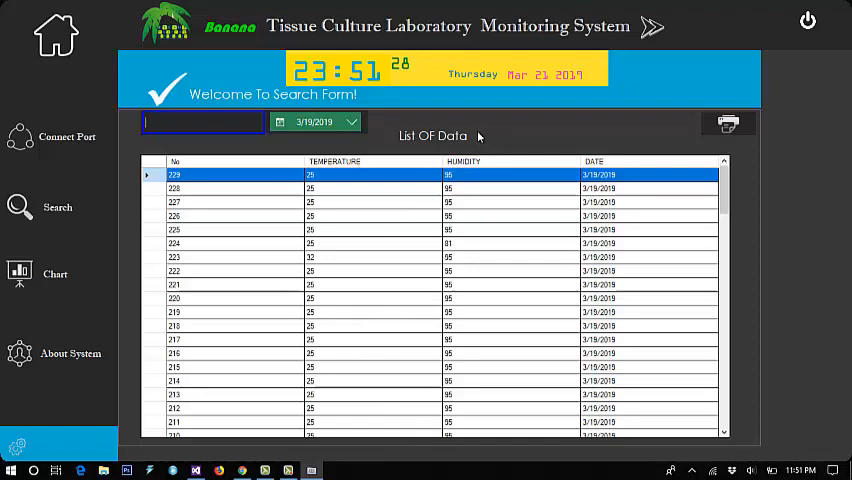
mouse_move(358, 196)
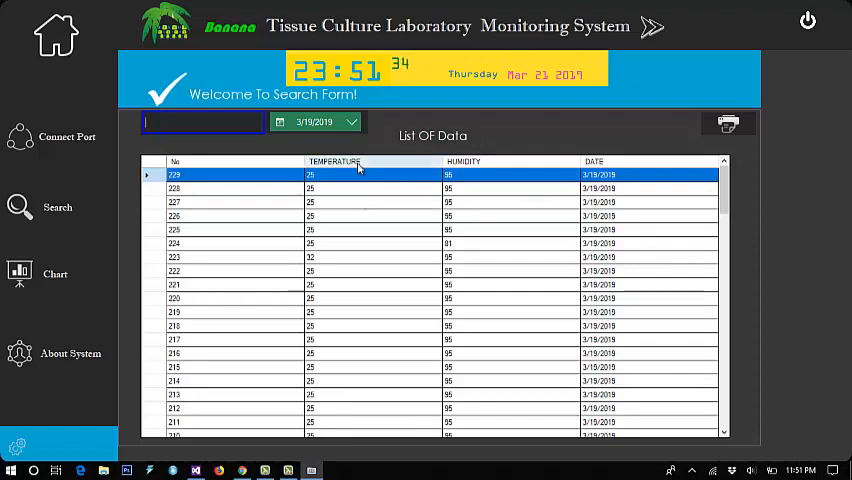
text(30)
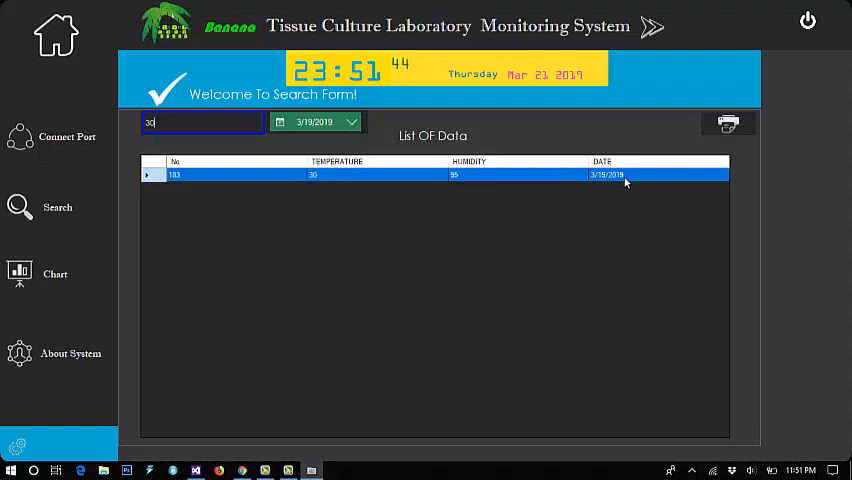
mouse_move(328, 208)
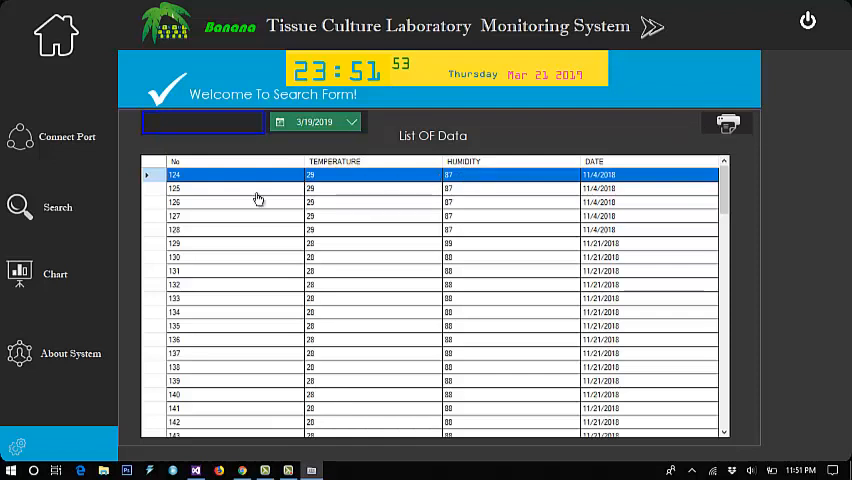
Step: Print the record list using Microsoft Print to PDF
click(728, 122)
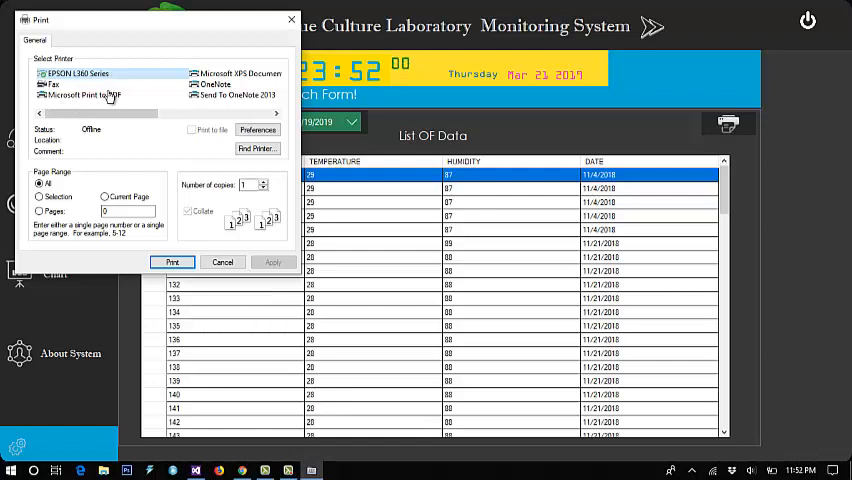
mouse_move(124, 92)
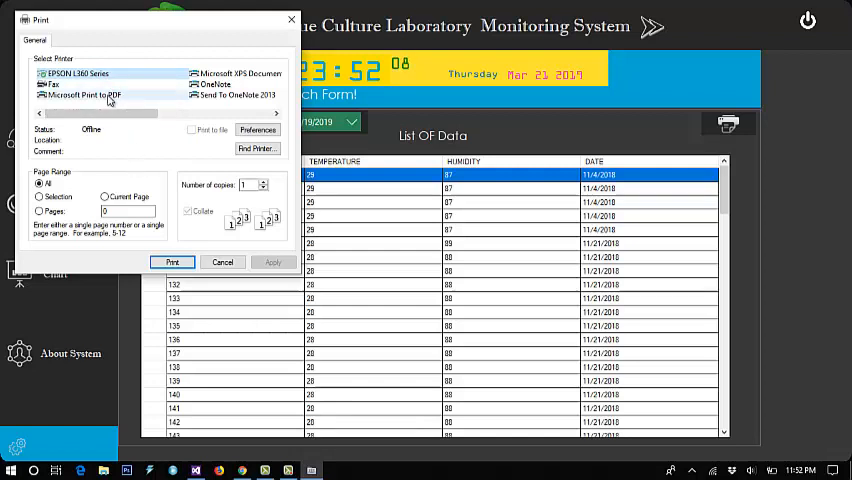
click(84, 94)
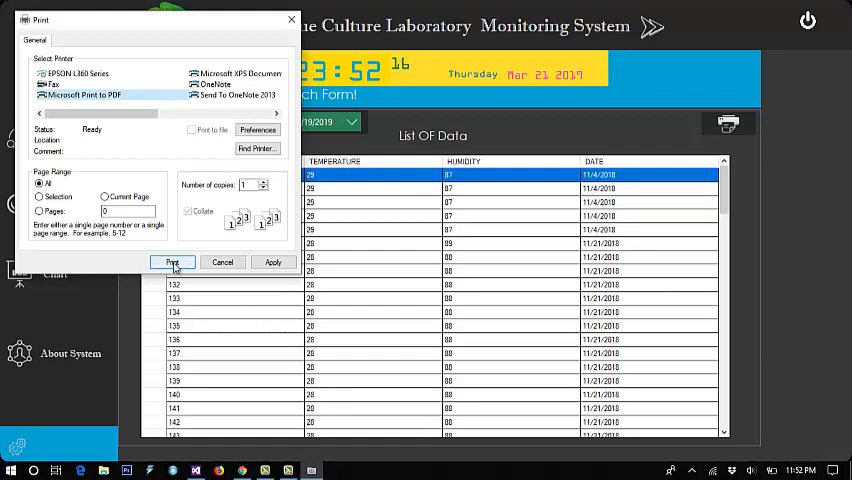
click(172, 262)
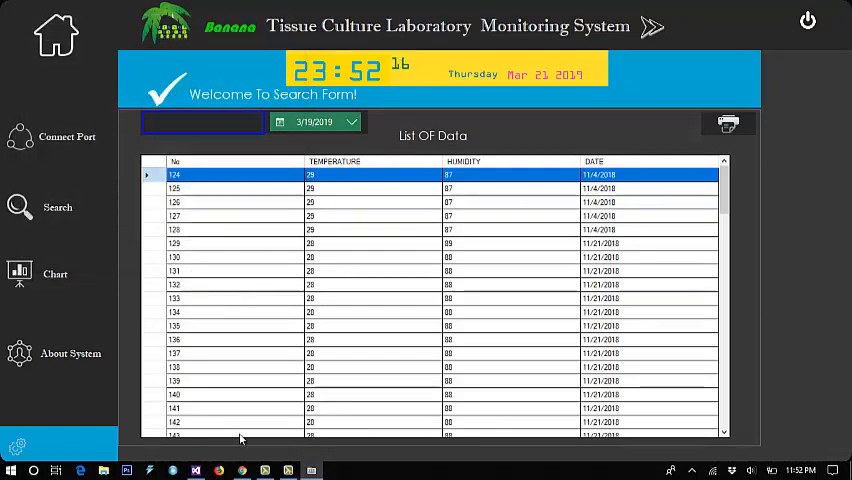
click(728, 122)
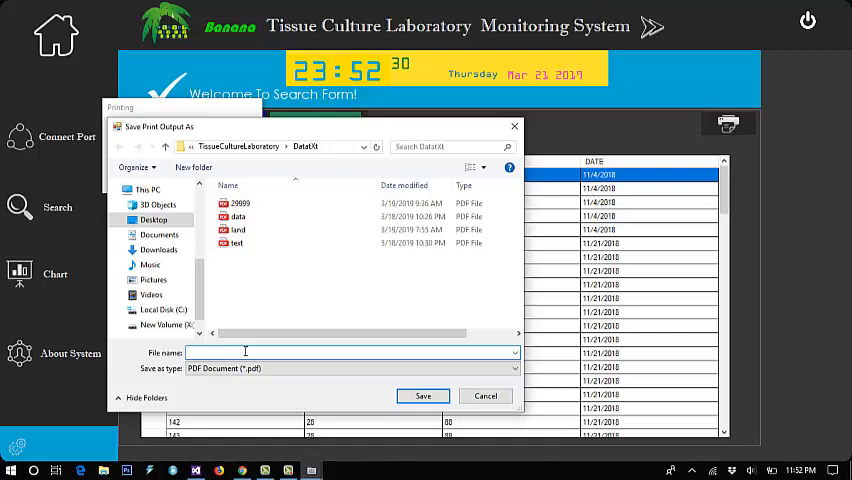
Step: Save the printed list as a PDF named data4
text(data)
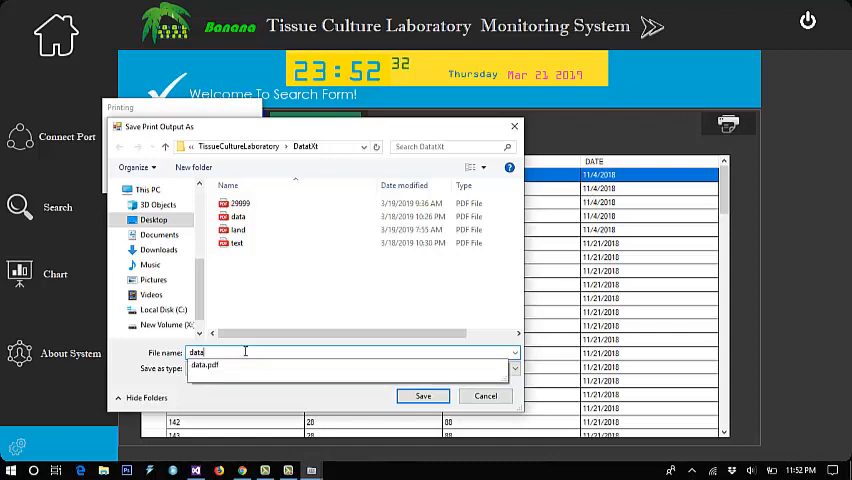
text(4)
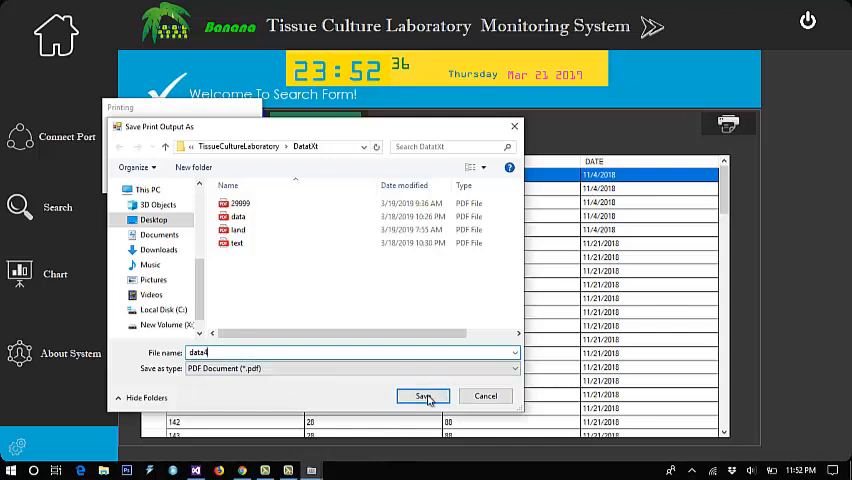
click(422, 396)
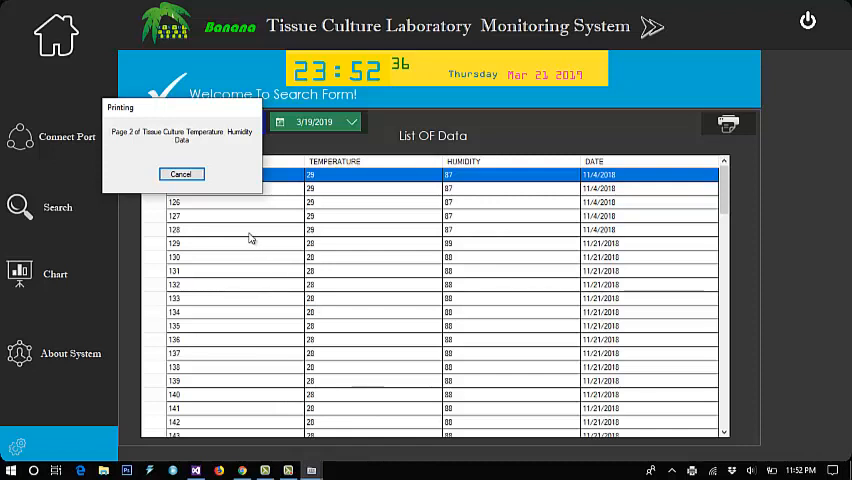
click(180, 172)
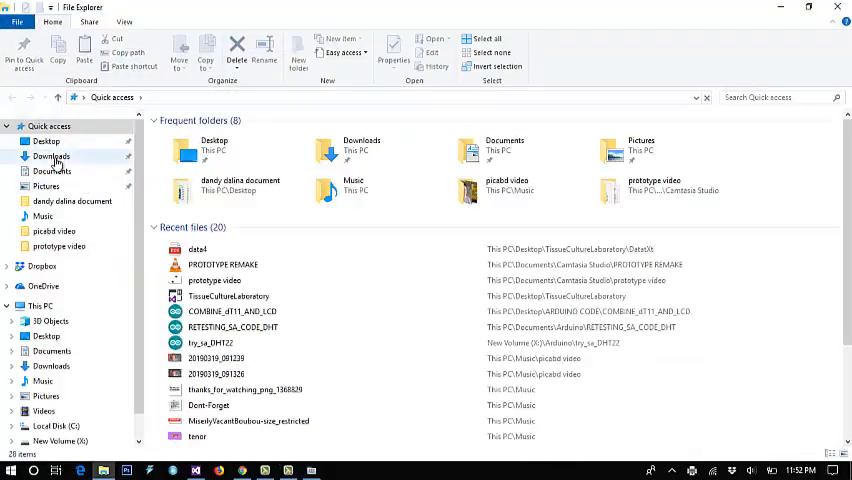
Step: Navigate to Desktop > TissueCultureLaboratory > data and select the data4 PDF
click(46, 140)
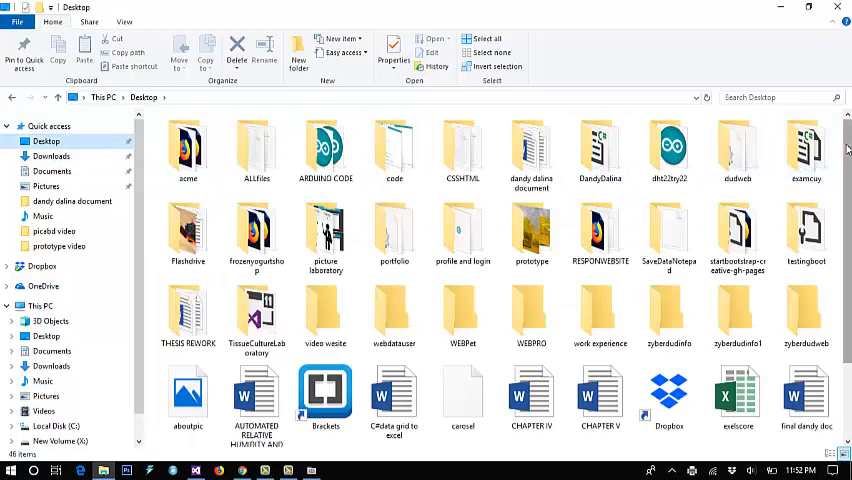
scroll(down, 3)
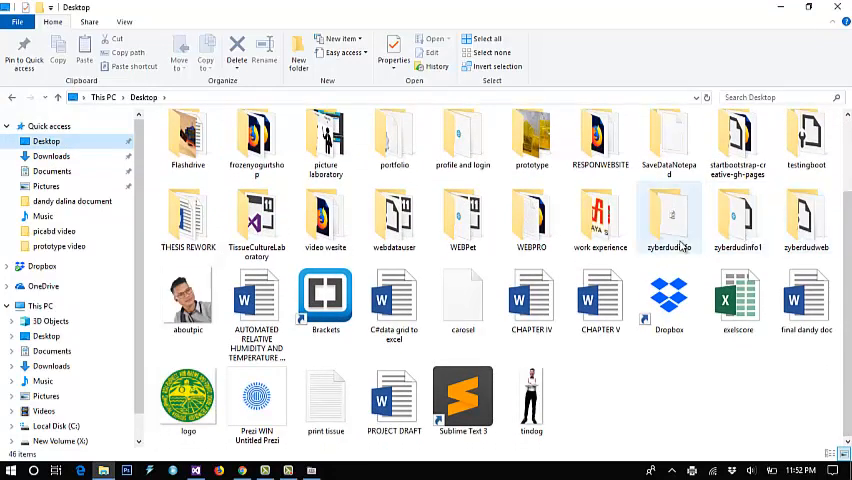
scroll(up, 3)
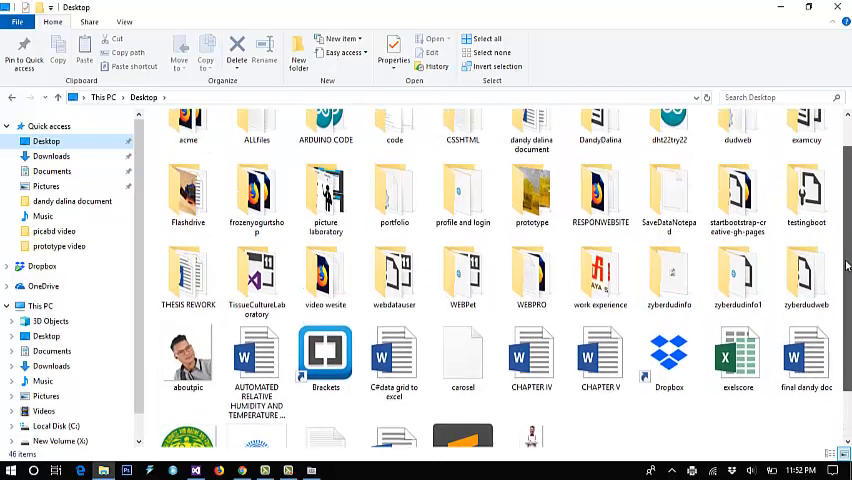
scroll(up, 3)
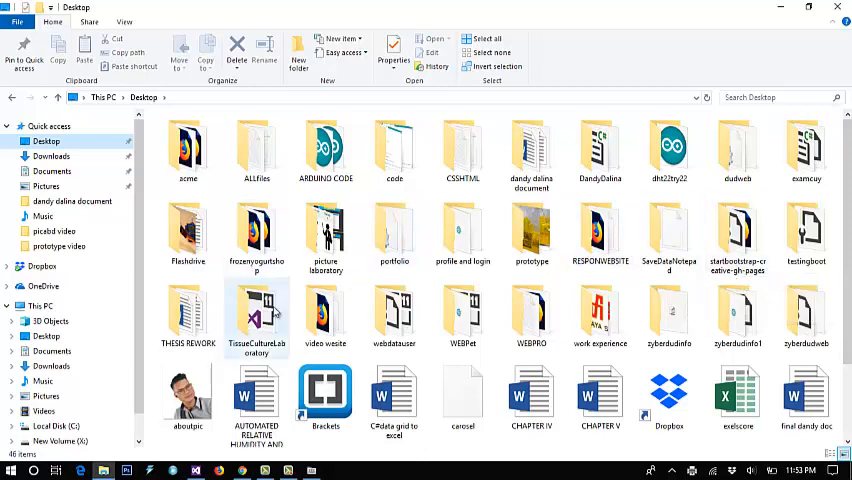
double_click(256, 316)
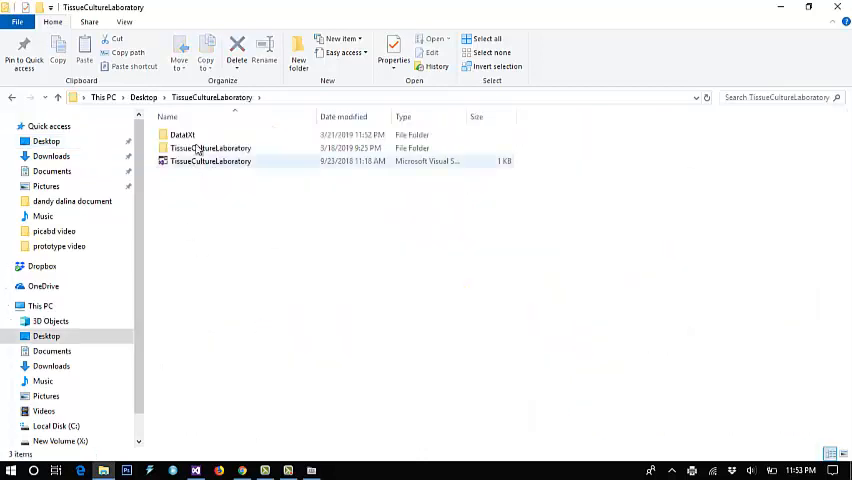
double_click(182, 134)
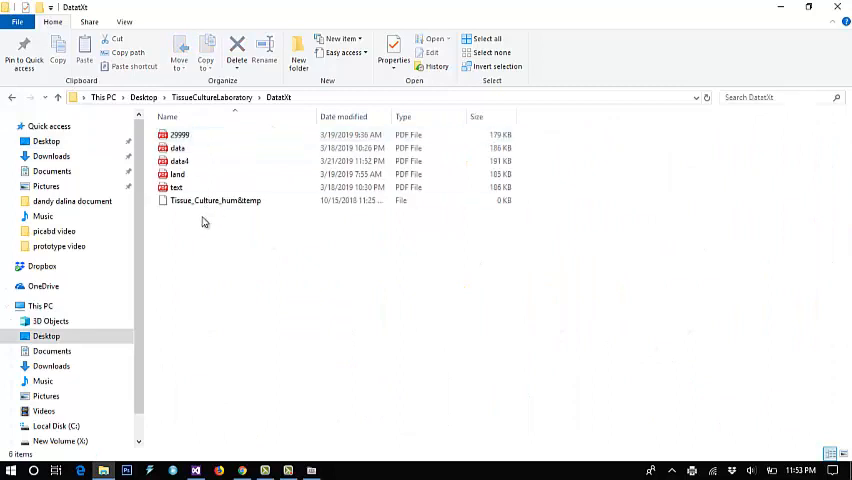
click(178, 160)
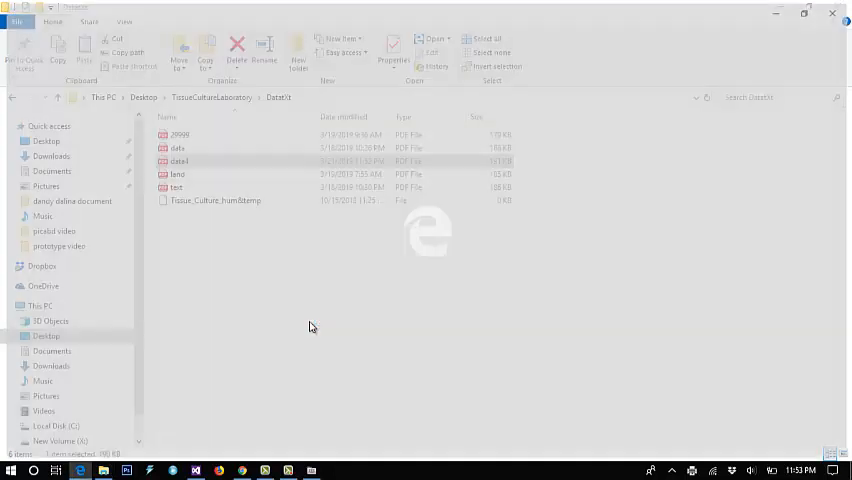
Step: View data4.pdf in Edge and scroll through its numbered temperature, humidity and date table
double_click(180, 160)
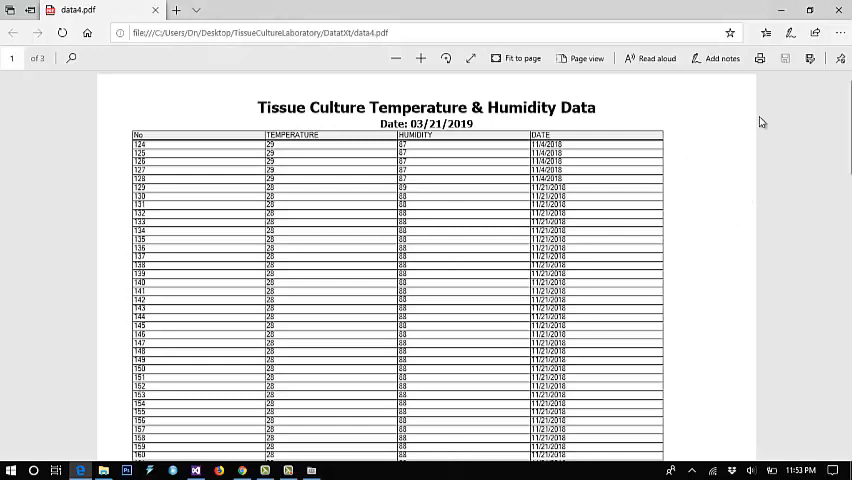
scroll(down, 3)
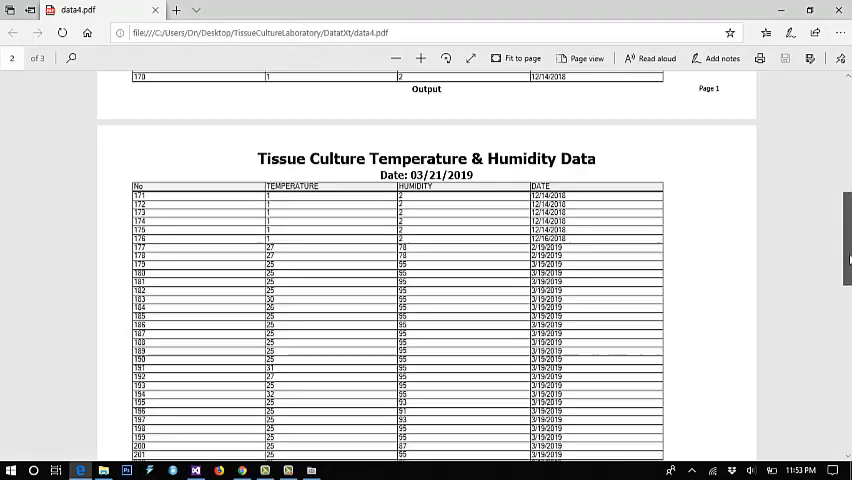
scroll(down, 3)
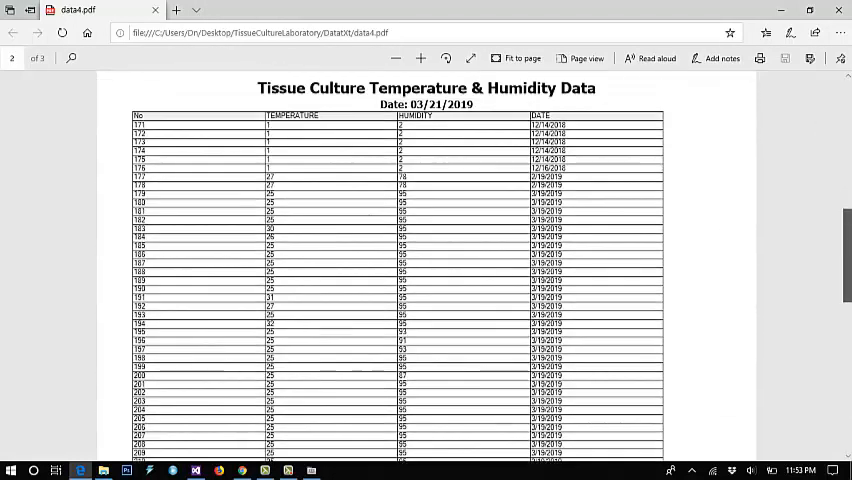
scroll(up, 3)
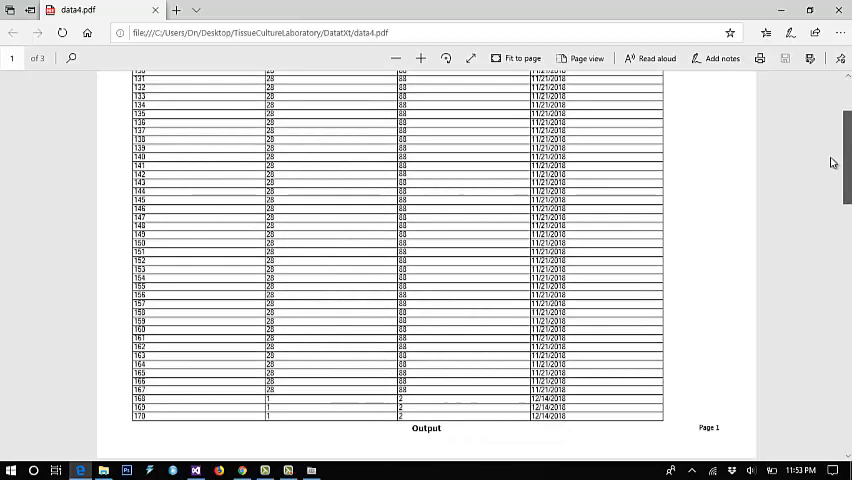
scroll(up, 3)
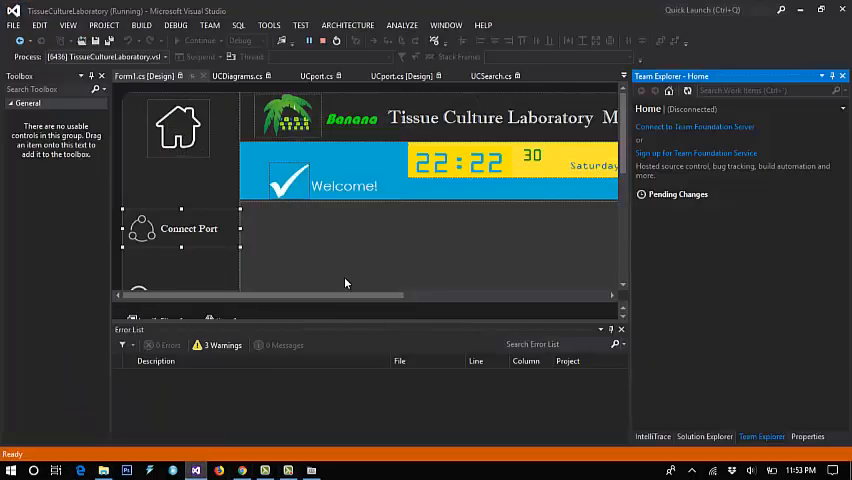
mouse_move(340, 216)
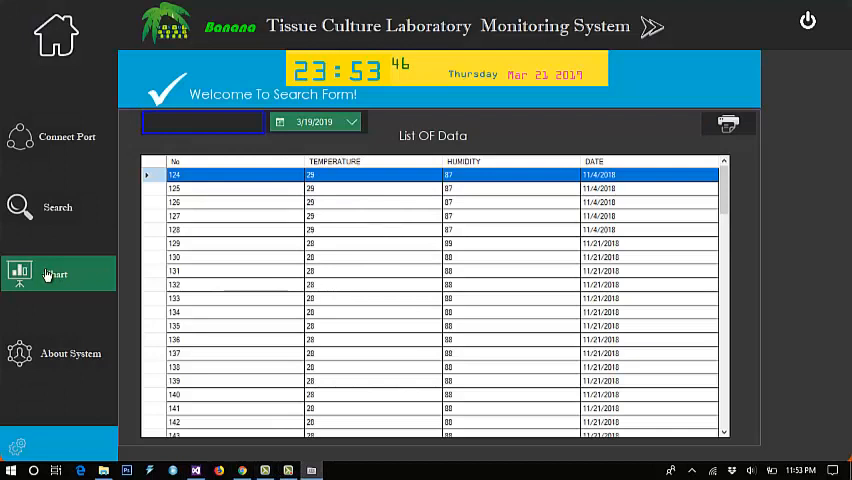
Step: Show the live average humidity and temperature chart as new readings are plotted
click(56, 272)
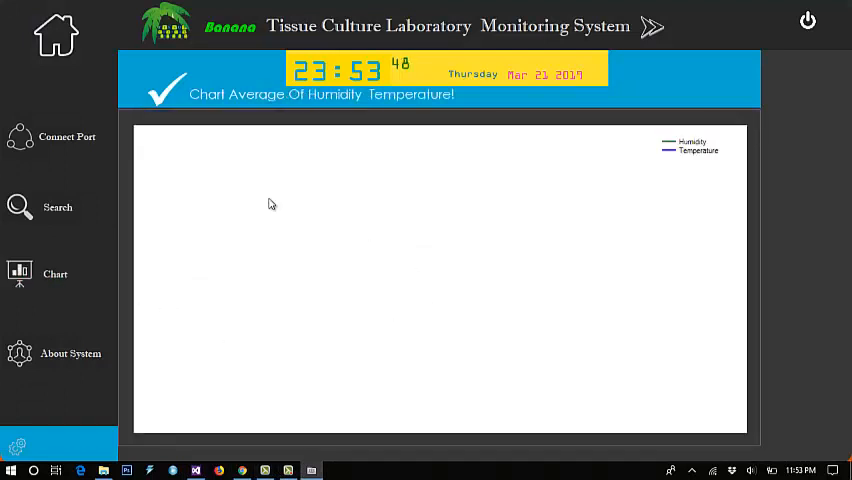
mouse_move(364, 290)
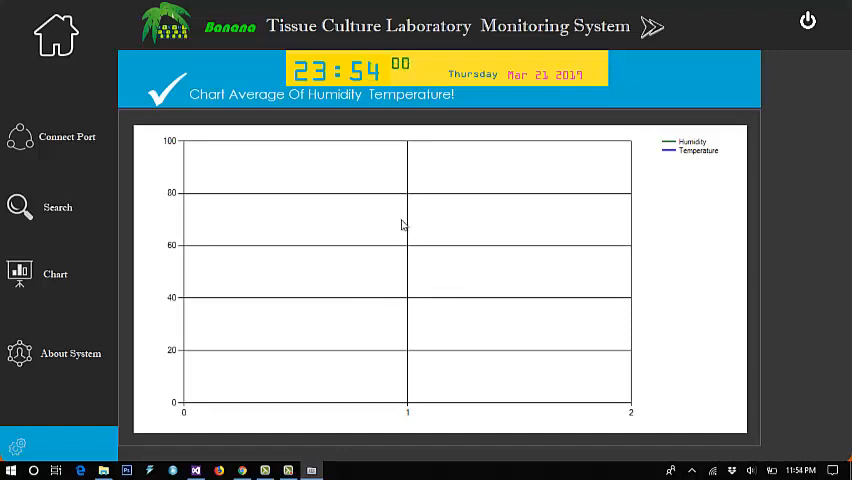
mouse_move(354, 218)
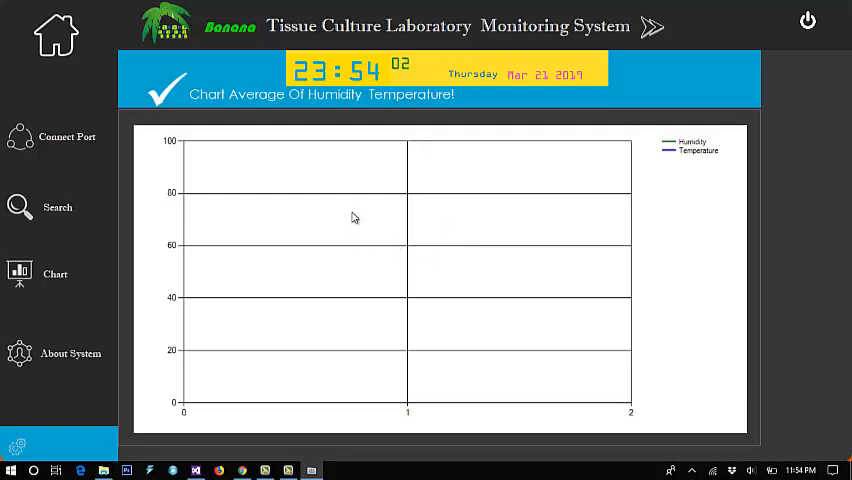
mouse_move(556, 228)
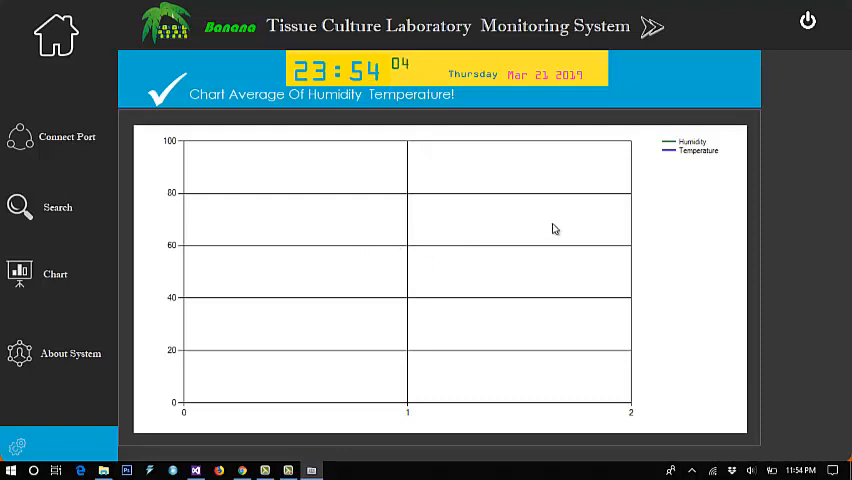
mouse_move(424, 268)
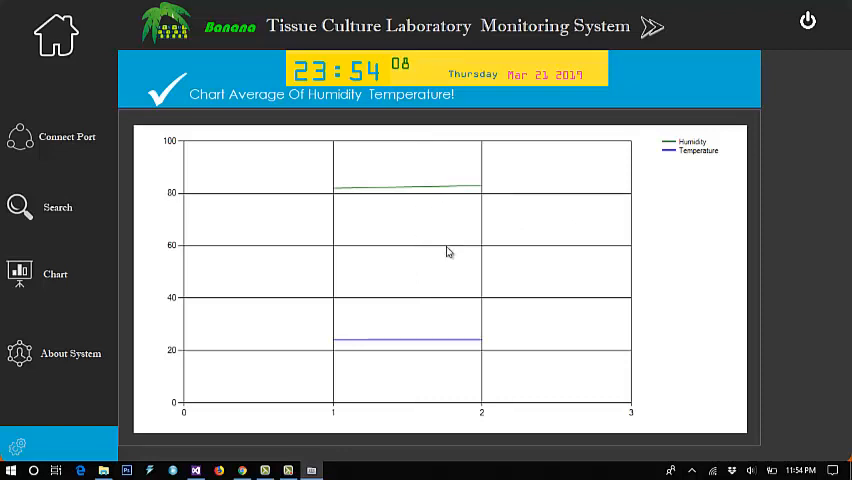
mouse_move(472, 214)
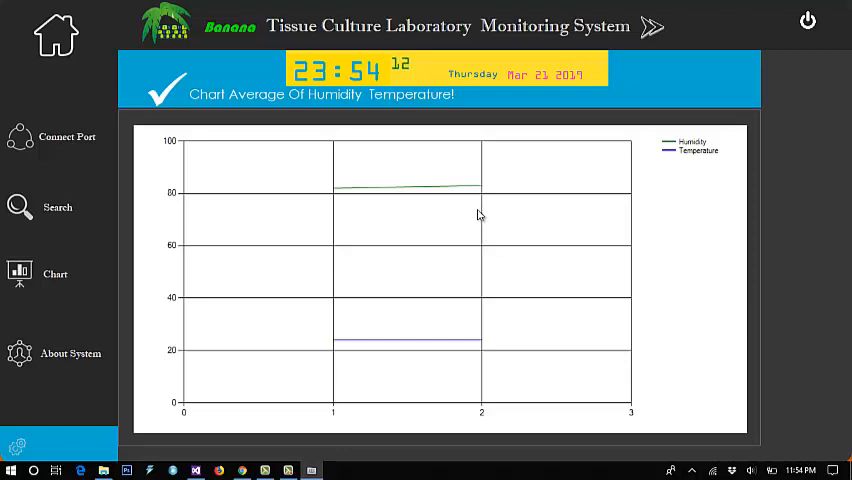
mouse_move(480, 228)
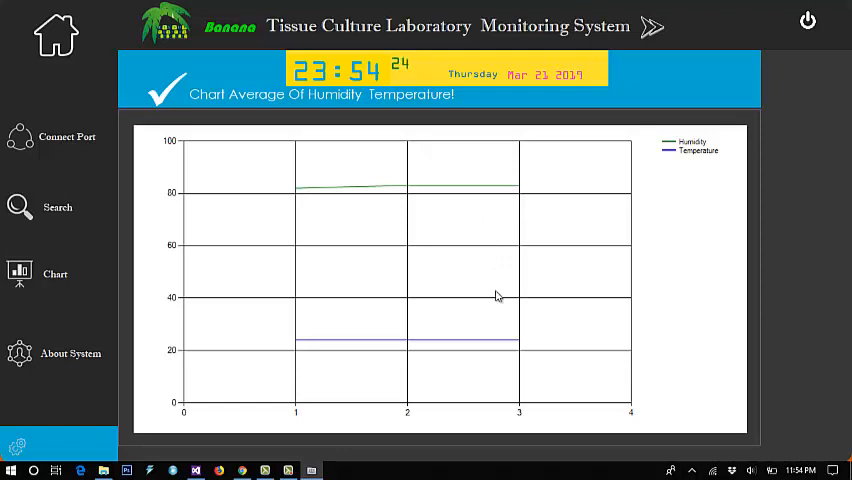
mouse_move(528, 268)
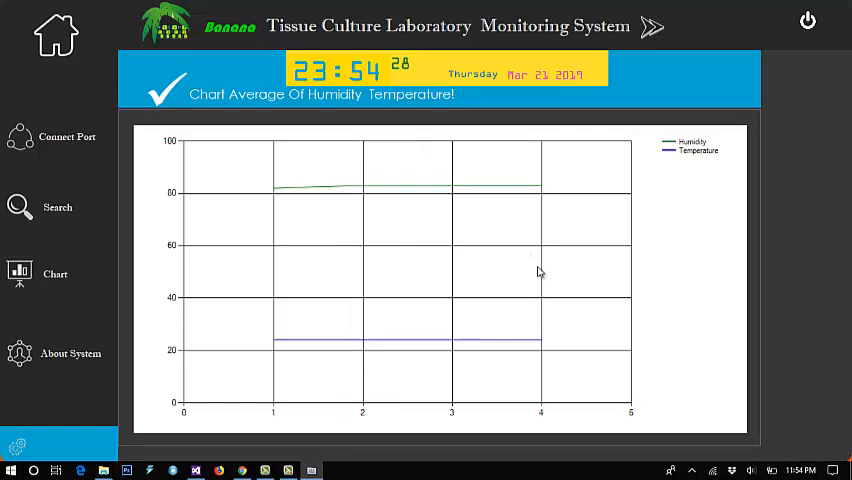
mouse_move(456, 292)
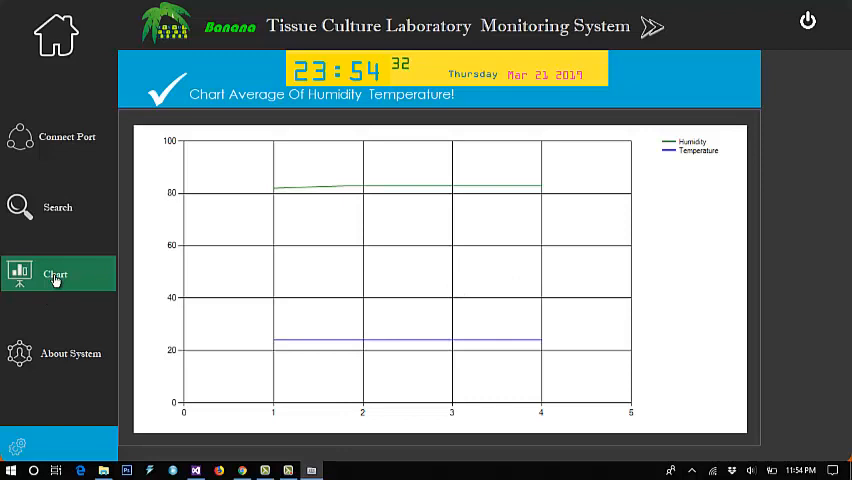
click(70, 352)
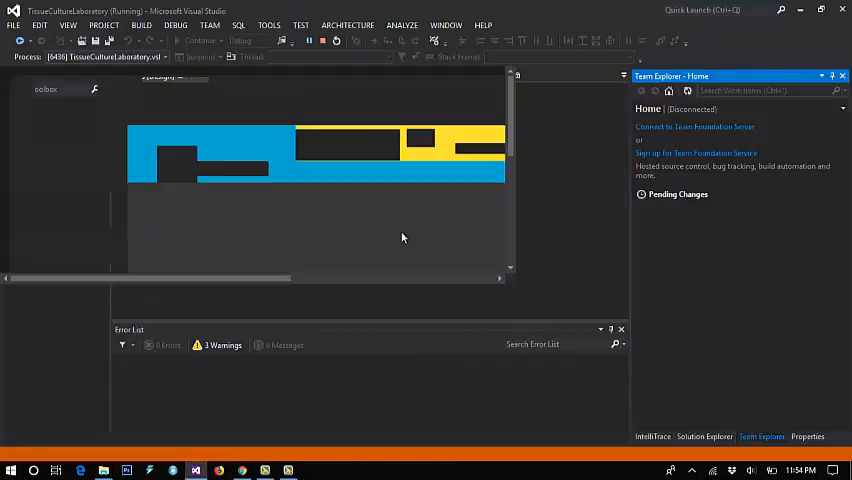
Step: Show the UCport designer and inspect its humidity/temperature chart, connect button and port selection combo box
click(322, 40)
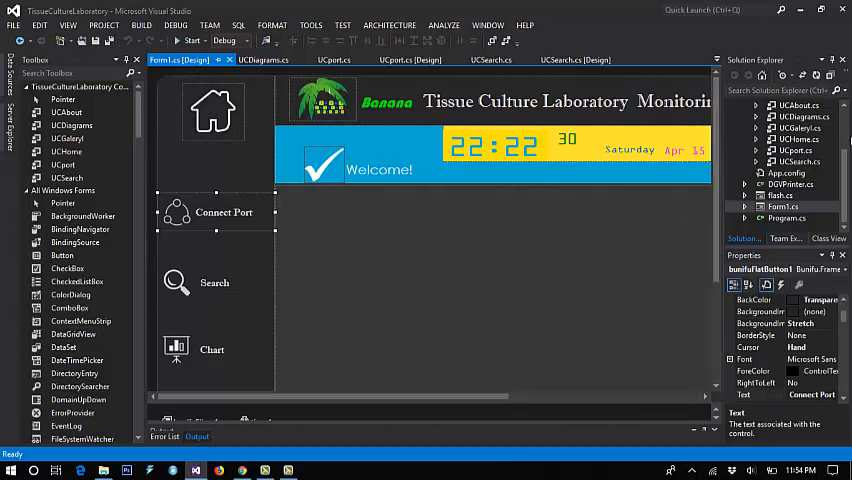
click(784, 228)
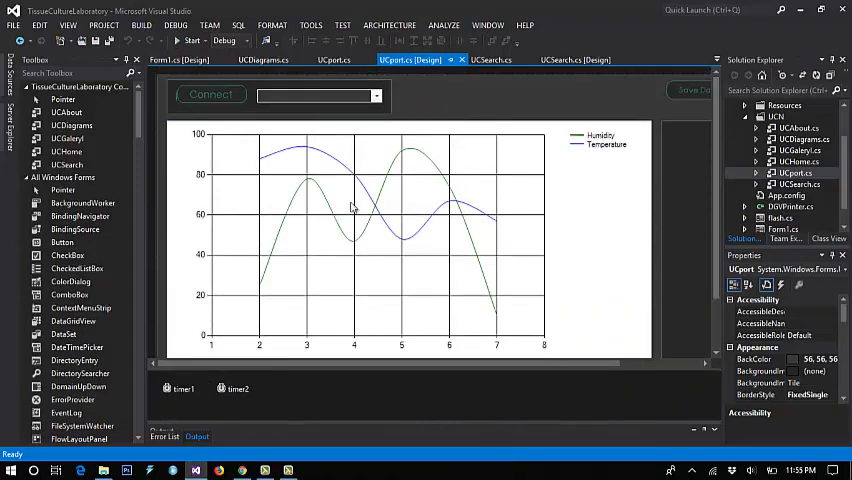
click(410, 240)
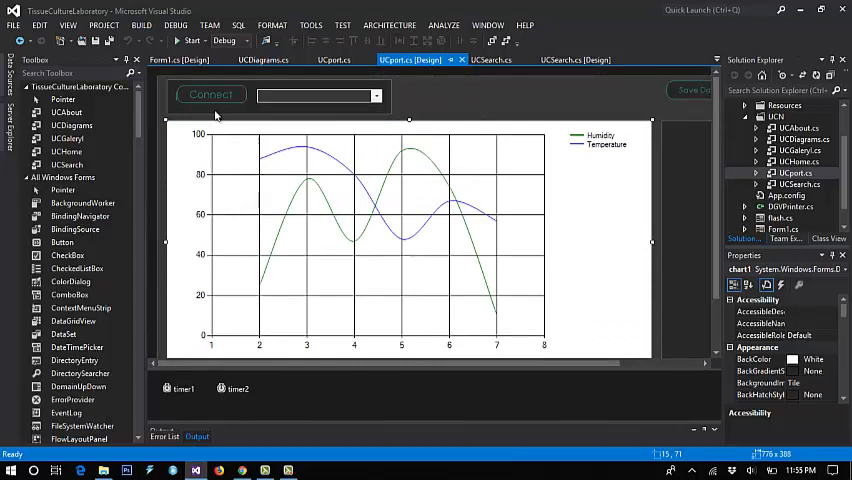
click(318, 96)
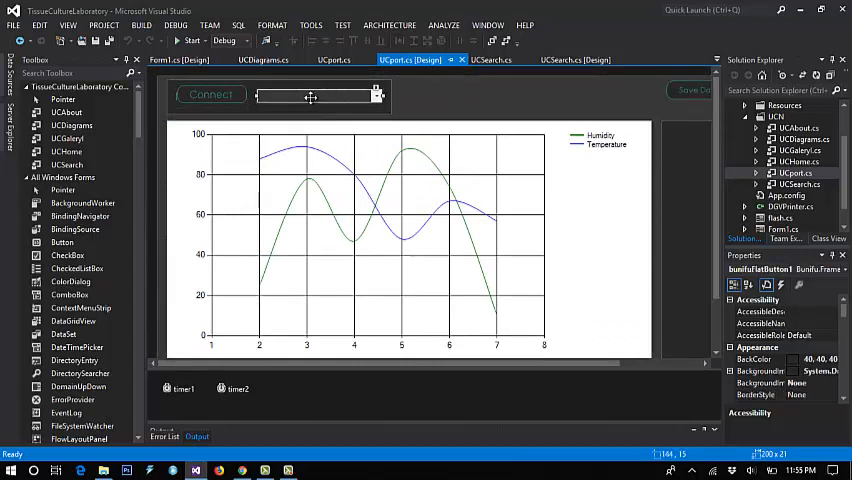
click(316, 94)
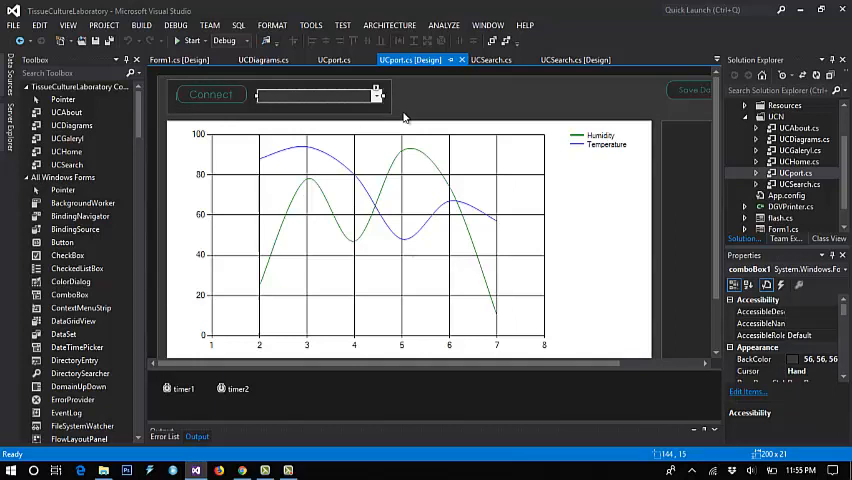
mouse_move(226, 106)
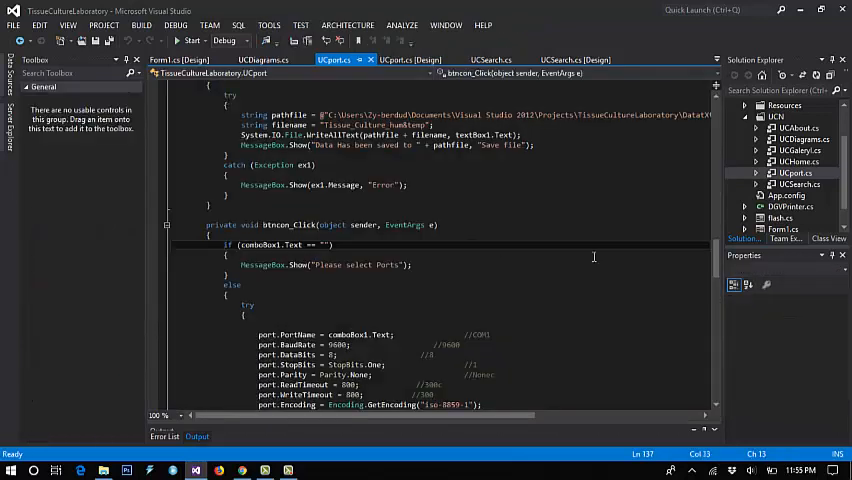
Step: Review the UCport code from the displaydata_event handler up to the using directives and serial port fields
scroll(down, 3)
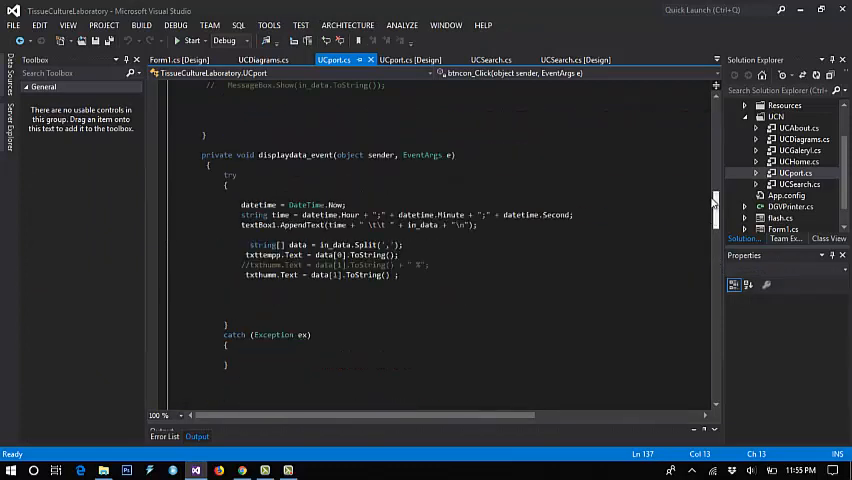
scroll(up, 3)
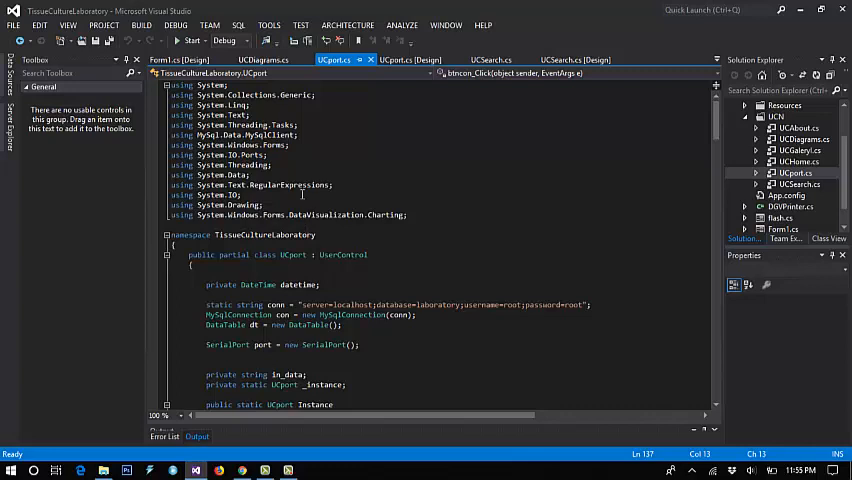
mouse_move(680, 148)
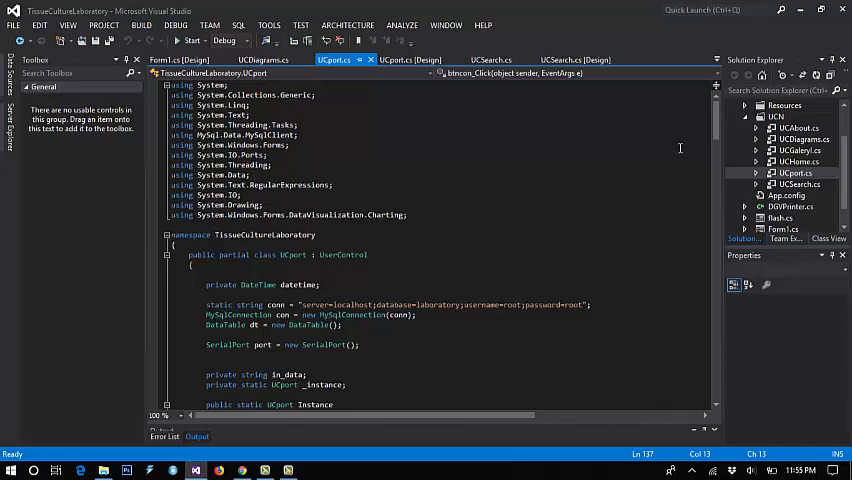
mouse_move(718, 120)
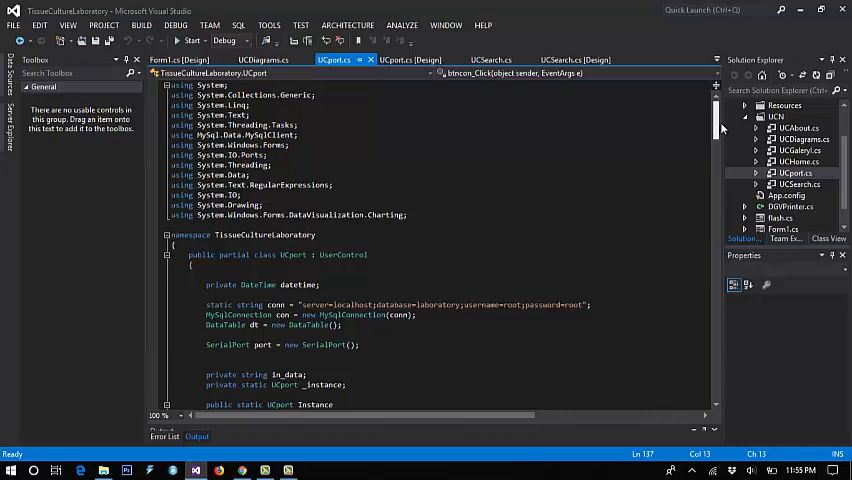
mouse_move(244, 216)
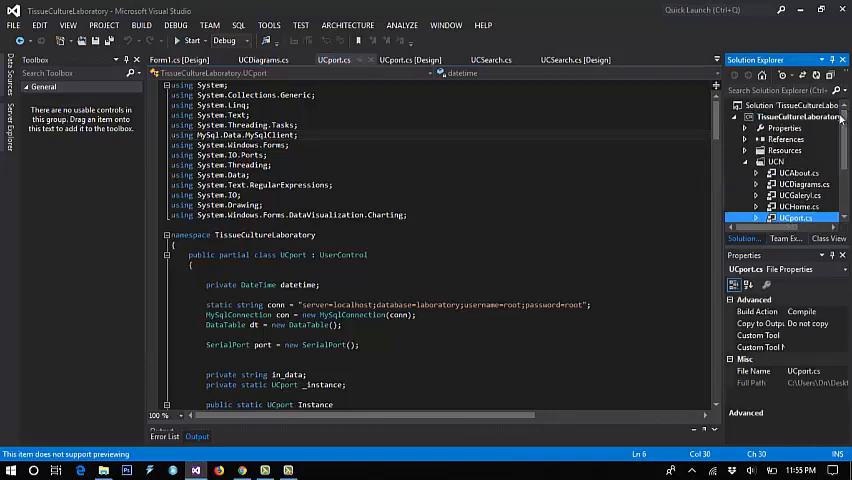
mouse_move(800, 116)
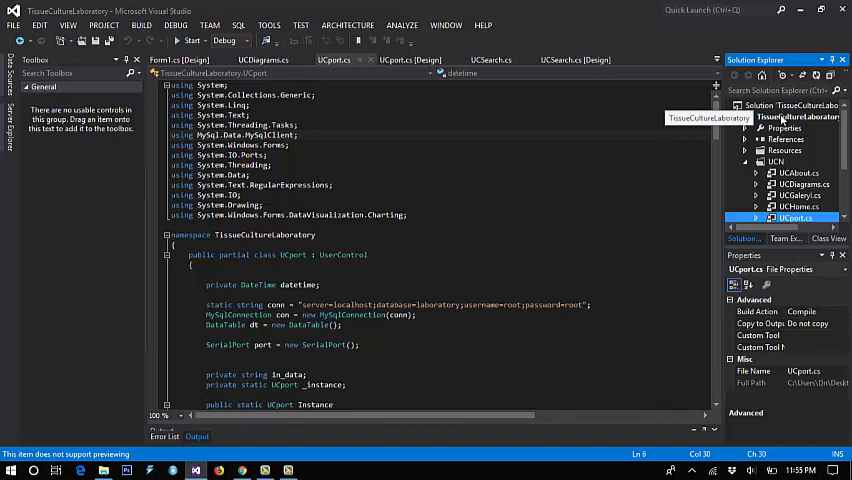
click(796, 116)
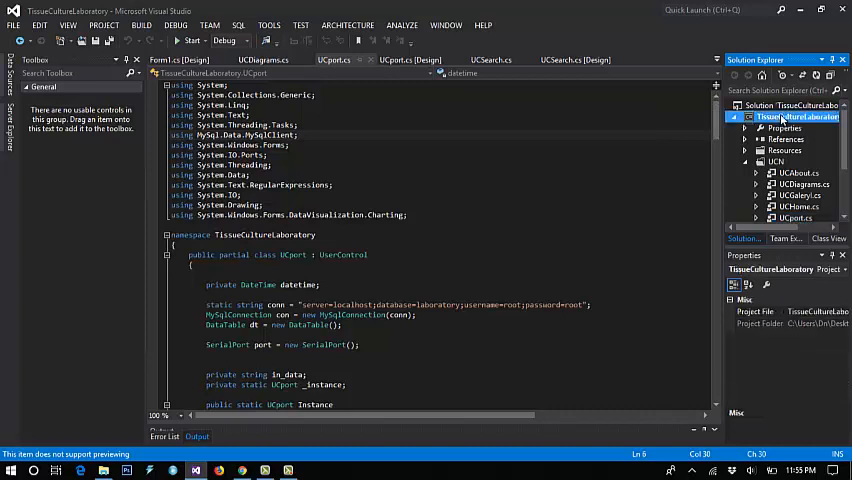
right_click(796, 116)
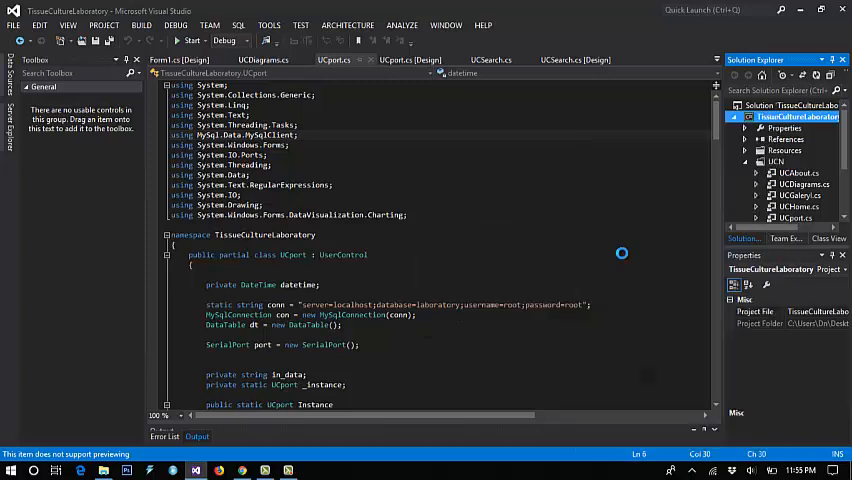
mouse_move(576, 232)
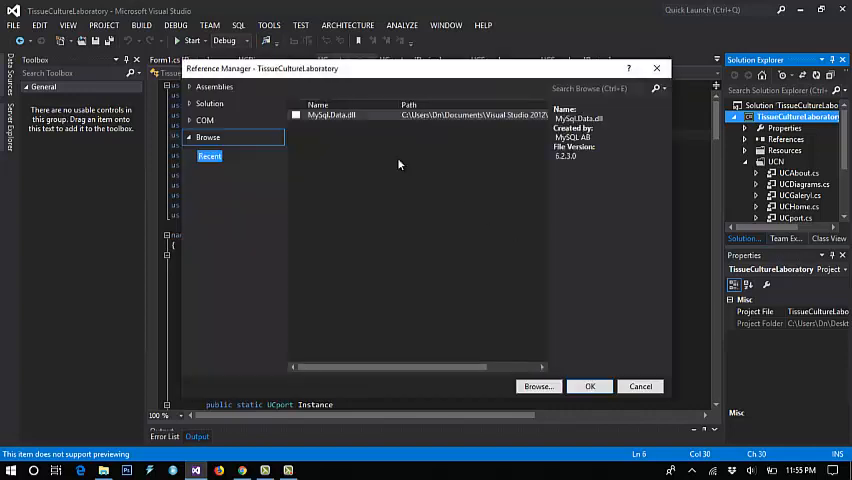
click(296, 114)
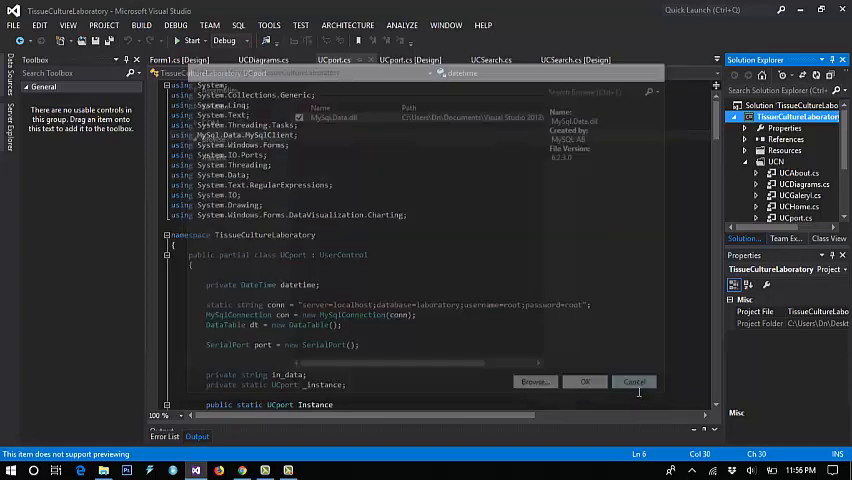
click(634, 380)
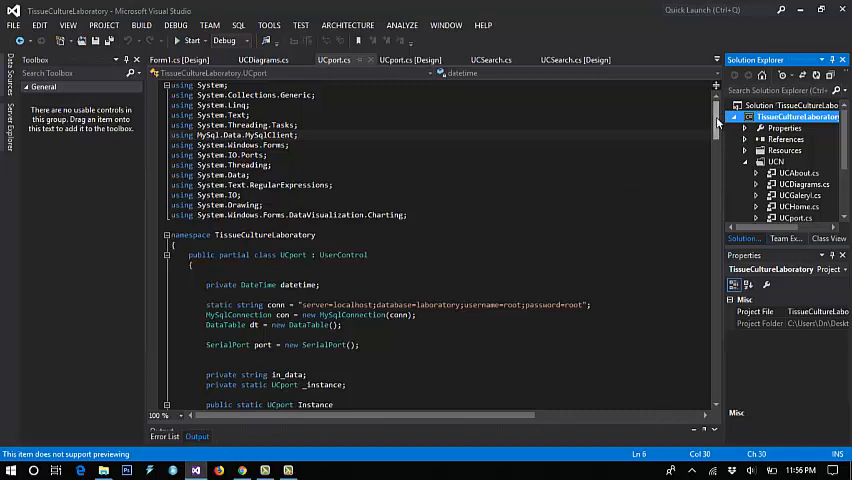
scroll(down, 3)
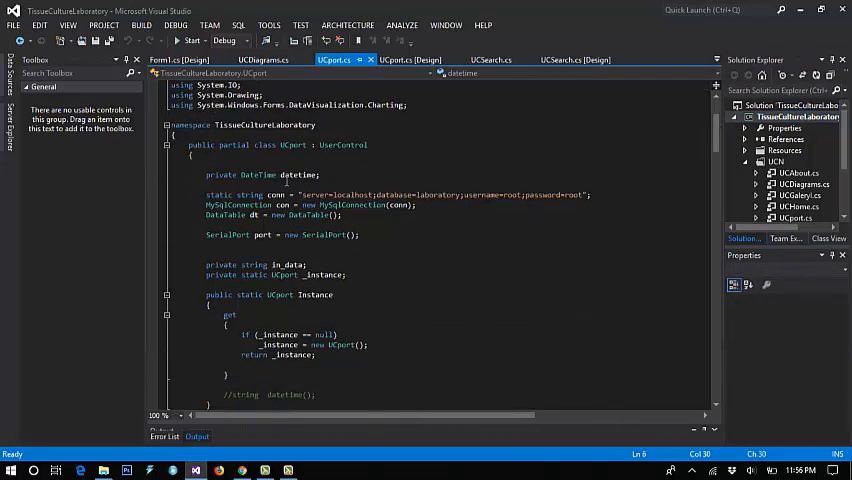
click(298, 174)
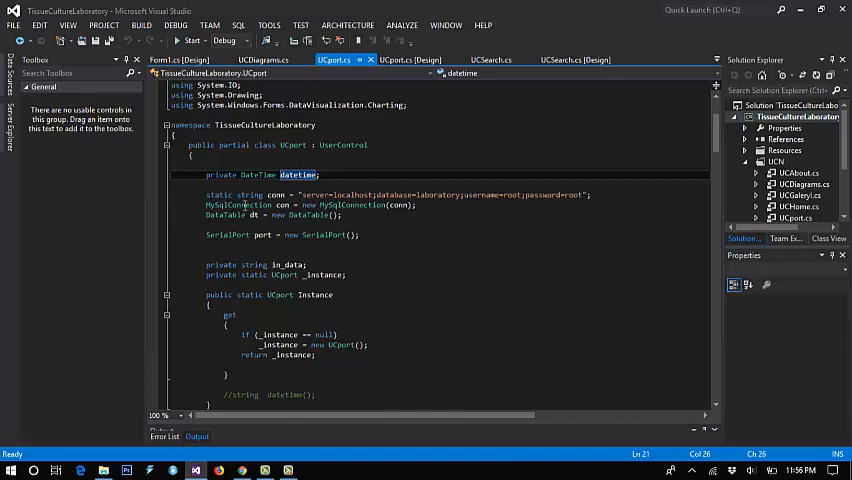
drag(206, 194, 342, 216)
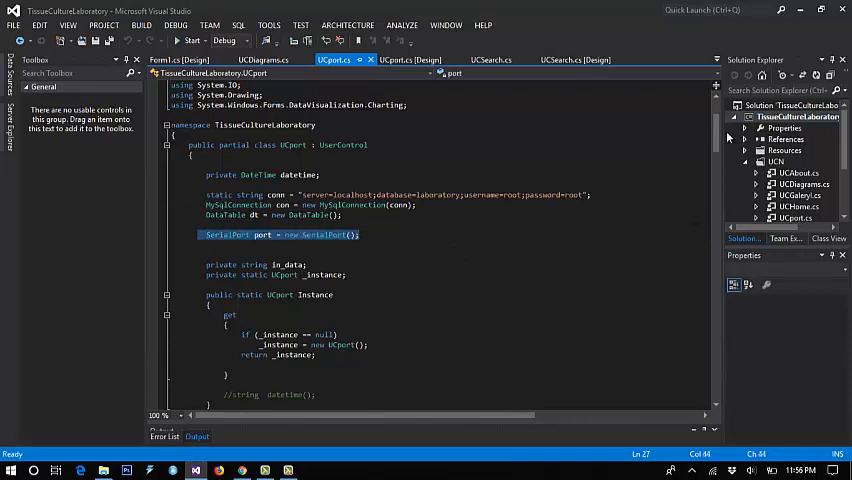
scroll(down, 3)
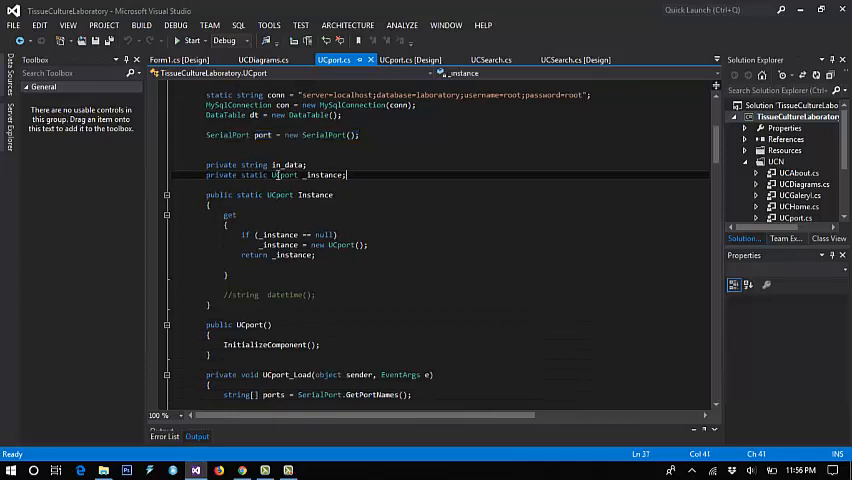
mouse_move(282, 176)
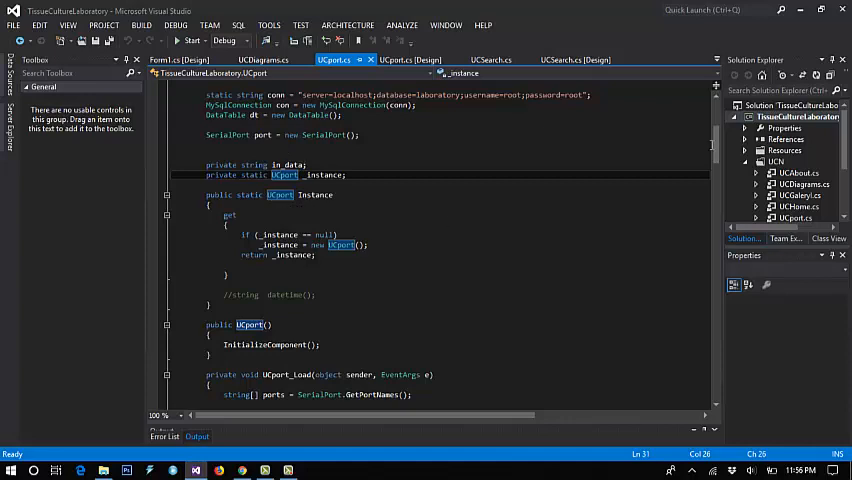
scroll(down, 3)
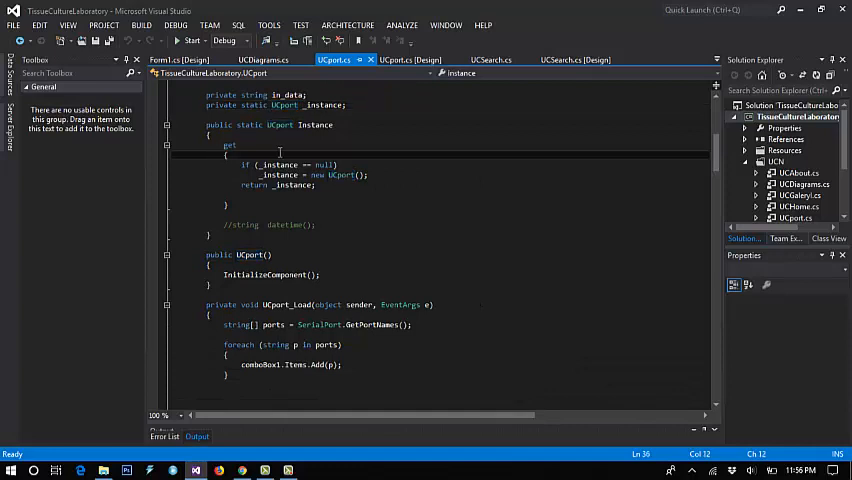
mouse_move(290, 184)
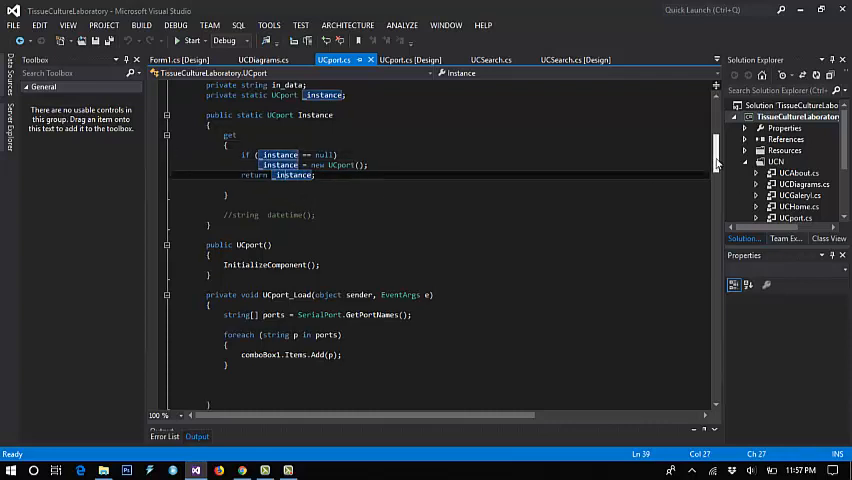
scroll(down, 3)
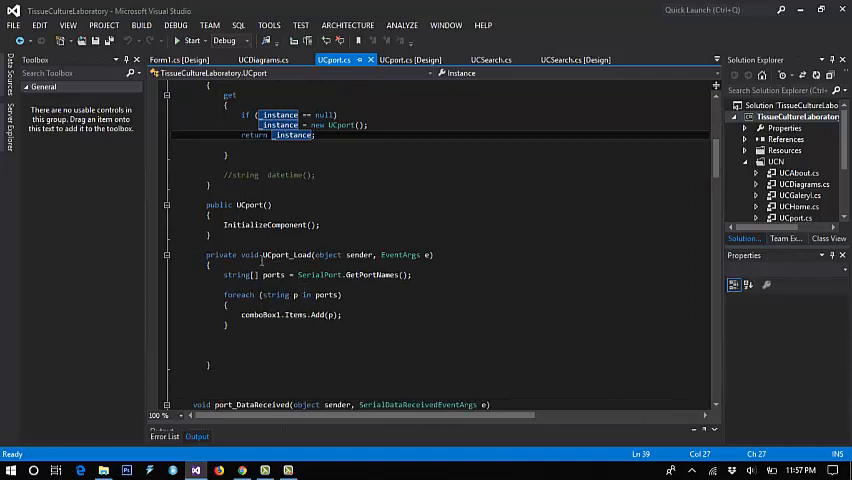
click(256, 204)
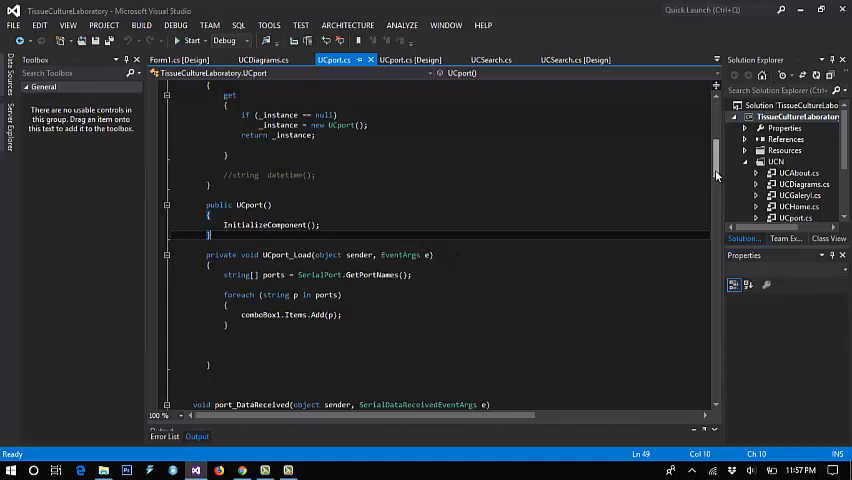
scroll(down, 3)
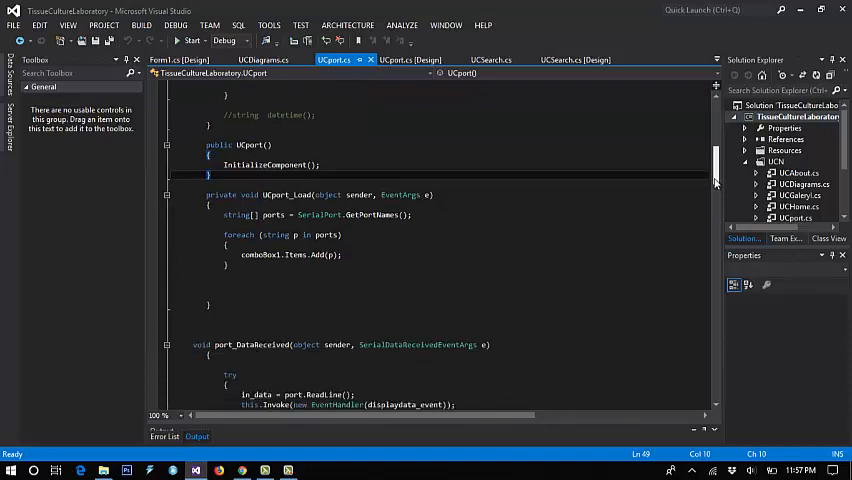
scroll(up, 3)
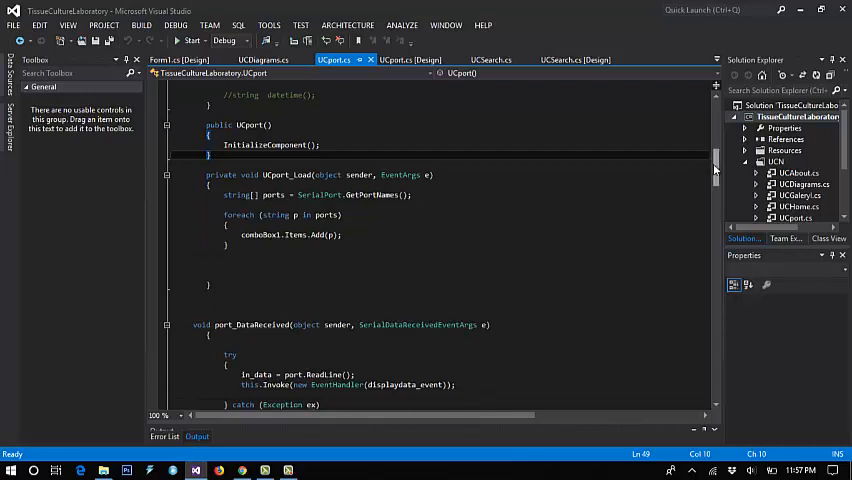
scroll(down, 3)
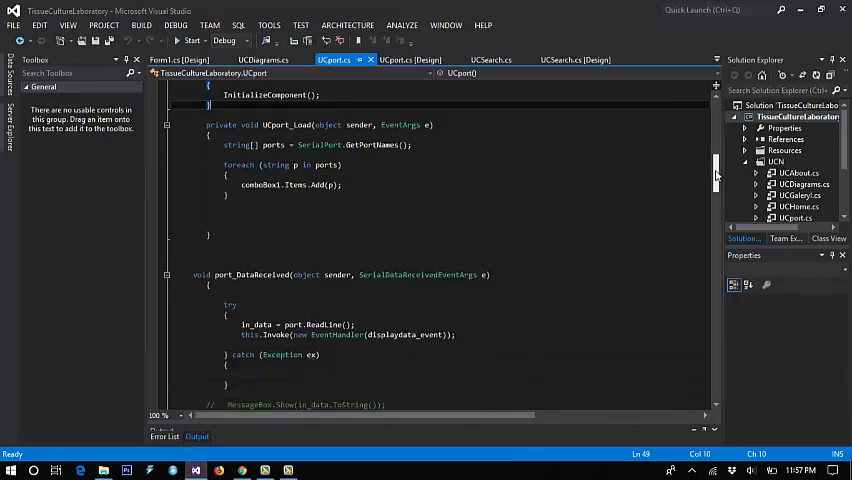
scroll(down, 3)
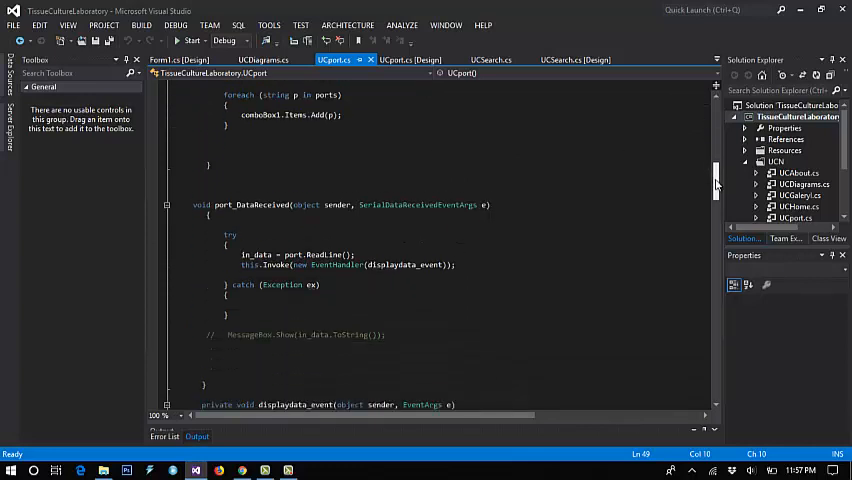
scroll(down, 3)
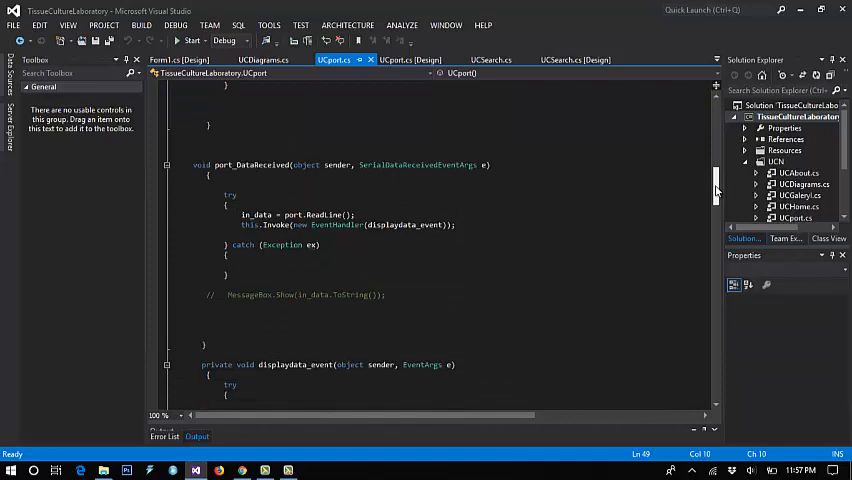
scroll(down, 3)
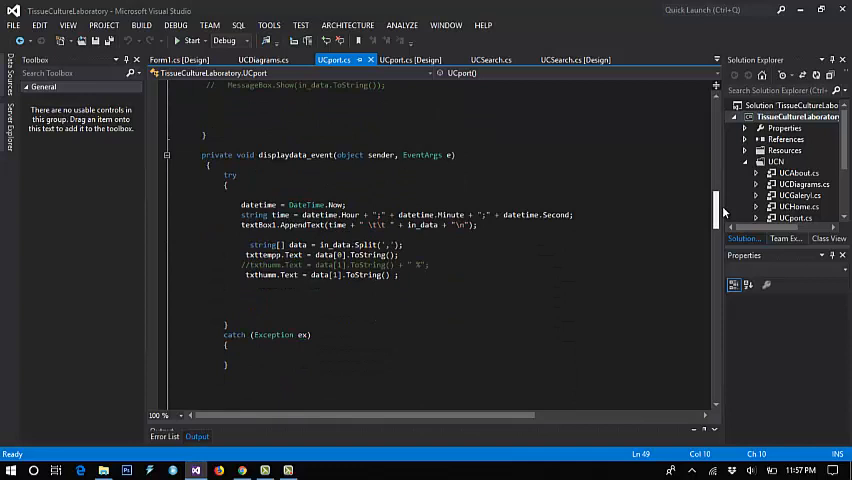
scroll(down, 3)
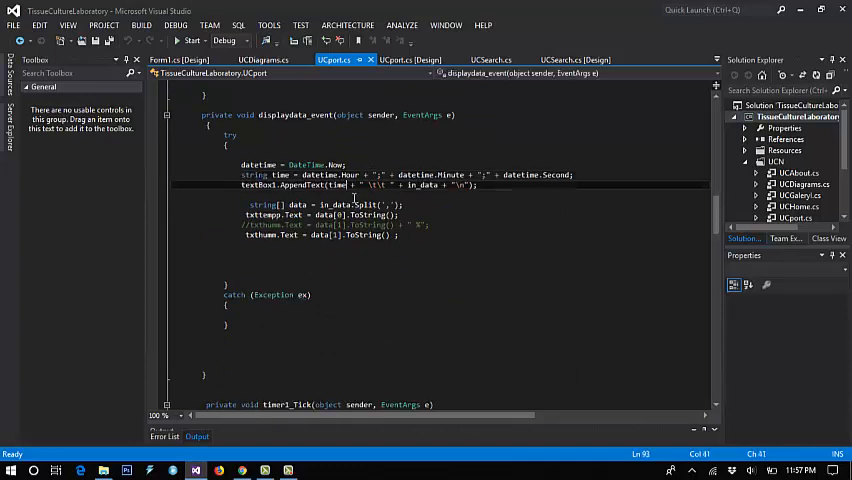
click(356, 184)
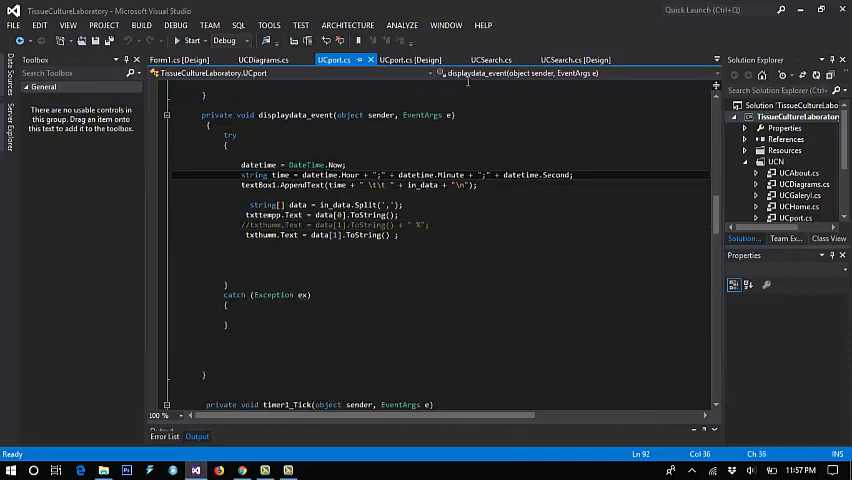
click(406, 60)
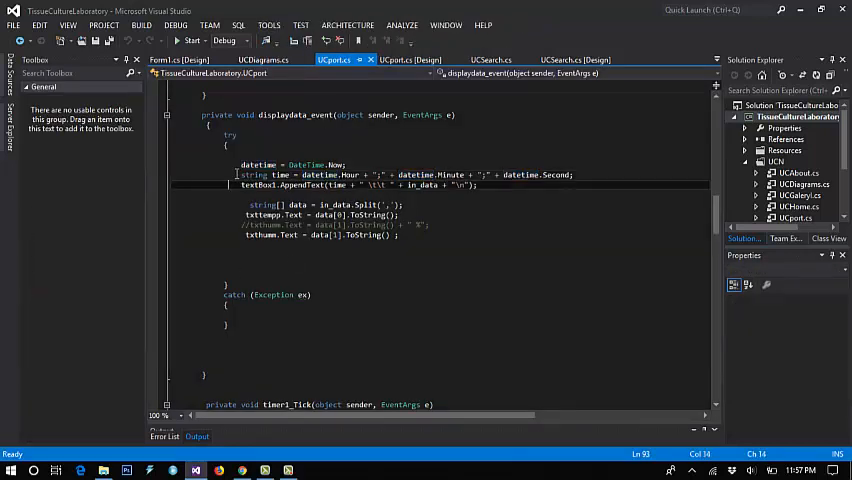
drag(240, 164, 416, 250)
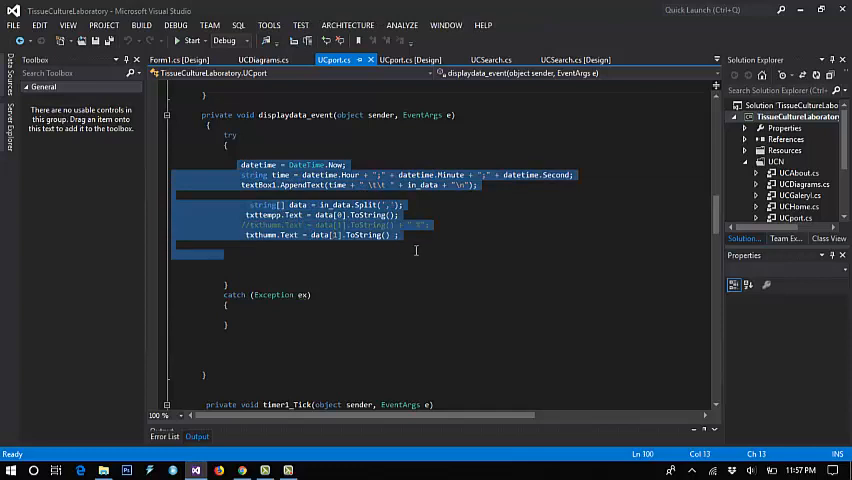
click(420, 256)
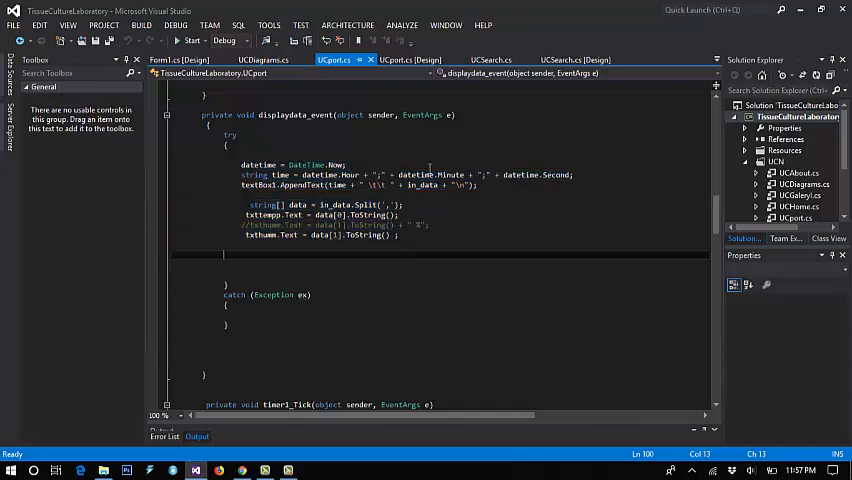
click(404, 60)
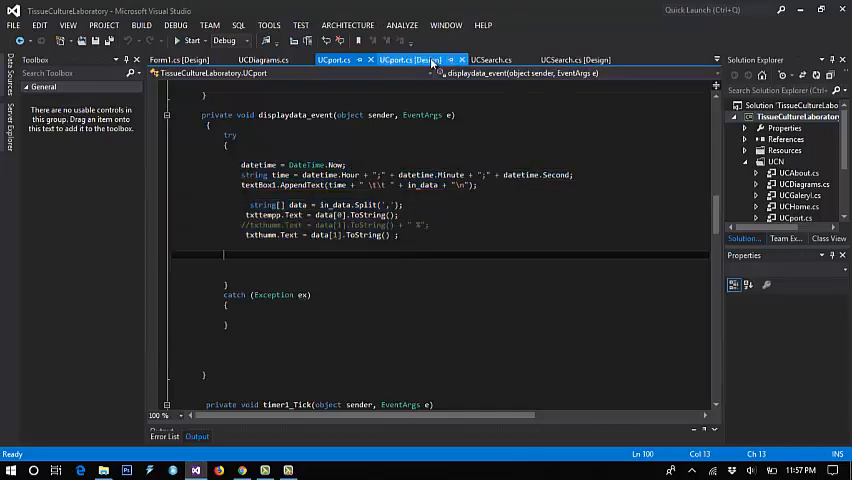
click(412, 60)
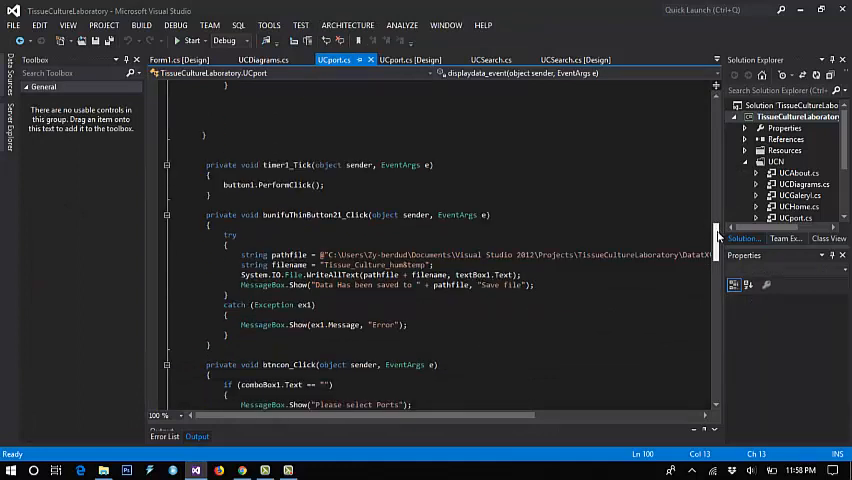
scroll(down, 3)
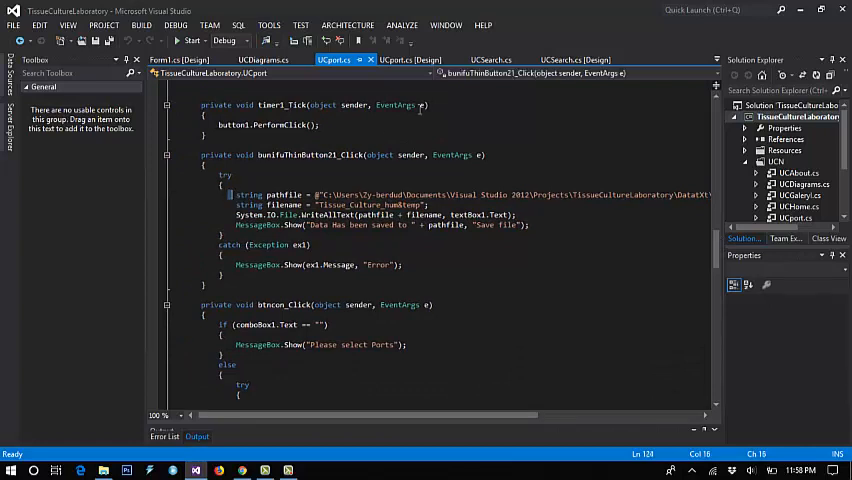
click(420, 60)
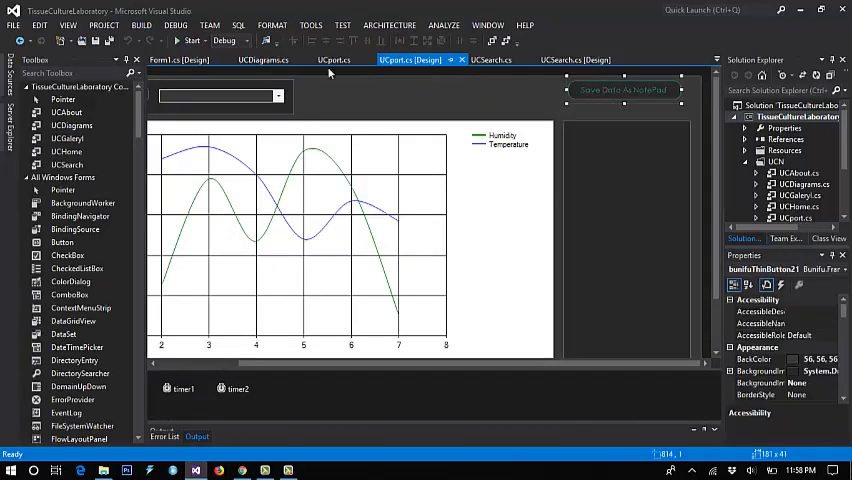
click(334, 60)
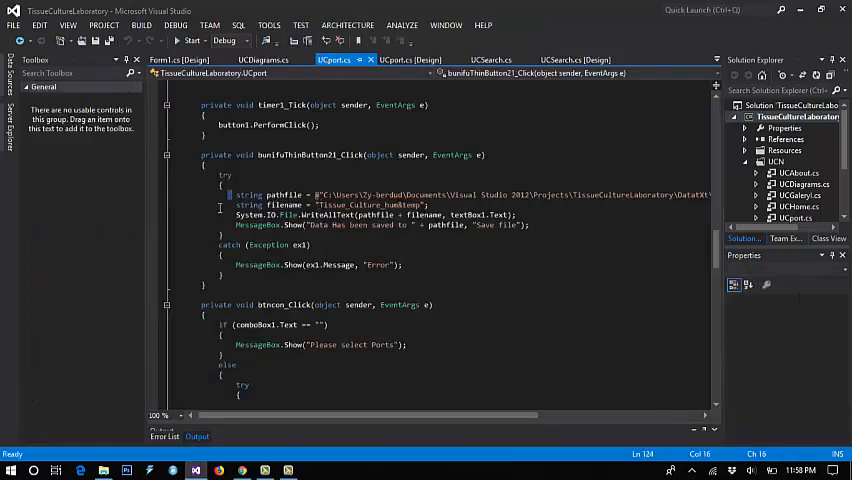
click(232, 204)
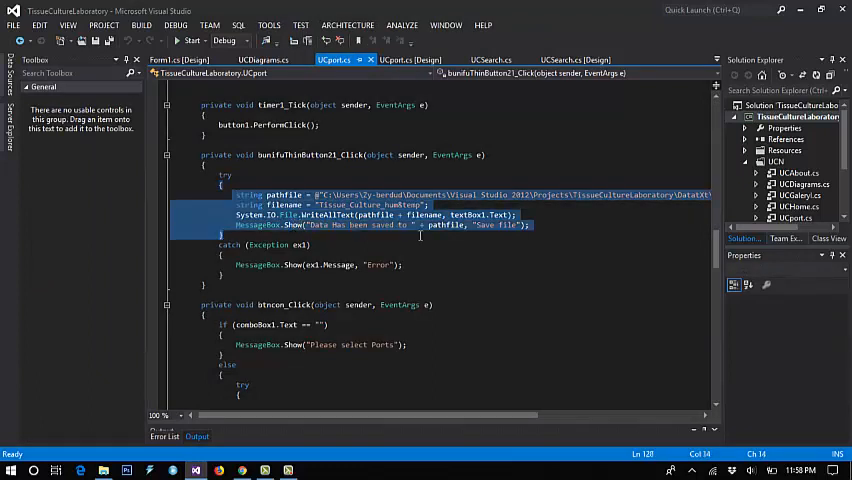
mouse_move(472, 236)
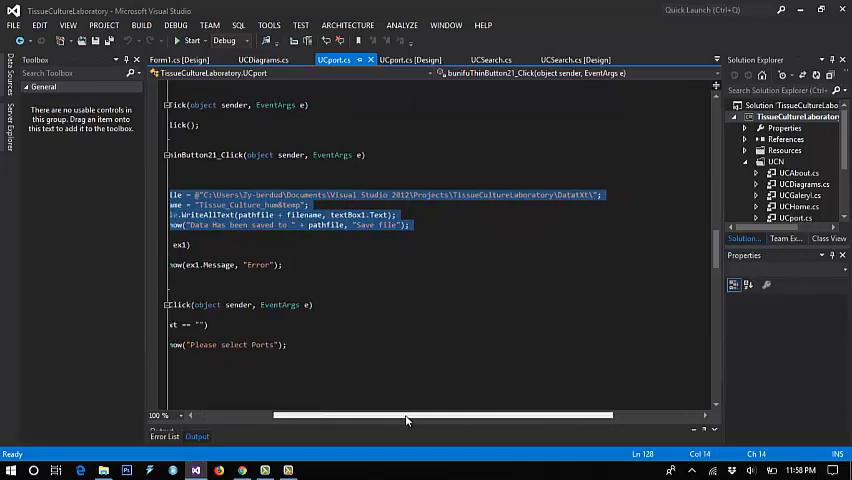
click(562, 194)
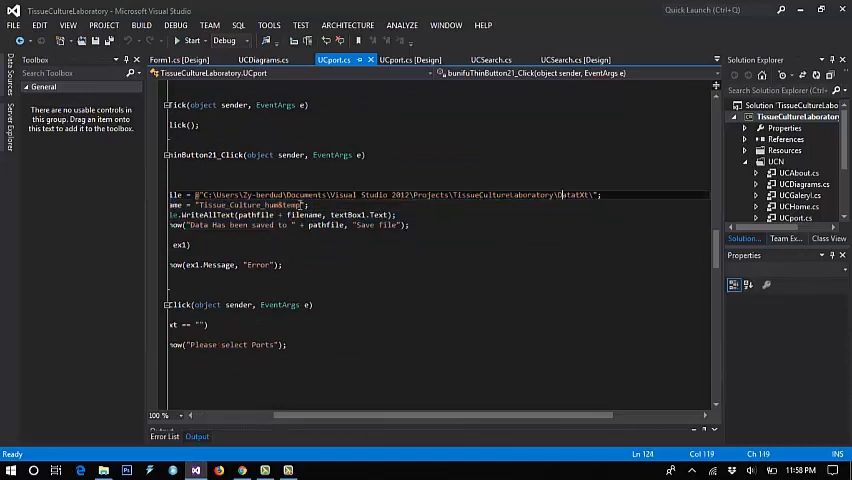
mouse_move(210, 192)
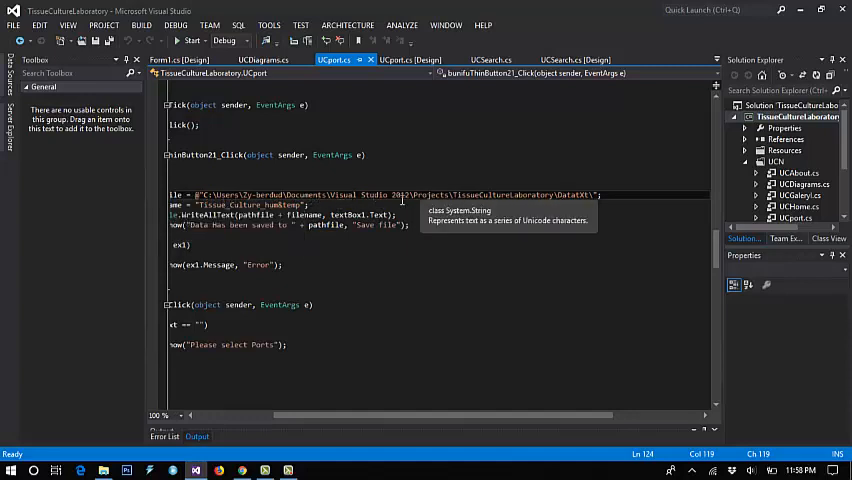
mouse_move(490, 204)
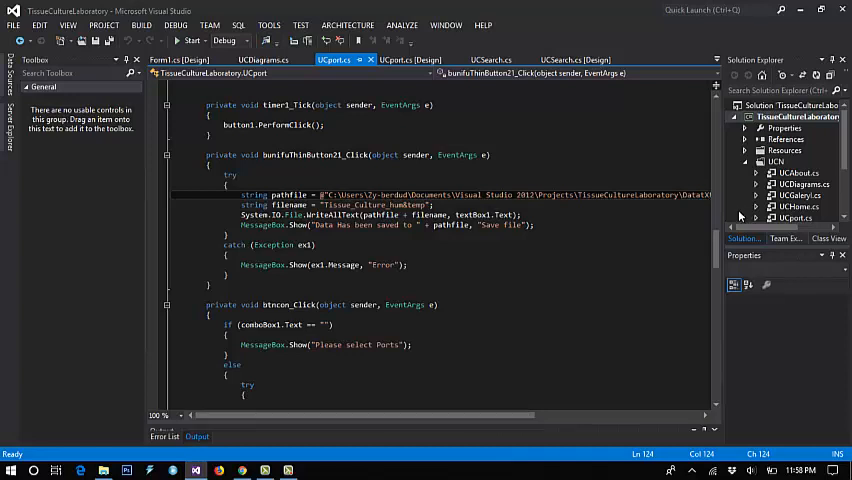
scroll(down, 3)
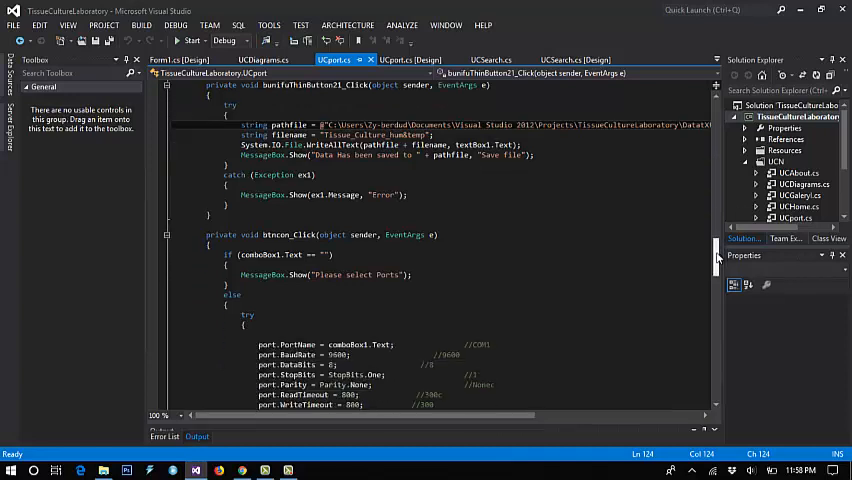
scroll(down, 3)
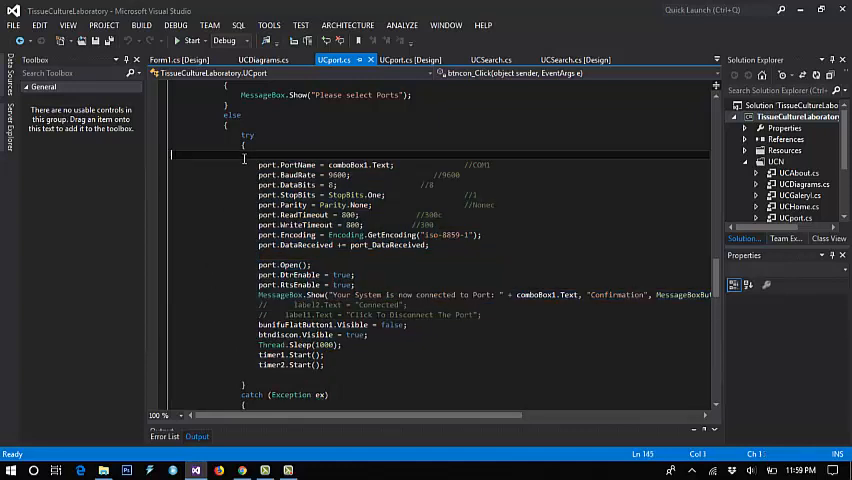
drag(170, 156, 340, 344)
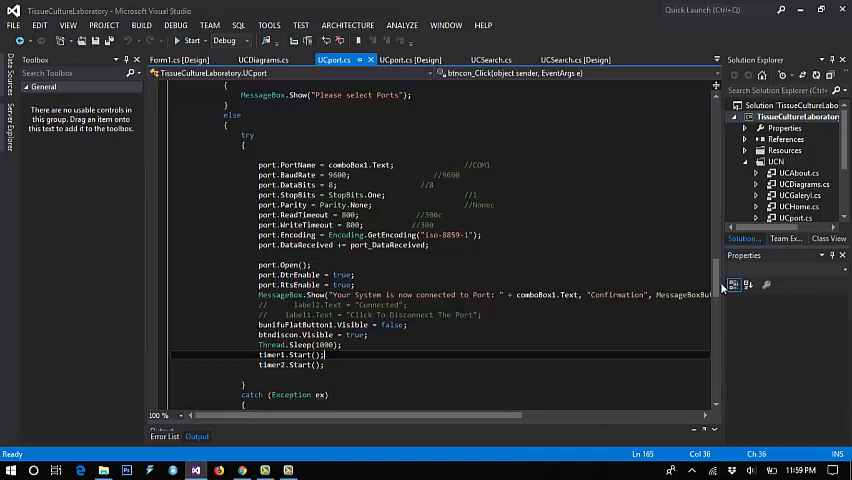
scroll(down, 3)
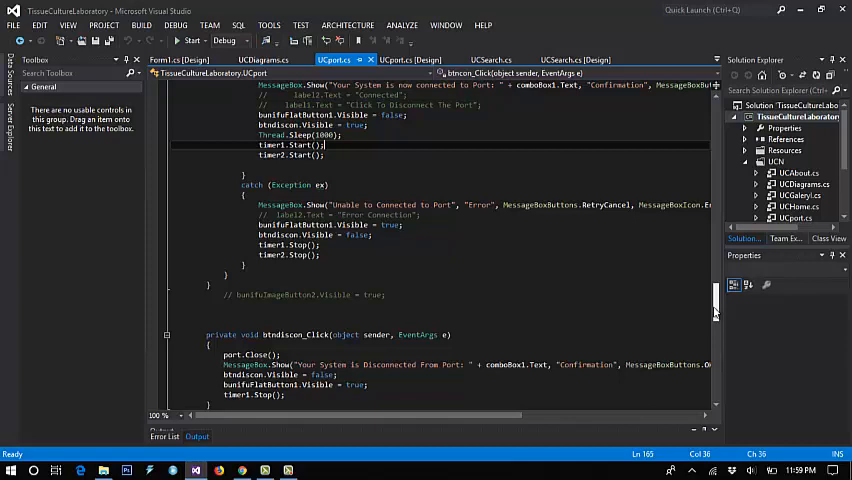
scroll(up, 3)
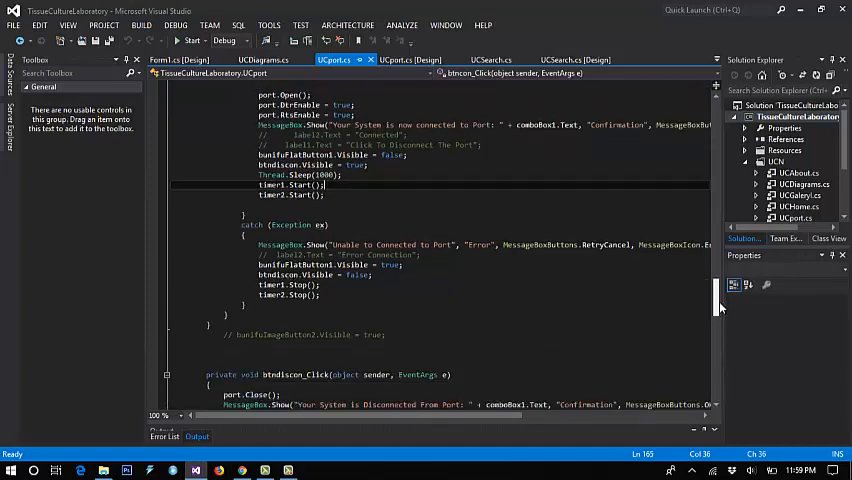
scroll(down, 3)
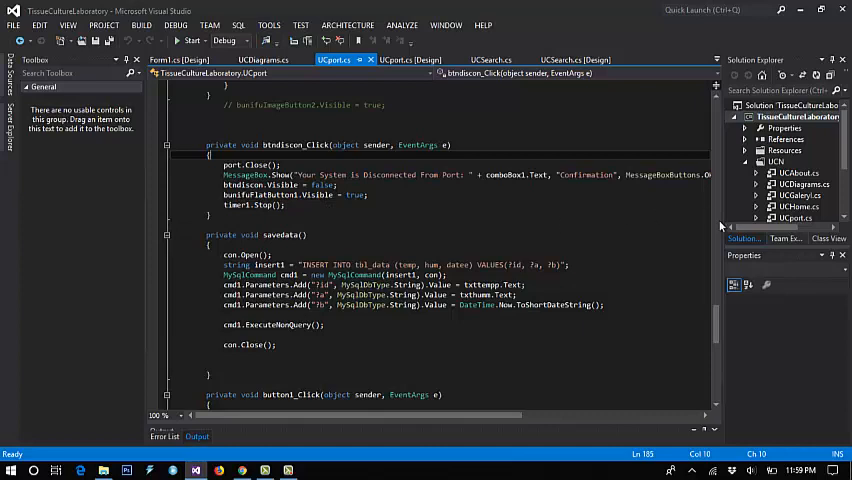
mouse_move(718, 324)
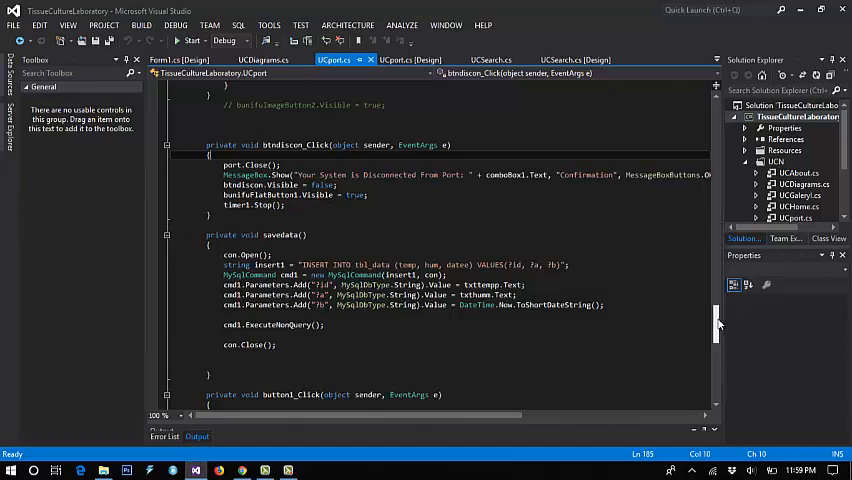
scroll(up, 3)
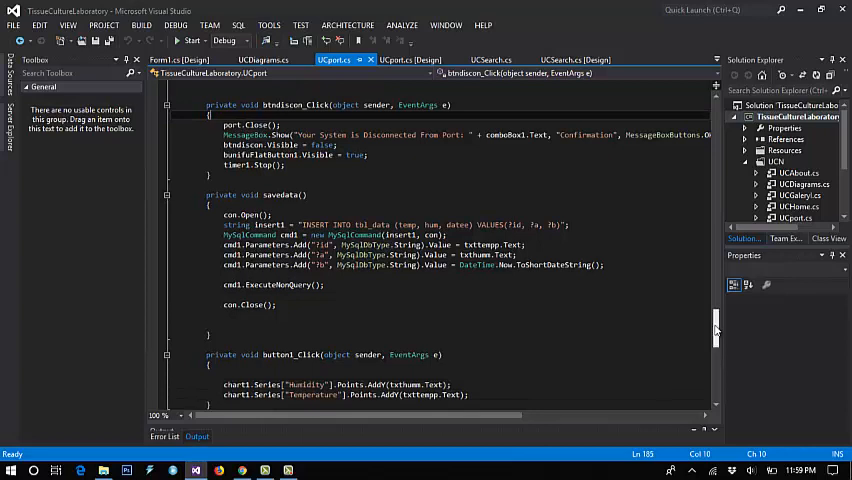
scroll(down, 3)
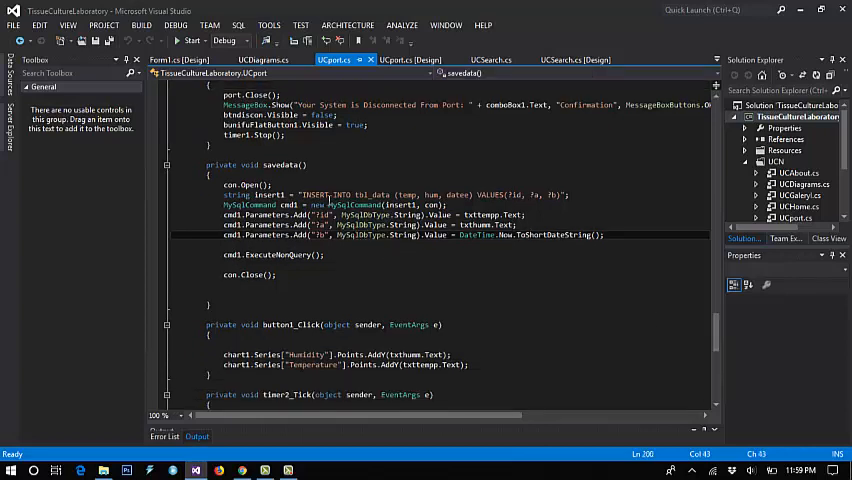
double_click(350, 204)
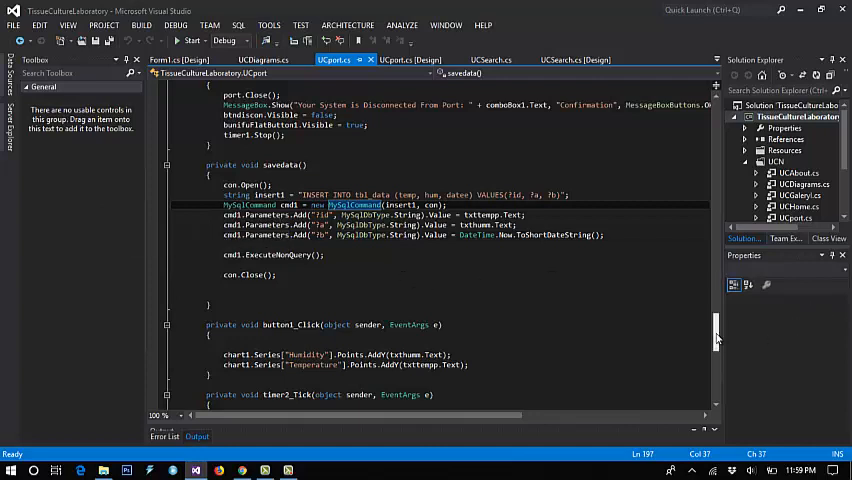
scroll(up, 3)
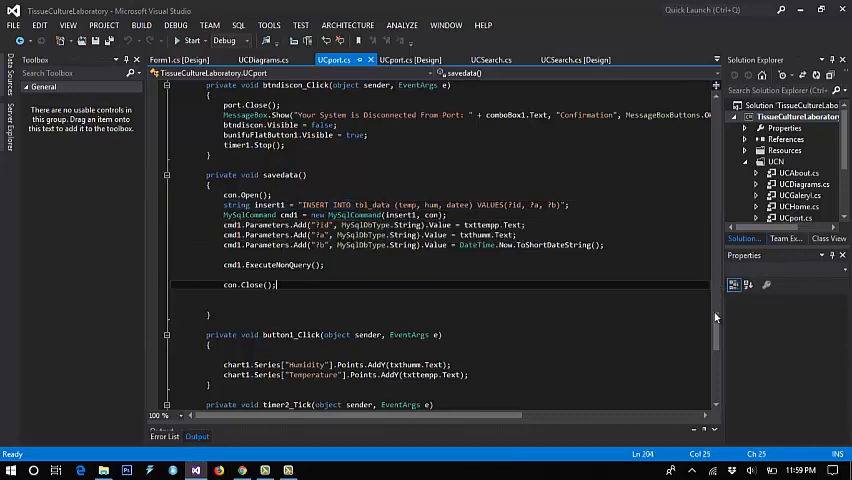
scroll(down, 3)
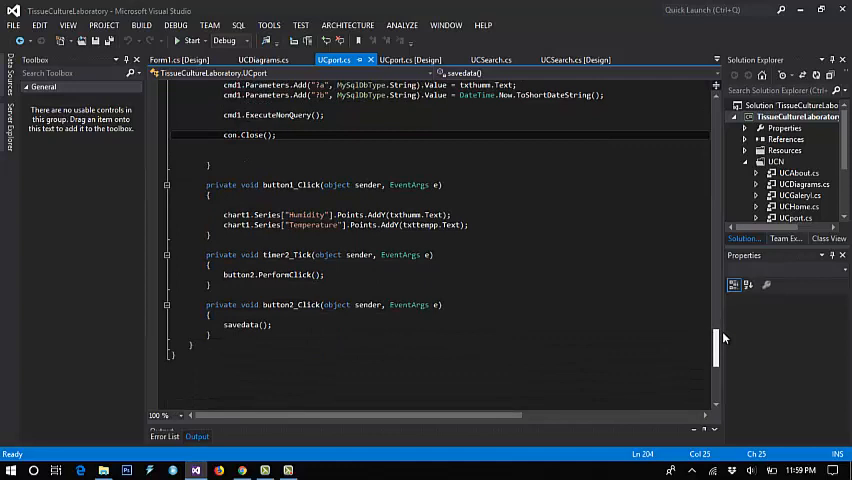
scroll(up, 3)
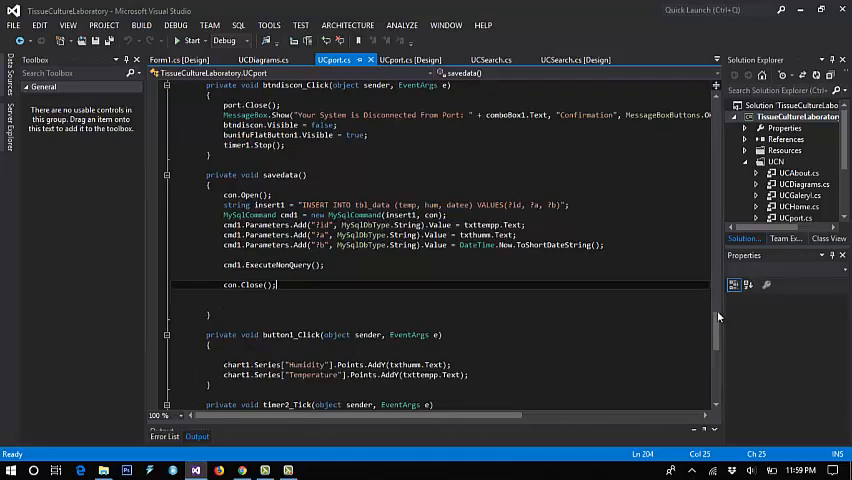
scroll(down, 3)
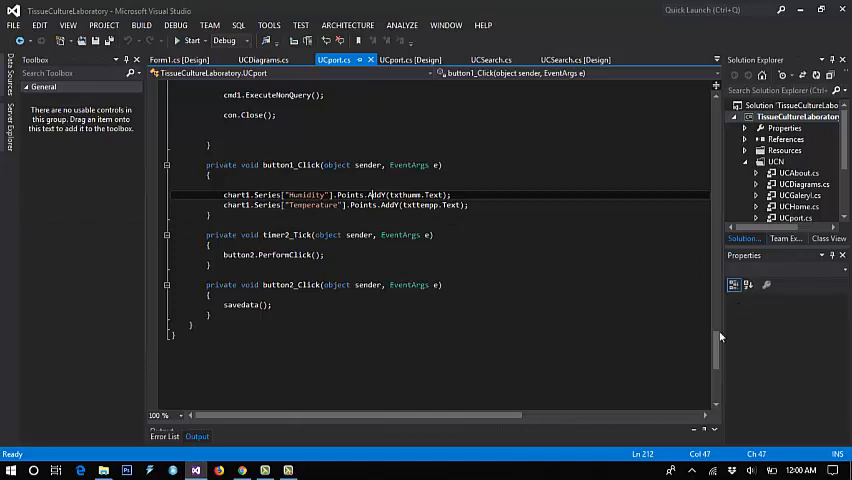
scroll(up, 3)
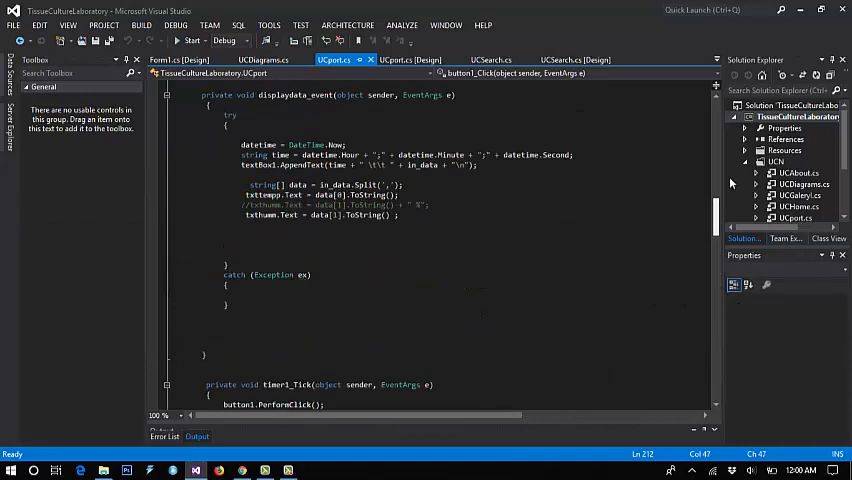
scroll(up, 3)
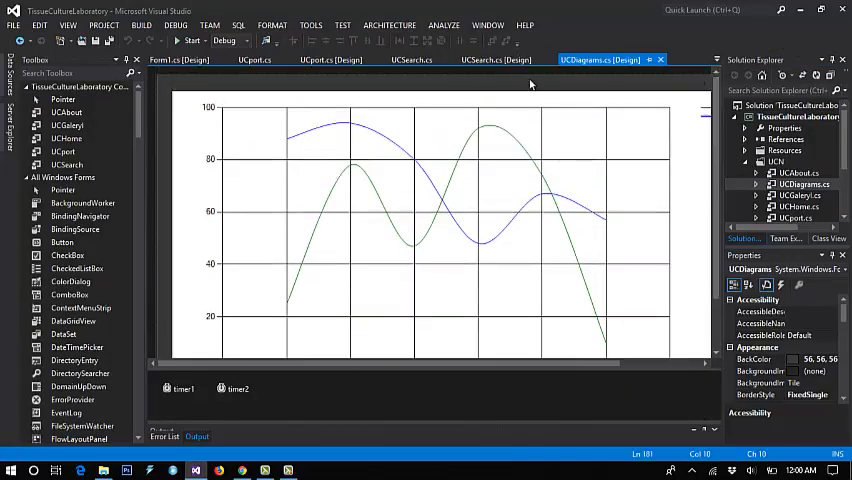
Step: Review the UCDiagrams code from the UCDiagrams_Load data grid setup down to timer1_Tick and the refresh handler
click(632, 60)
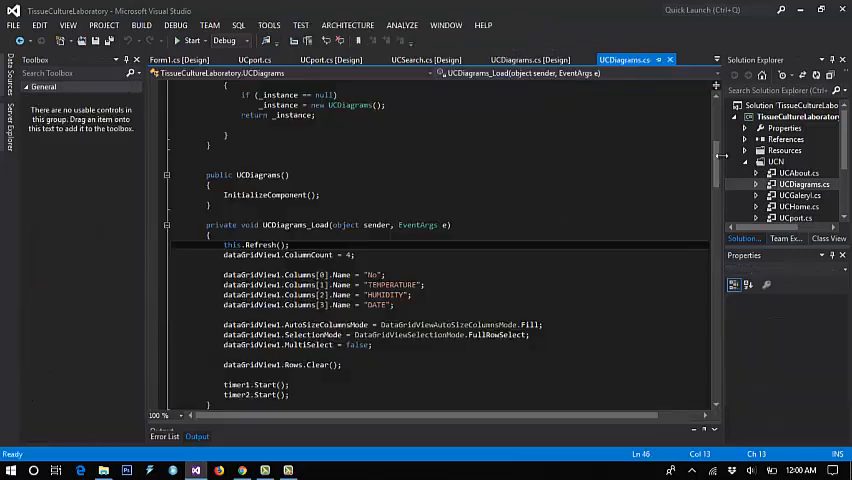
scroll(up, 3)
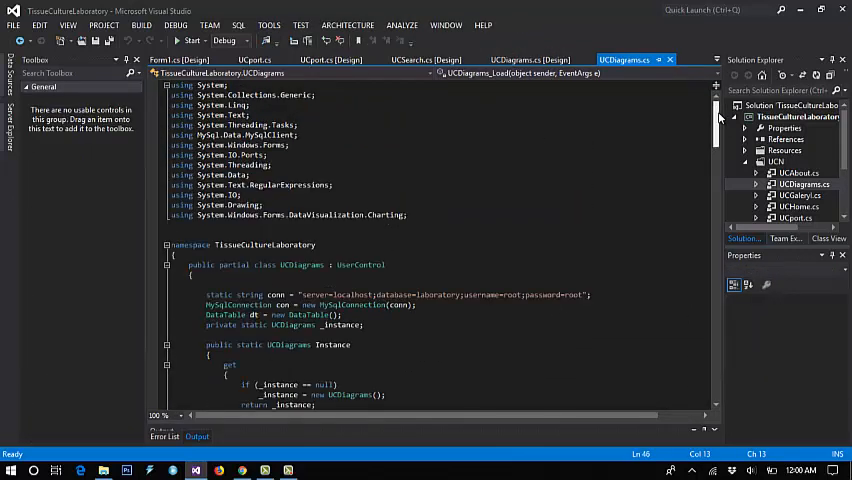
scroll(down, 3)
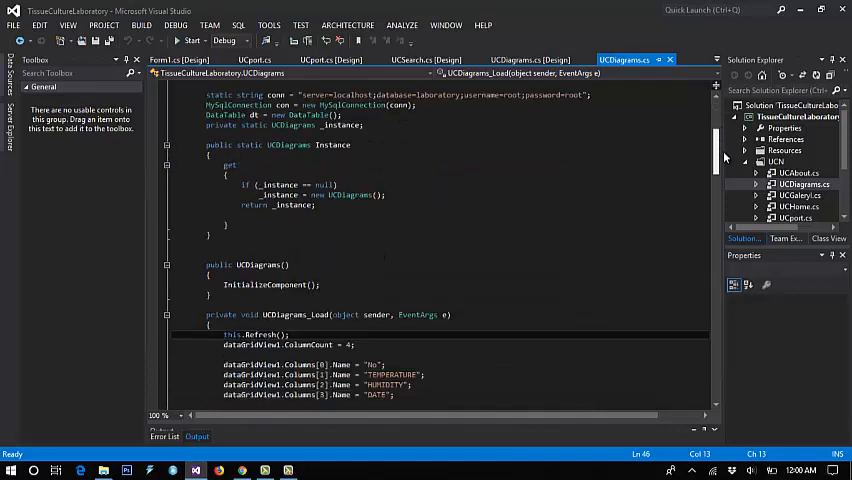
scroll(down, 3)
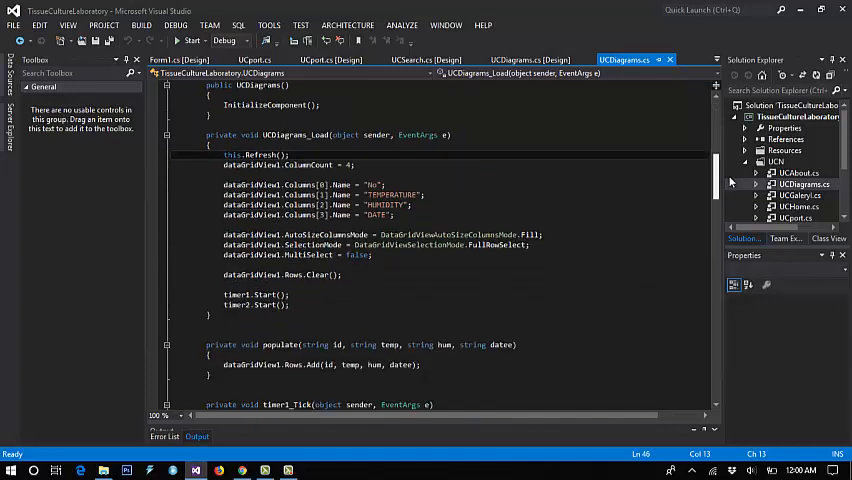
scroll(down, 3)
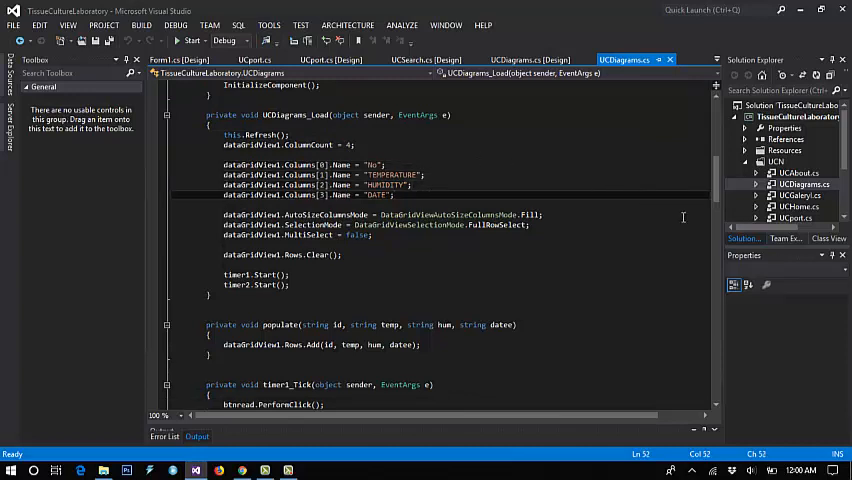
scroll(down, 3)
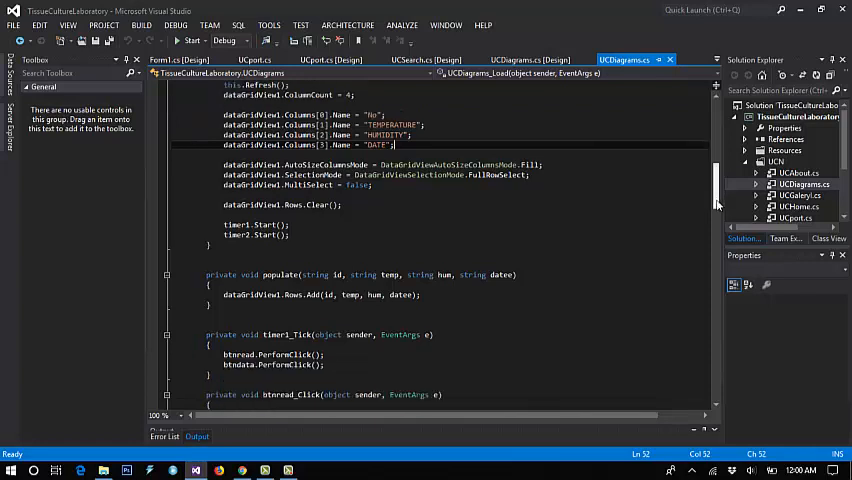
scroll(down, 3)
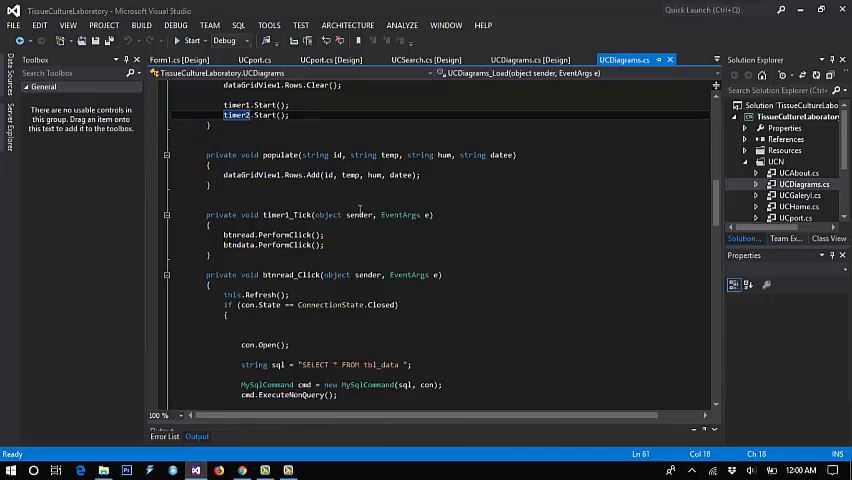
click(290, 104)
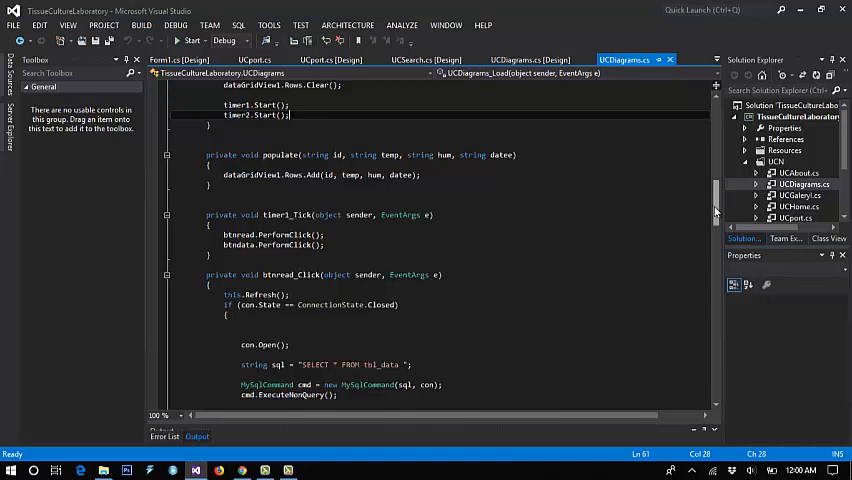
scroll(down, 3)
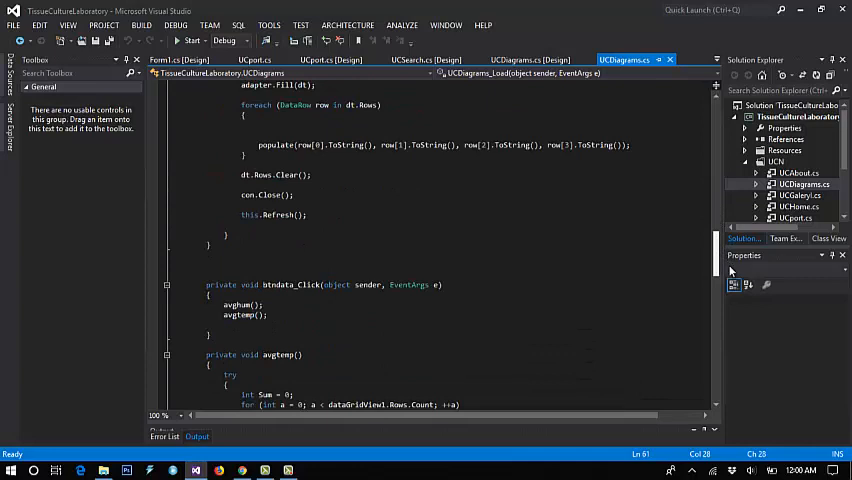
scroll(down, 3)
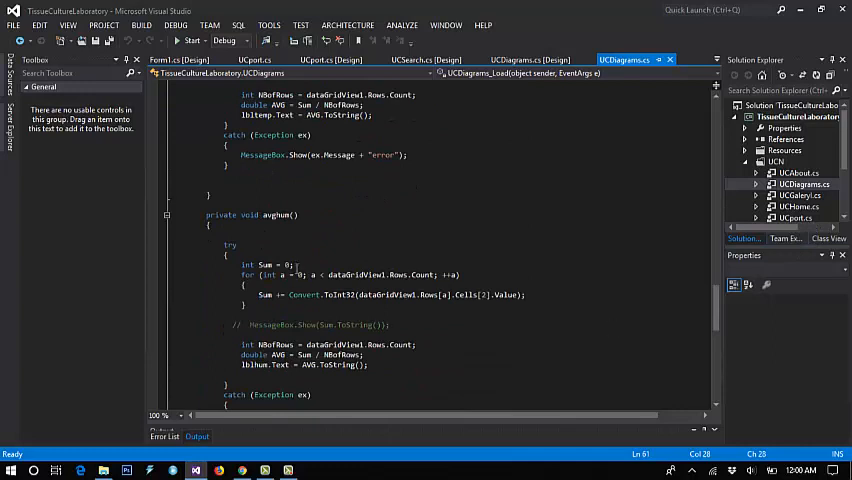
mouse_move(696, 304)
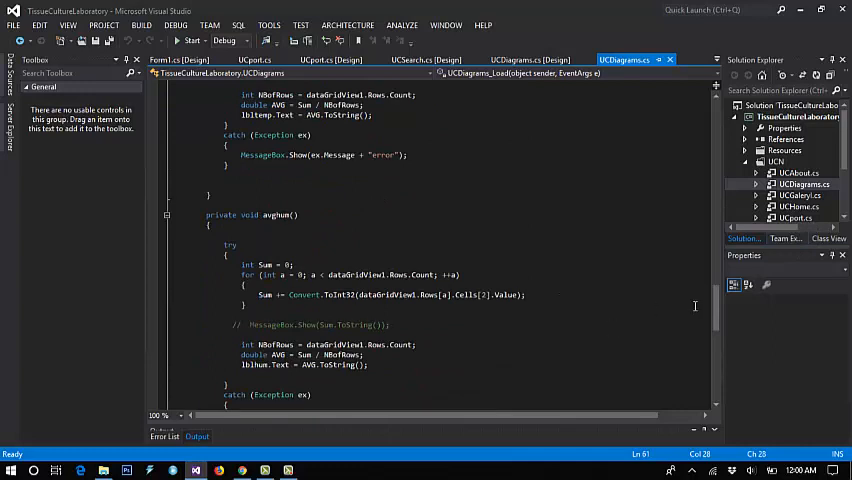
scroll(down, 3)
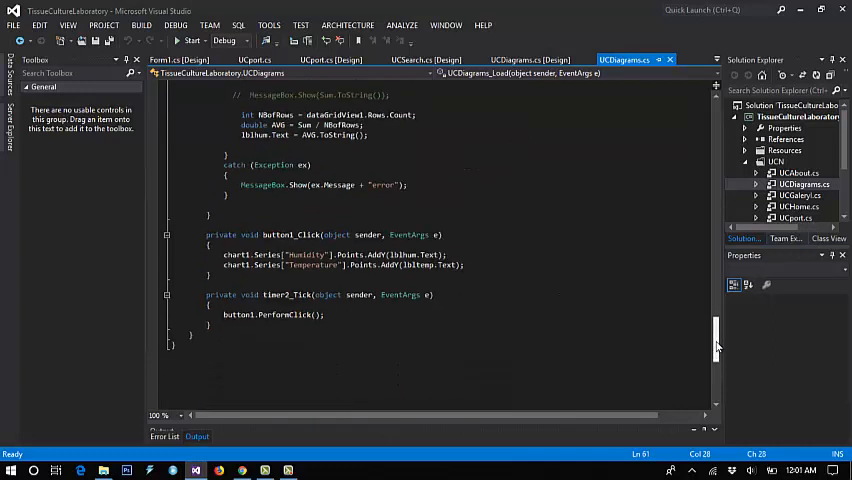
scroll(up, 3)
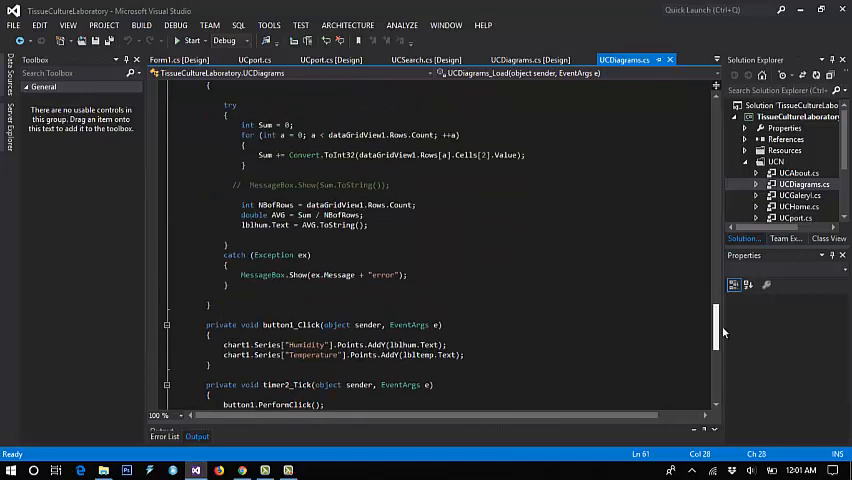
scroll(up, 3)
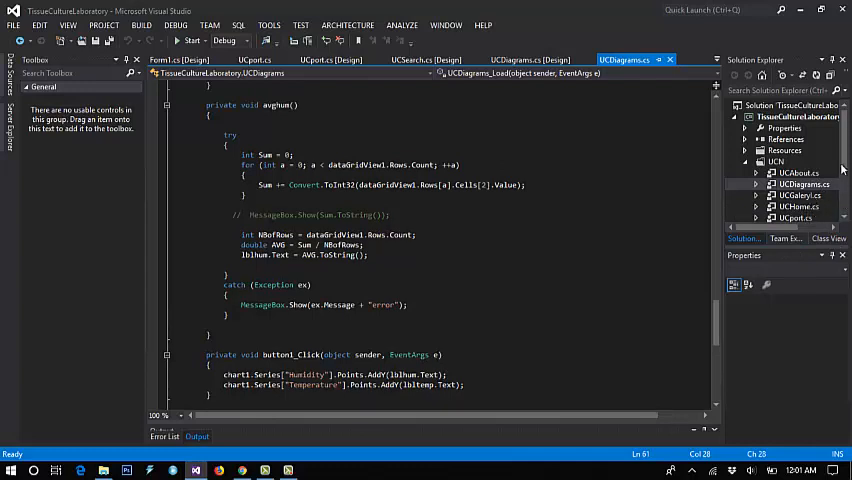
click(804, 184)
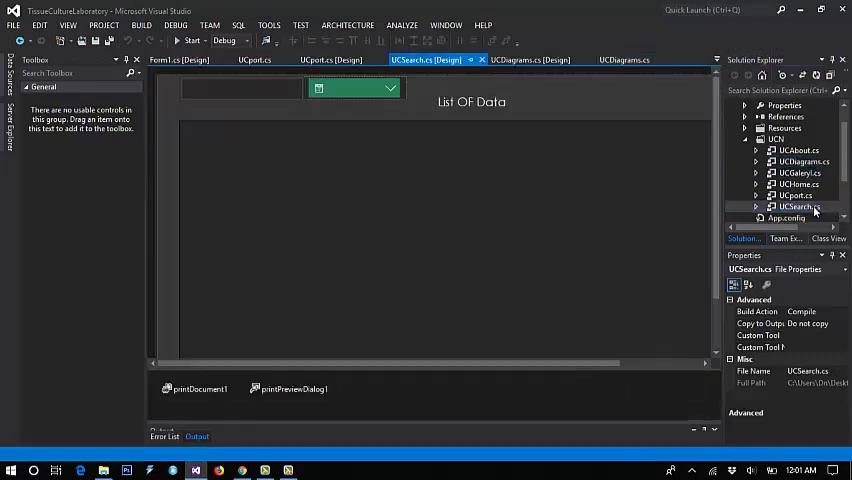
Step: Show the UCSearch code and review its using directives, constructor and UCSearch_Load handler
click(240, 88)
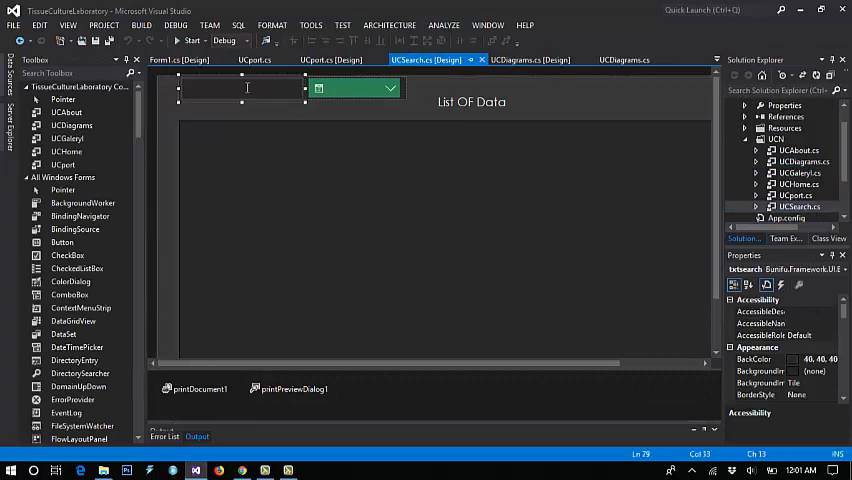
click(610, 60)
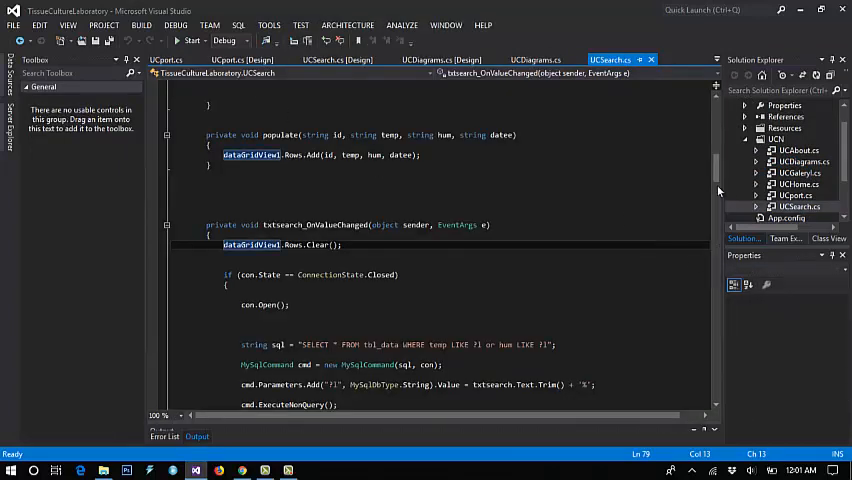
scroll(up, 3)
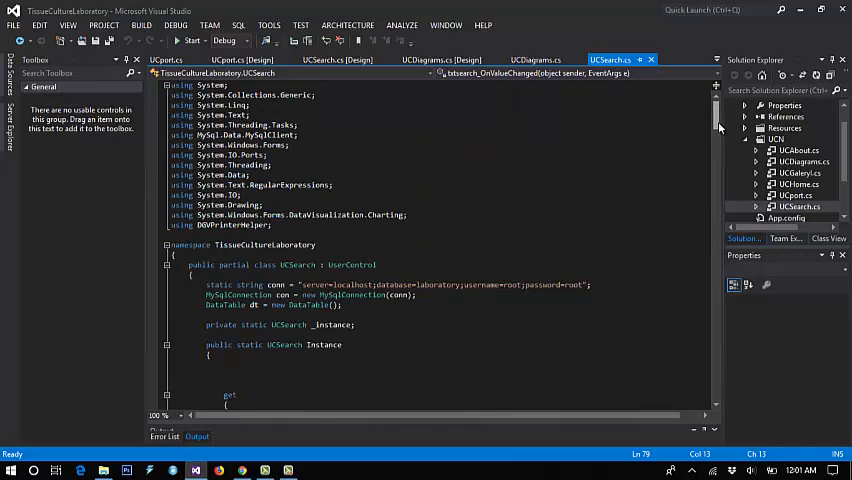
scroll(down, 3)
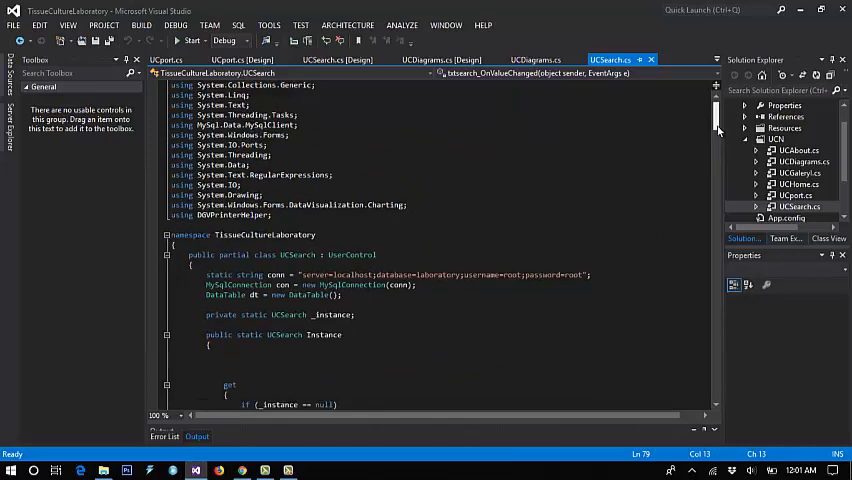
scroll(down, 3)
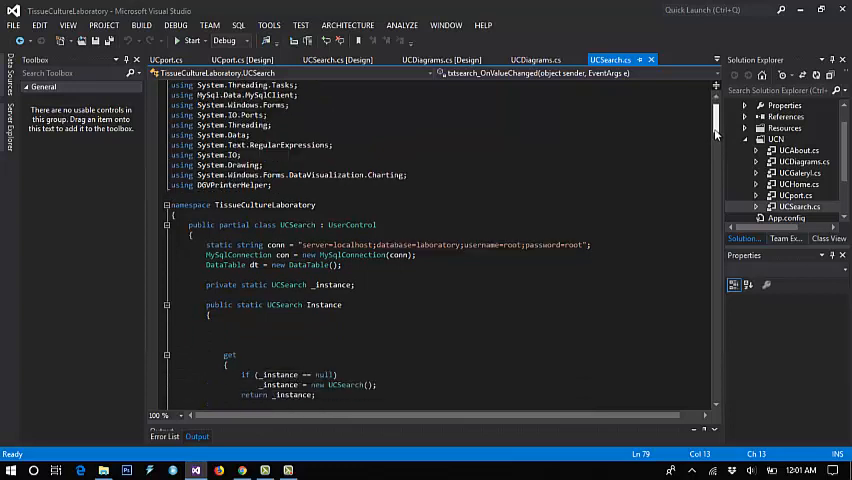
scroll(up, 3)
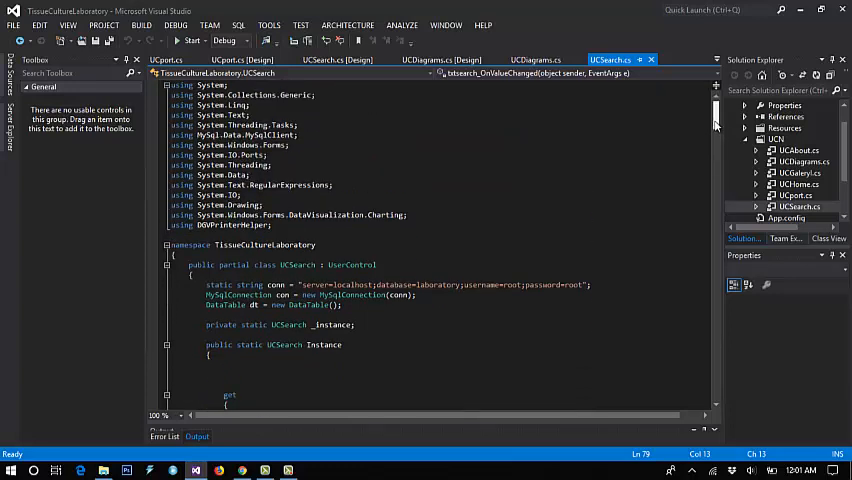
Step: Review the txtsearch_OnValueChanged handler building a LIKE query on the data table
scroll(down, 3)
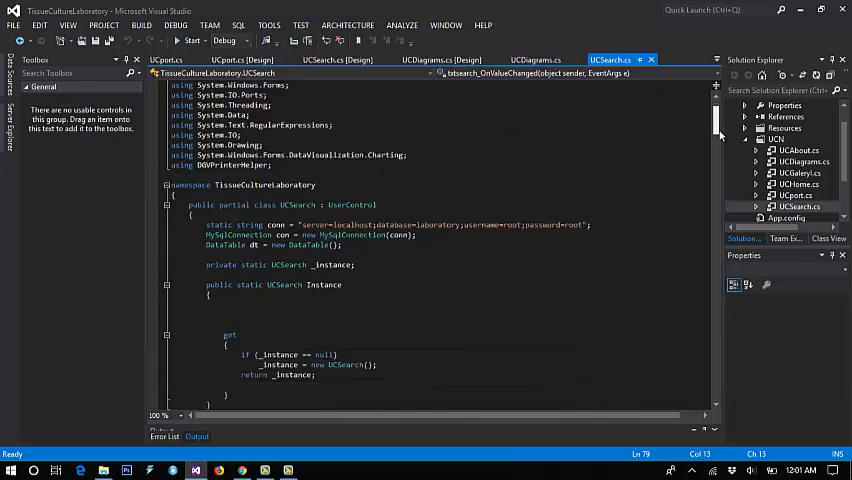
scroll(down, 3)
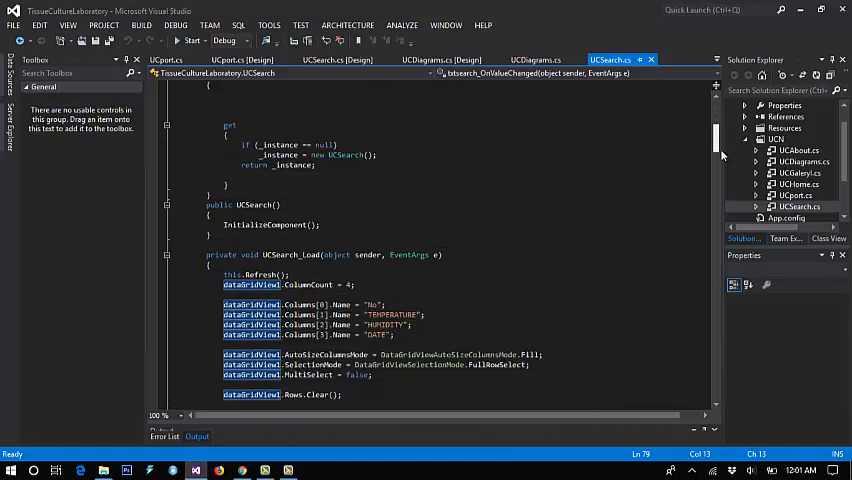
scroll(down, 3)
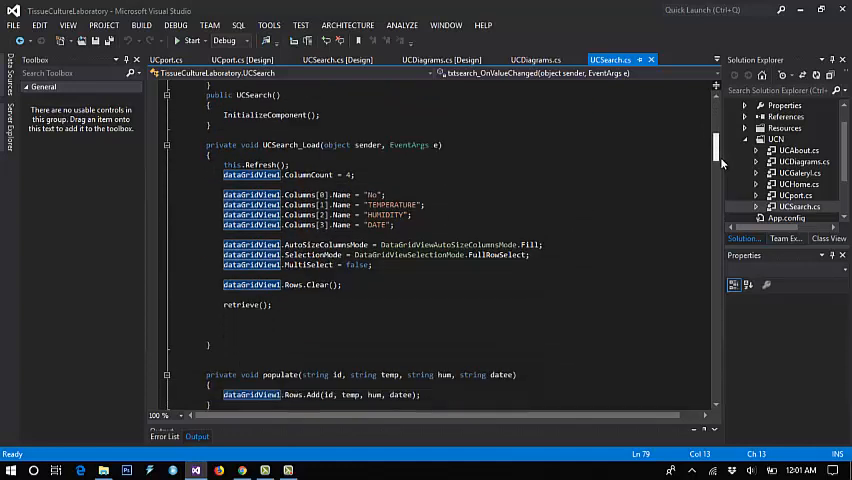
scroll(down, 3)
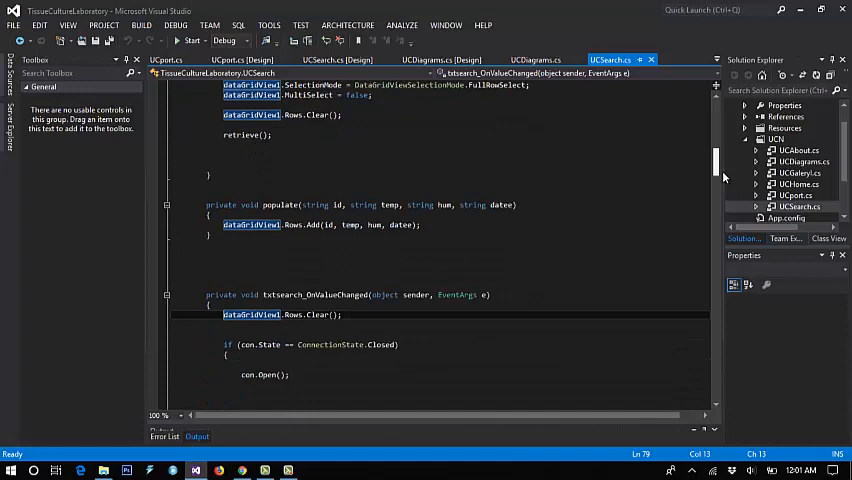
scroll(down, 3)
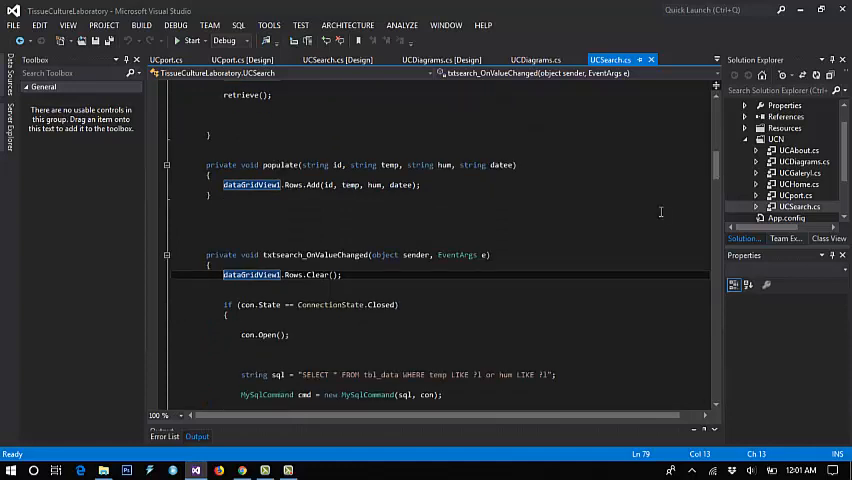
mouse_move(714, 172)
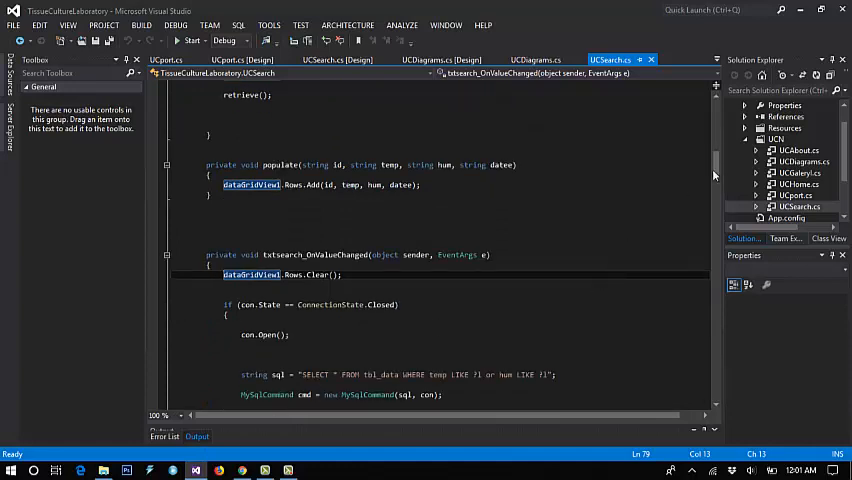
scroll(down, 3)
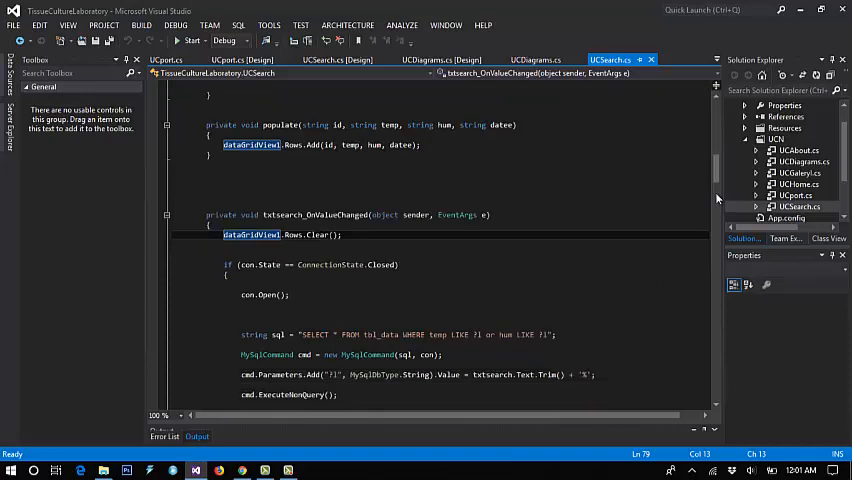
scroll(down, 3)
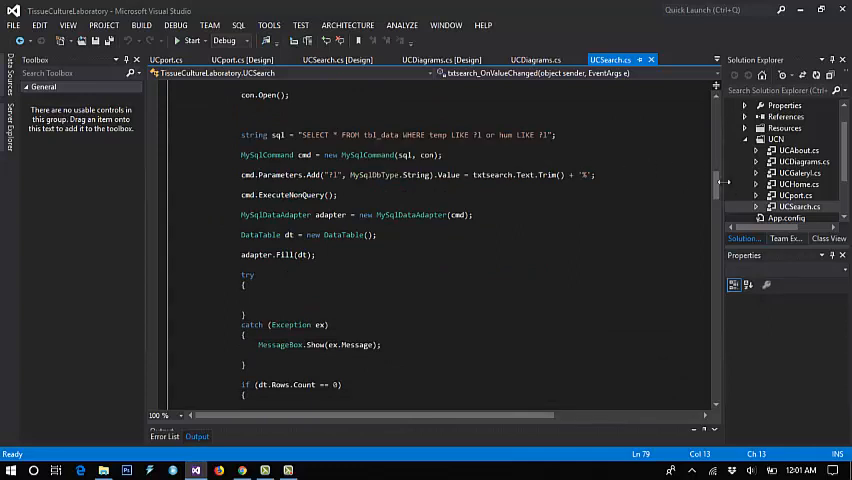
scroll(down, 3)
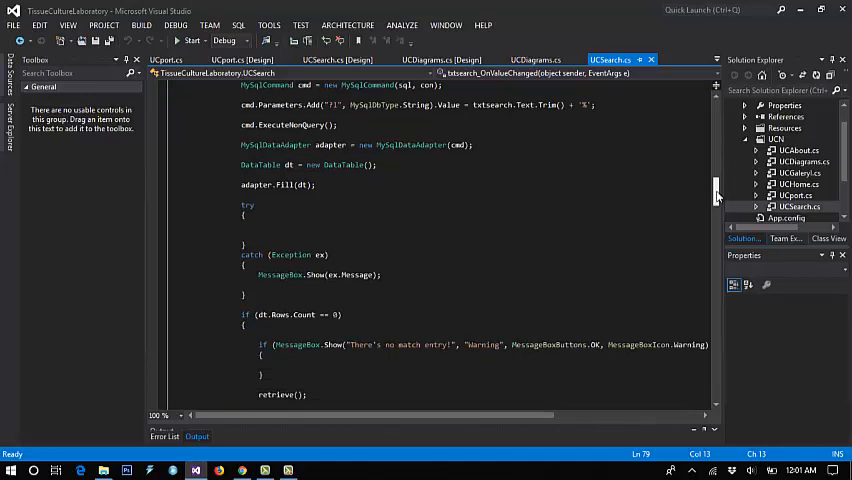
scroll(down, 3)
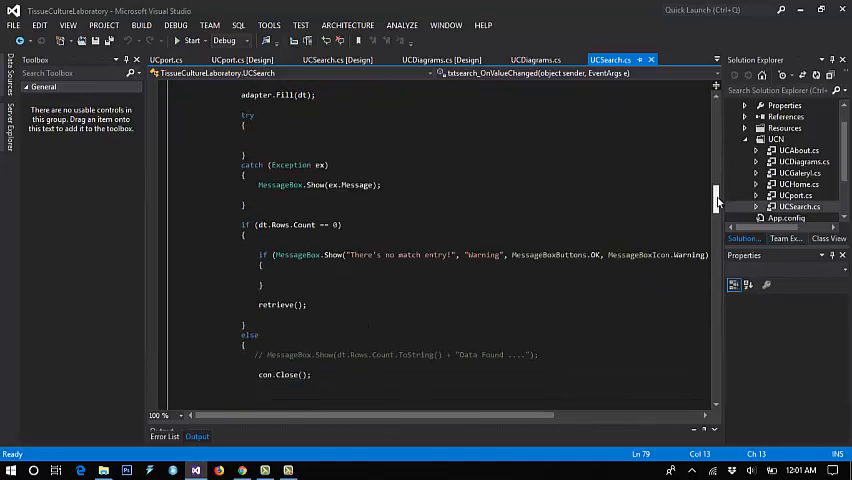
scroll(down, 3)
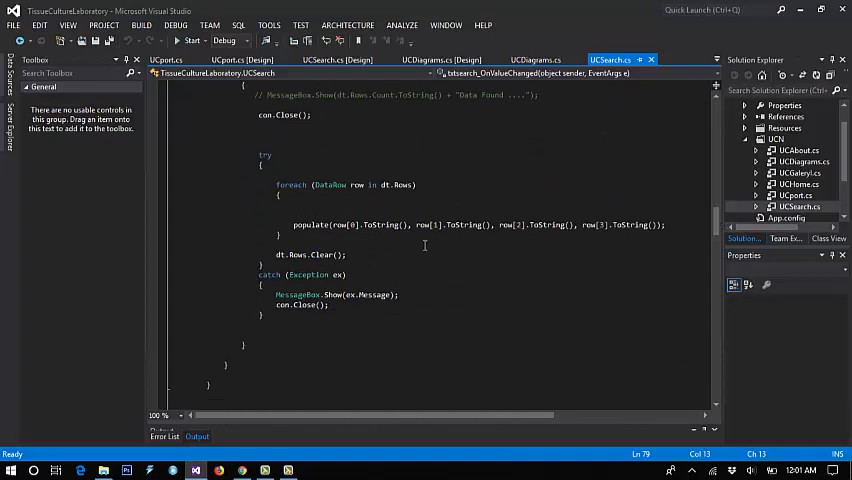
click(380, 224)
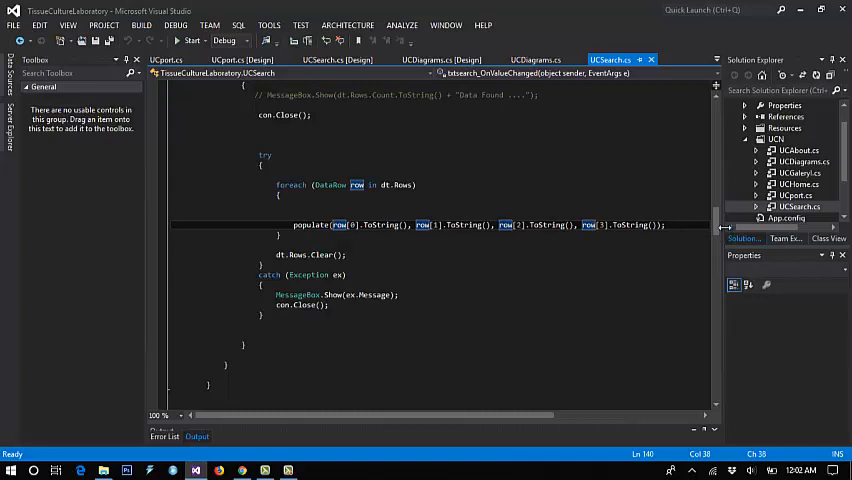
scroll(down, 3)
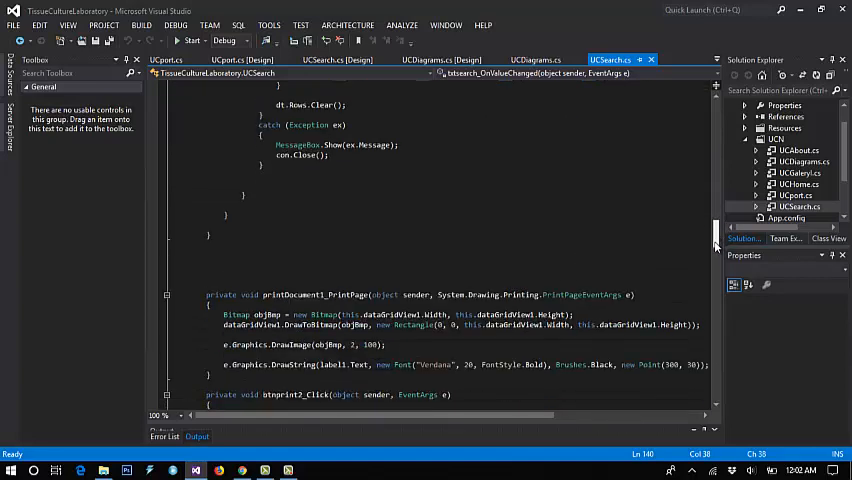
scroll(down, 3)
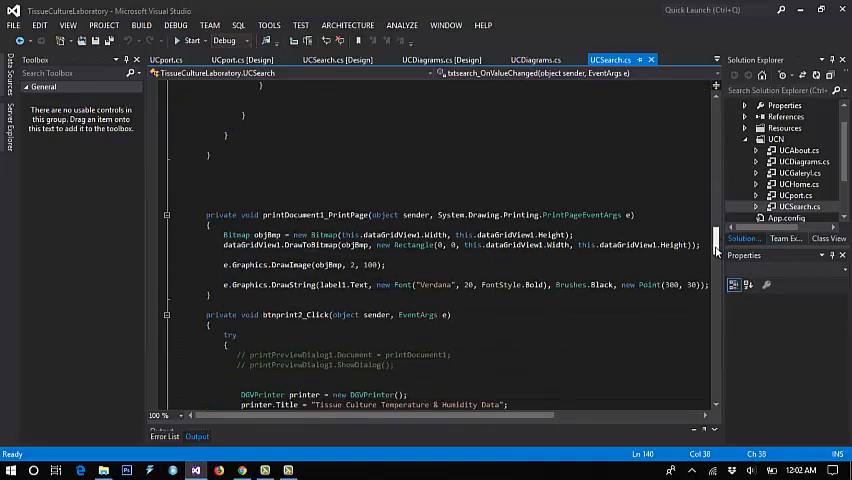
scroll(down, 3)
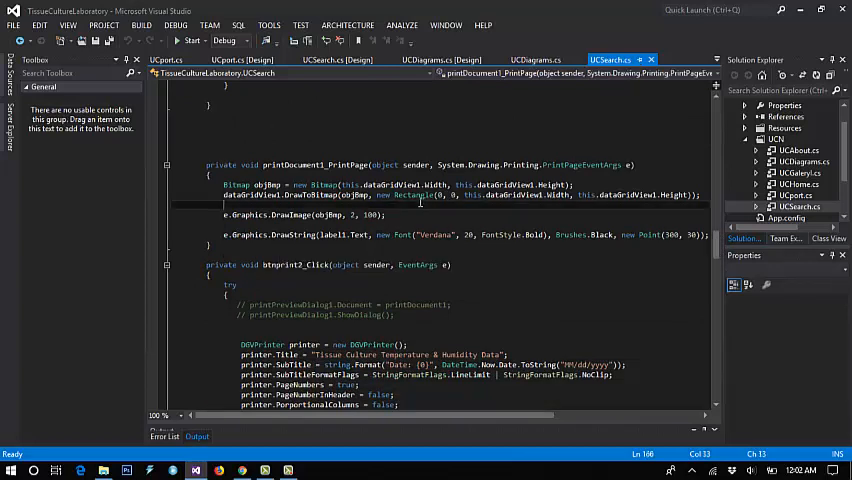
scroll(down, 3)
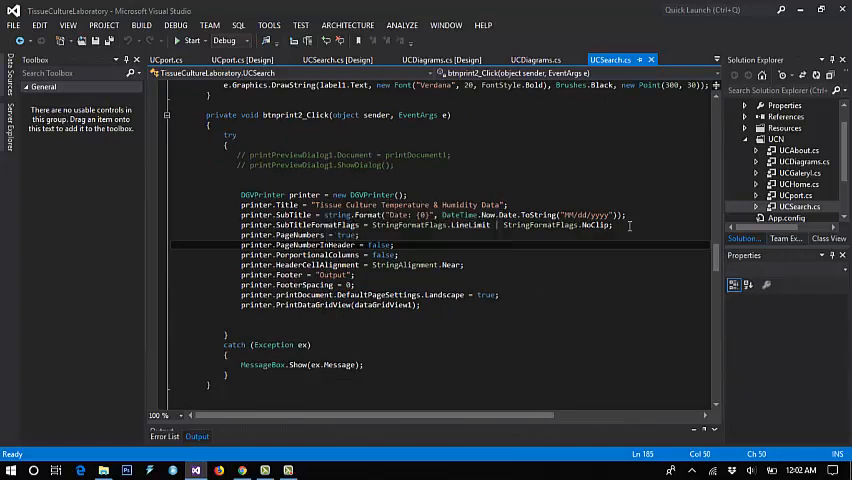
scroll(down, 3)
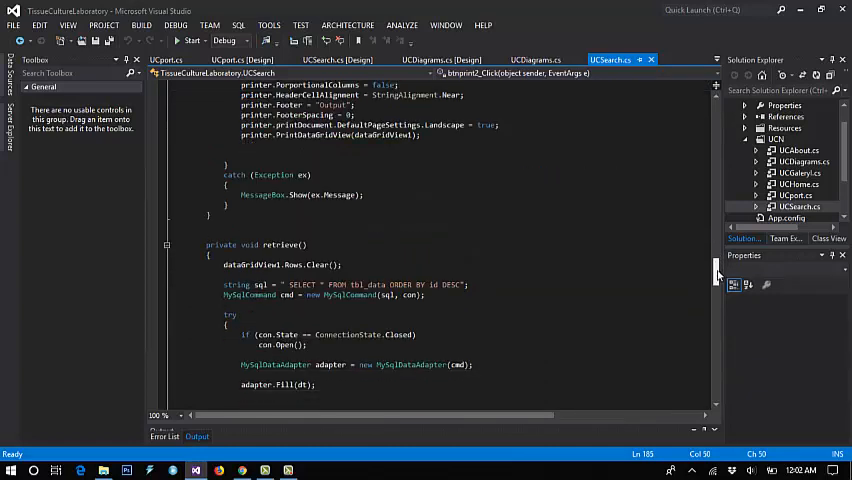
scroll(down, 3)
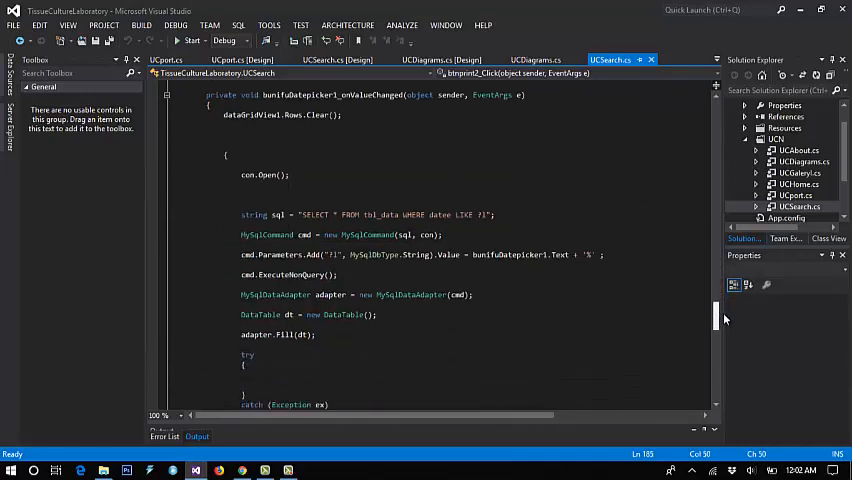
mouse_move(724, 310)
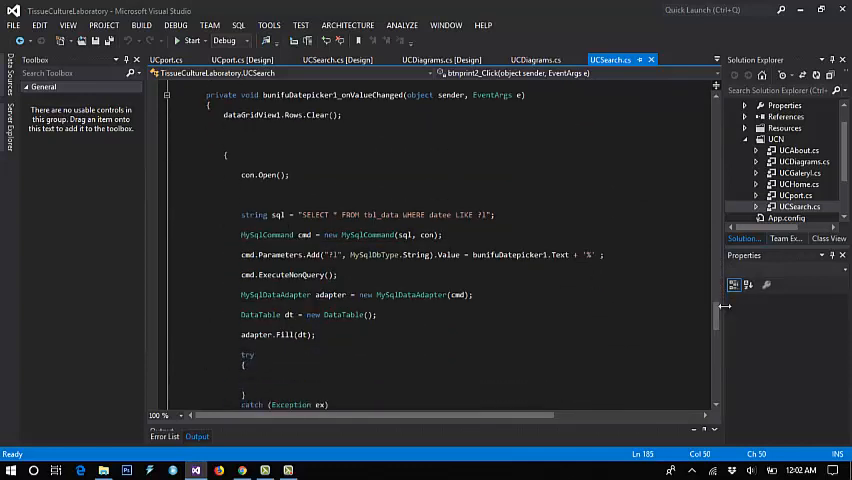
scroll(down, 3)
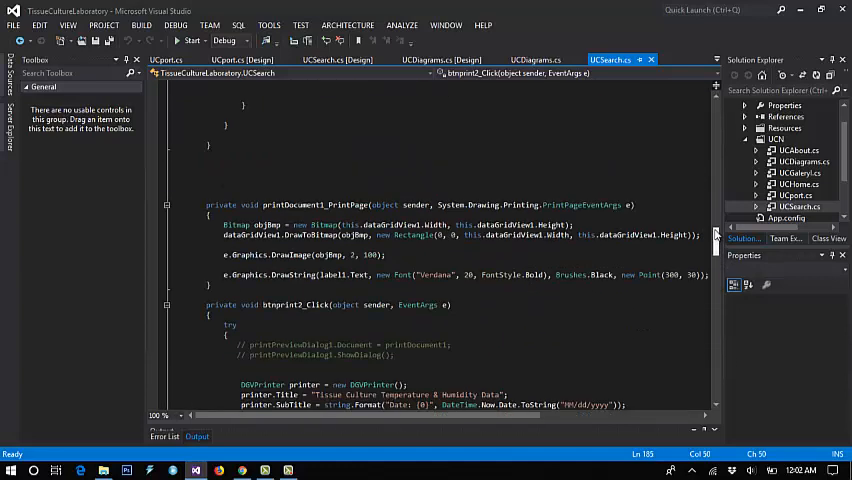
scroll(up, 3)
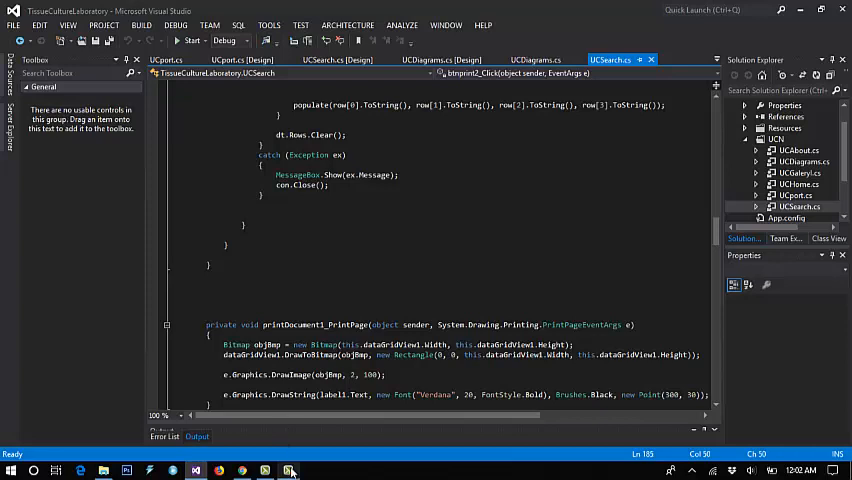